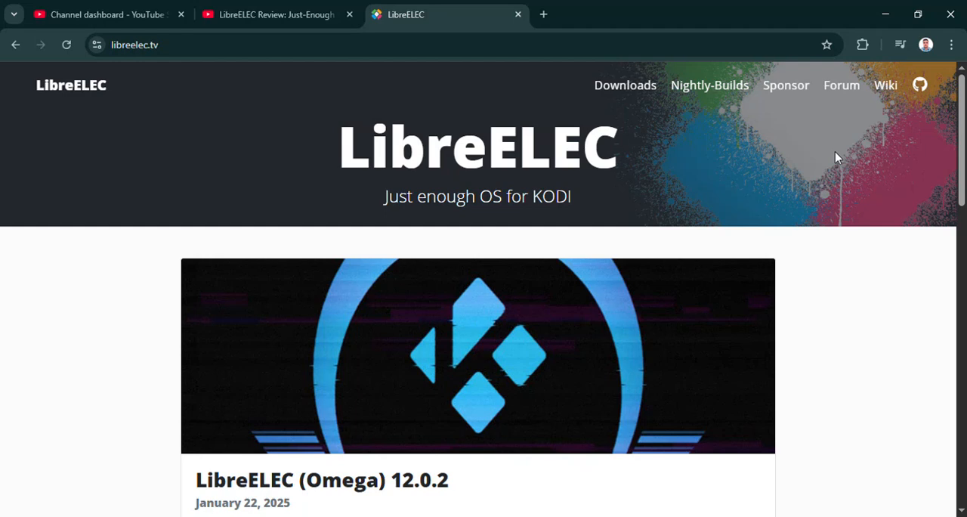
Scroll the home page through its release posts to the footer and back up.
{"action": "scroll", "scroll_direction": "down", "scroll_amount": 3}
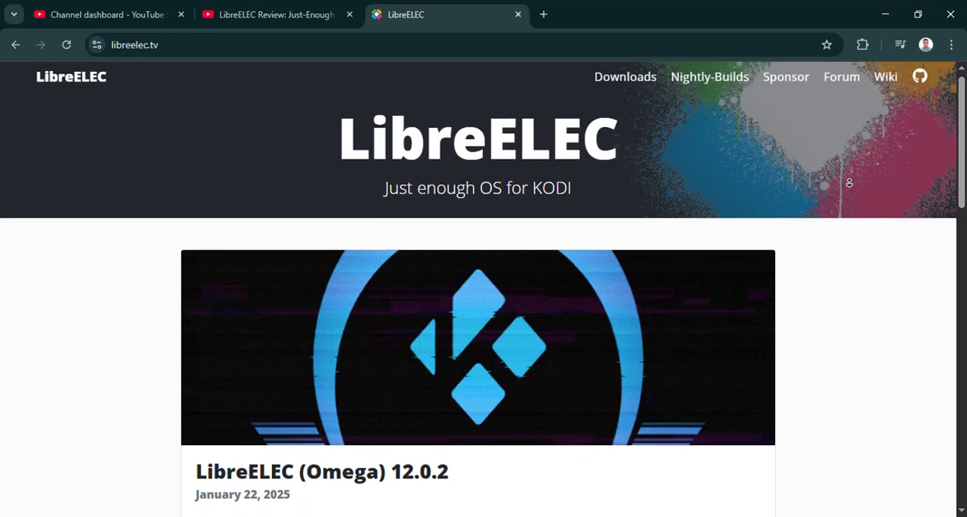
{"action": "scroll", "scroll_direction": "down", "scroll_amount": 3}
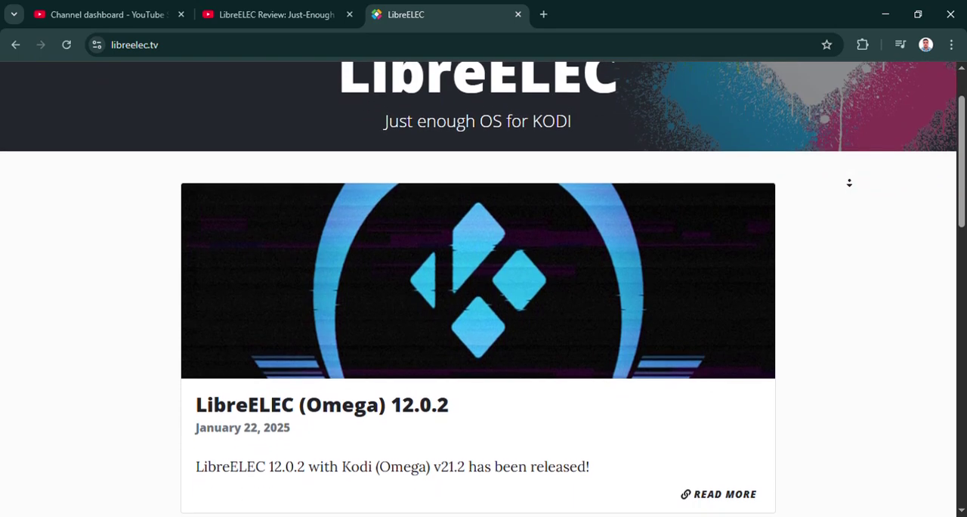
{"action": "scroll", "scroll_direction": "down", "scroll_amount": 3}
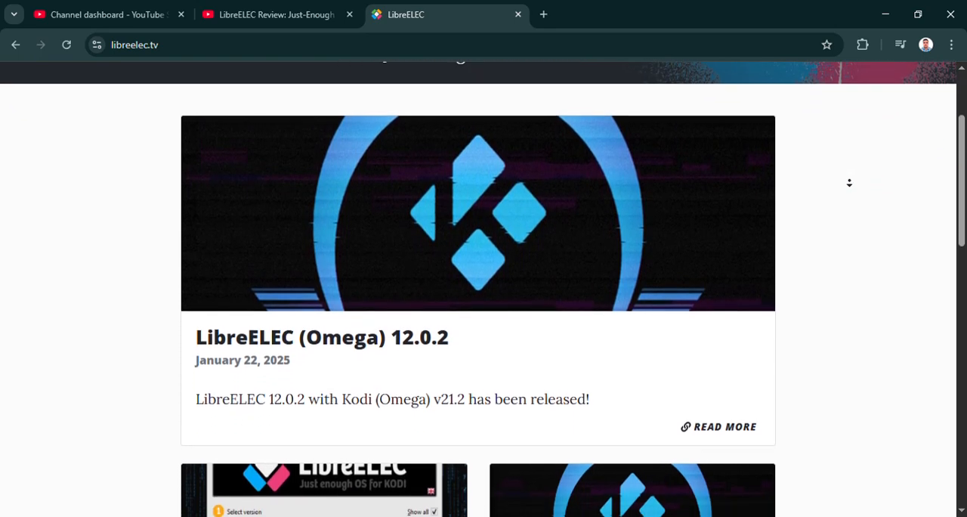
{"action": "scroll", "scroll_direction": "down", "scroll_amount": 3}
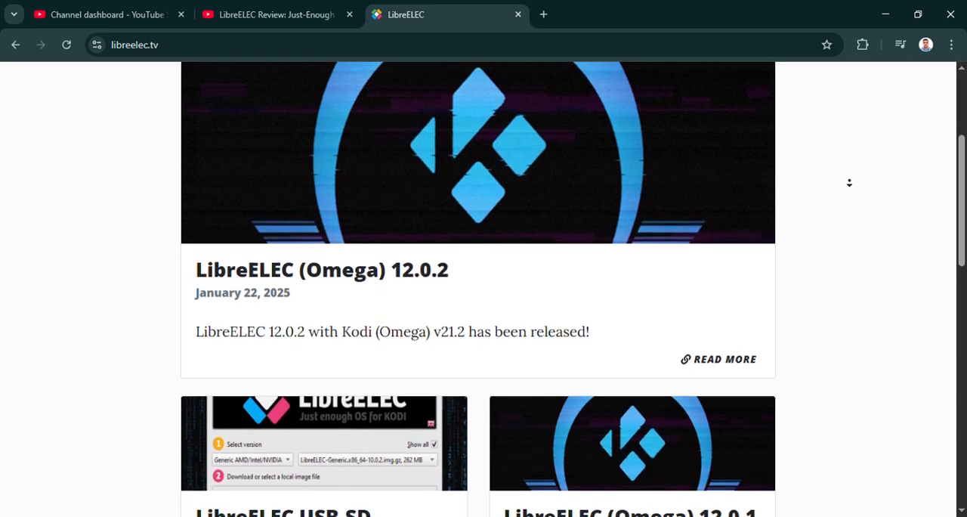
{"action": "scroll", "scroll_direction": "down", "scroll_amount": 3}
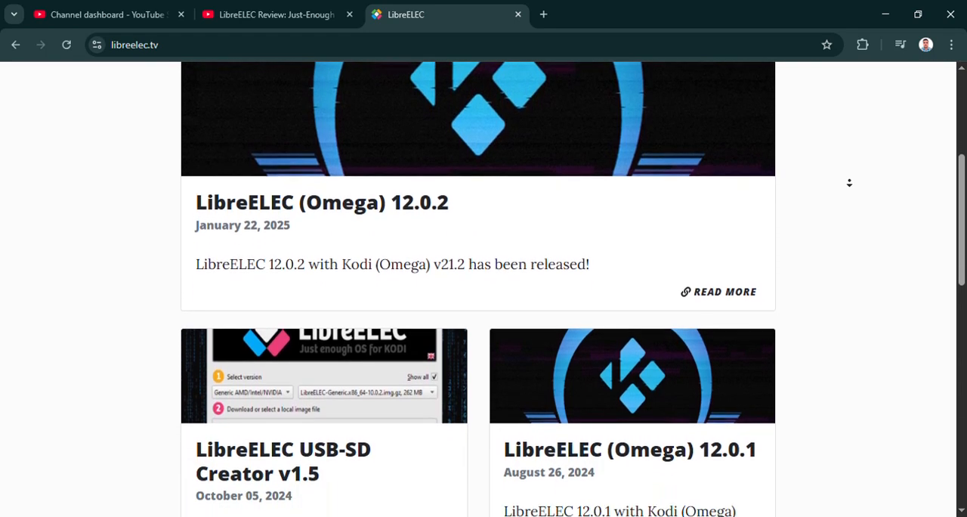
{"action": "scroll", "scroll_direction": "down", "scroll_amount": 3}
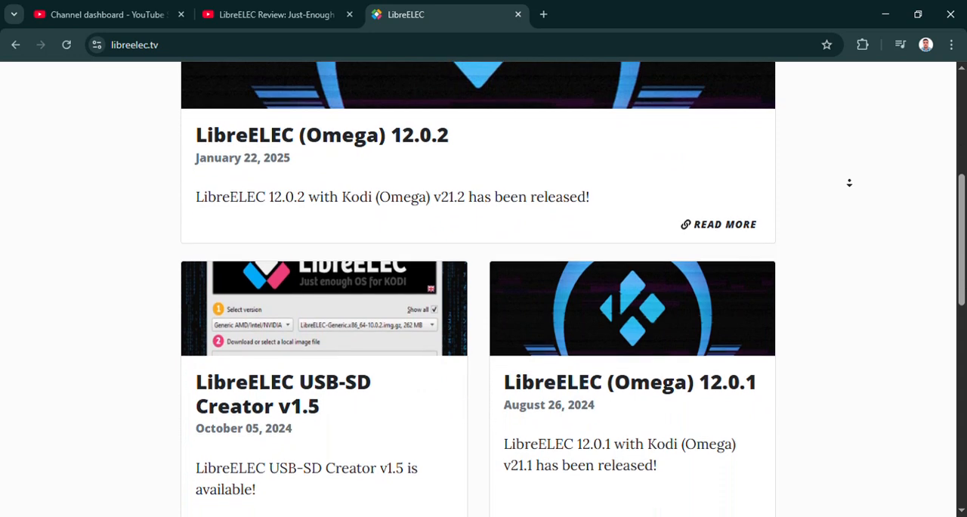
{"action": "scroll", "scroll_direction": "down", "scroll_amount": 3}
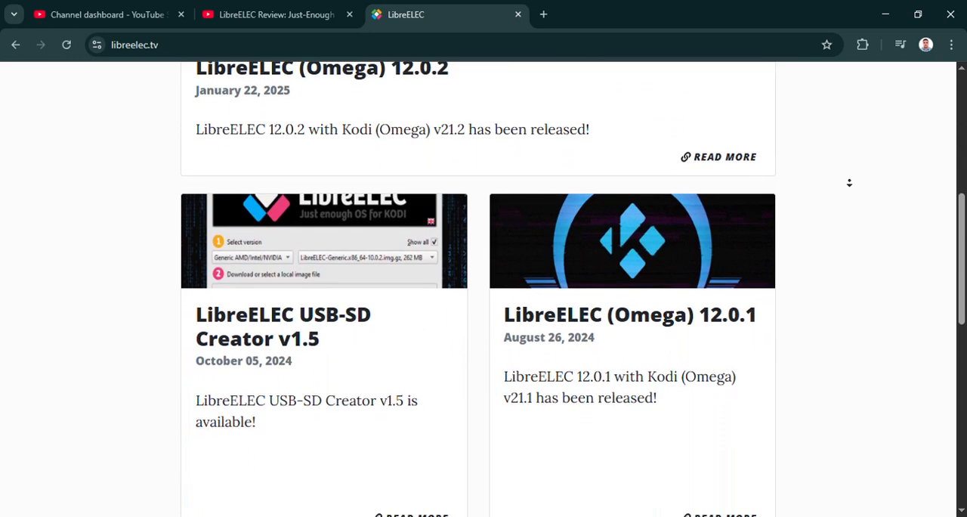
{"action": "scroll", "scroll_direction": "down", "scroll_amount": 3}
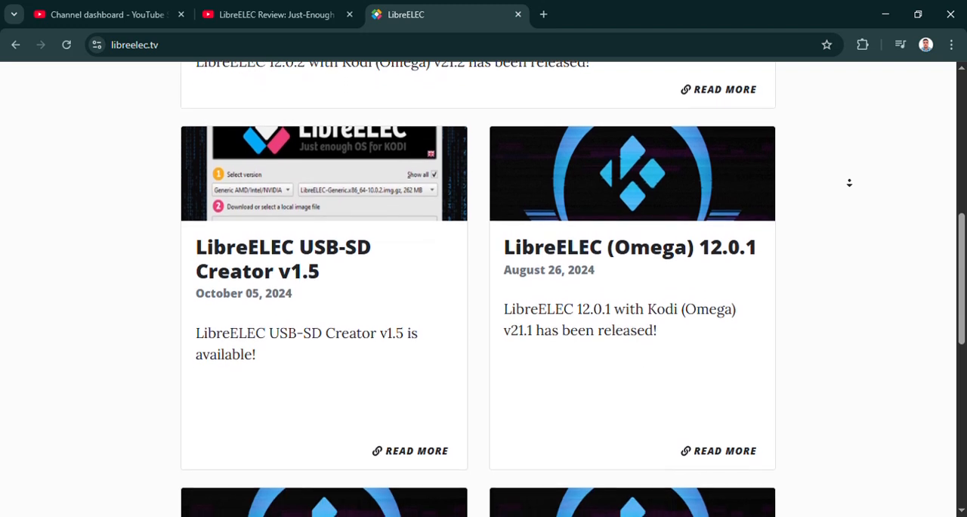
{"action": "scroll", "scroll_direction": "down", "scroll_amount": 3}
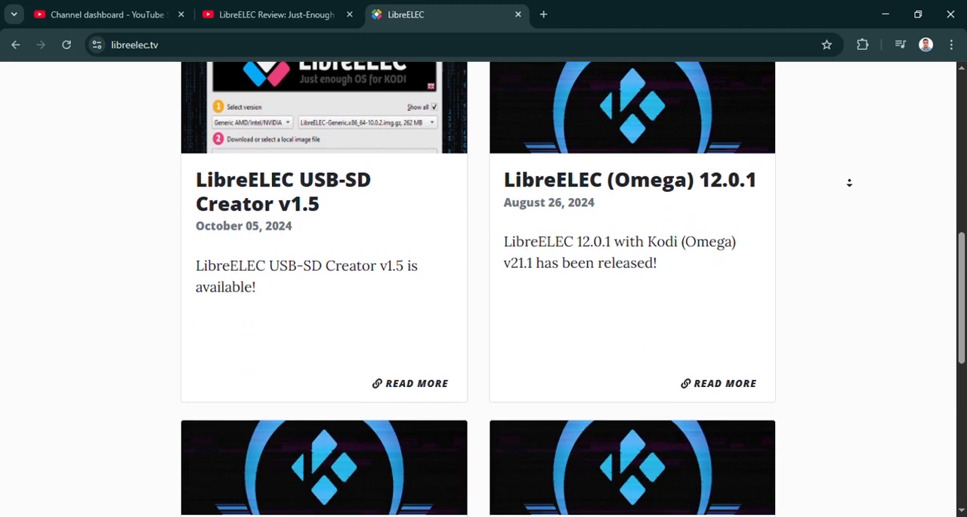
{"action": "scroll", "scroll_direction": "down", "scroll_amount": 3}
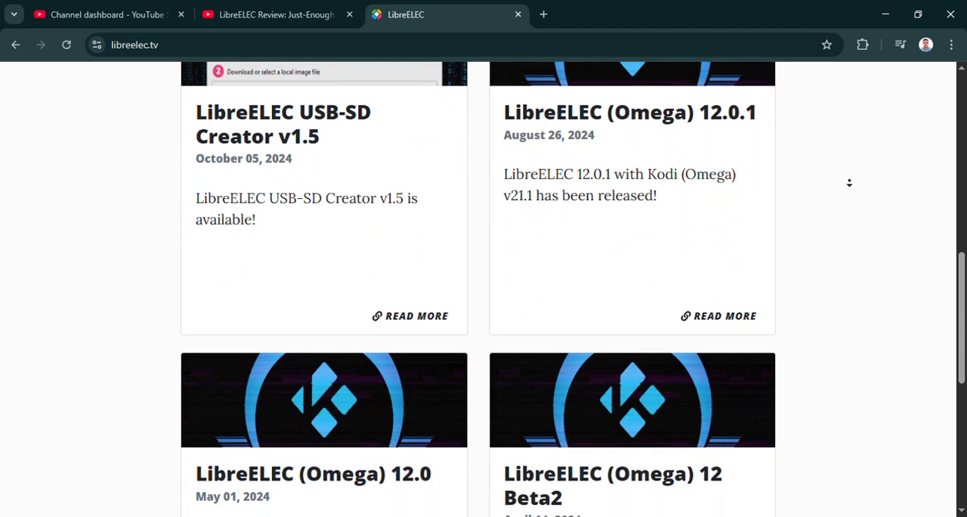
{"action": "scroll", "scroll_direction": "down", "scroll_amount": 3}
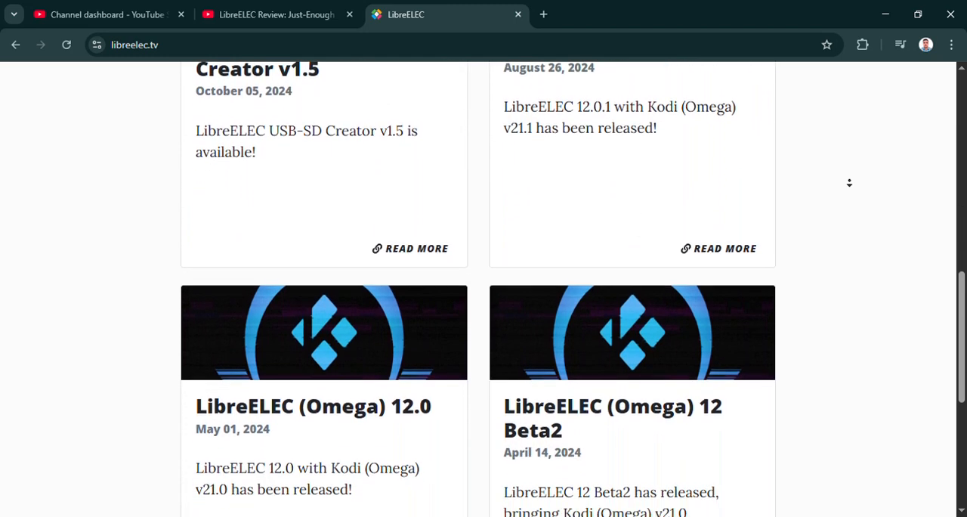
{"action": "scroll", "scroll_direction": "down", "scroll_amount": 3}
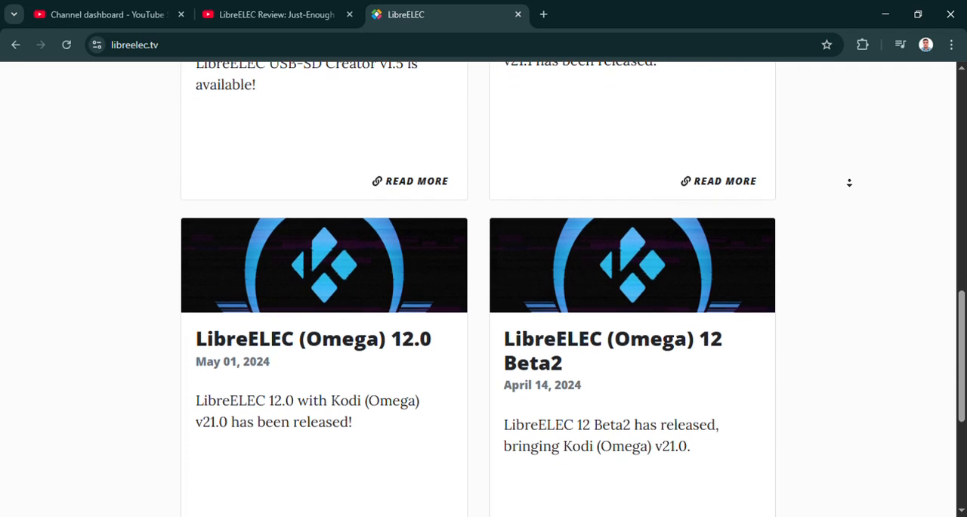
{"action": "scroll", "scroll_direction": "down", "scroll_amount": 3}
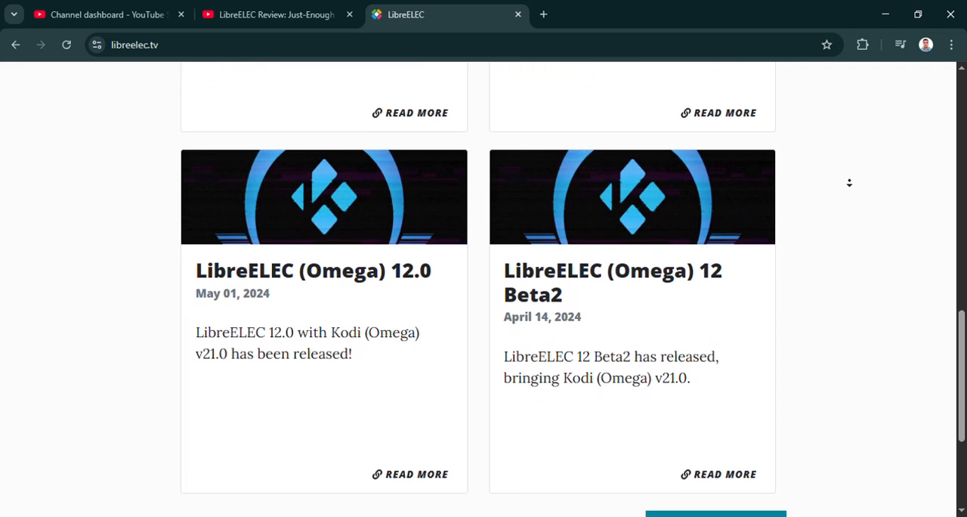
{"action": "scroll", "scroll_direction": "down", "scroll_amount": 3}
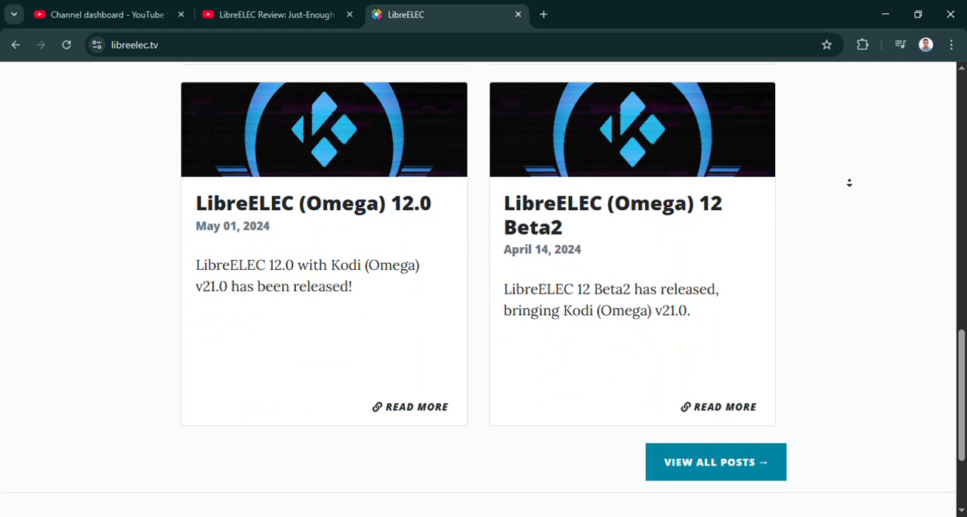
{"action": "scroll", "scroll_direction": "down", "scroll_amount": 3}
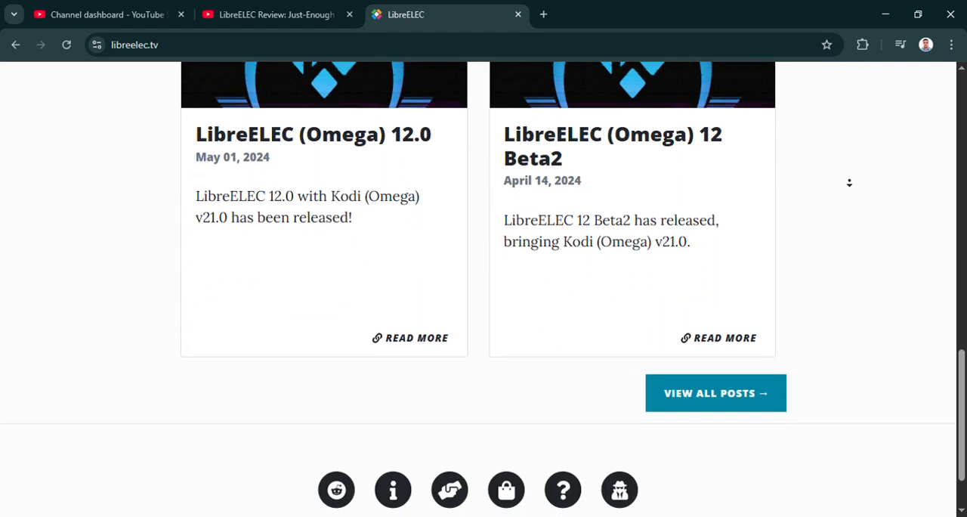
{"action": "scroll", "scroll_direction": "down", "scroll_amount": 3}
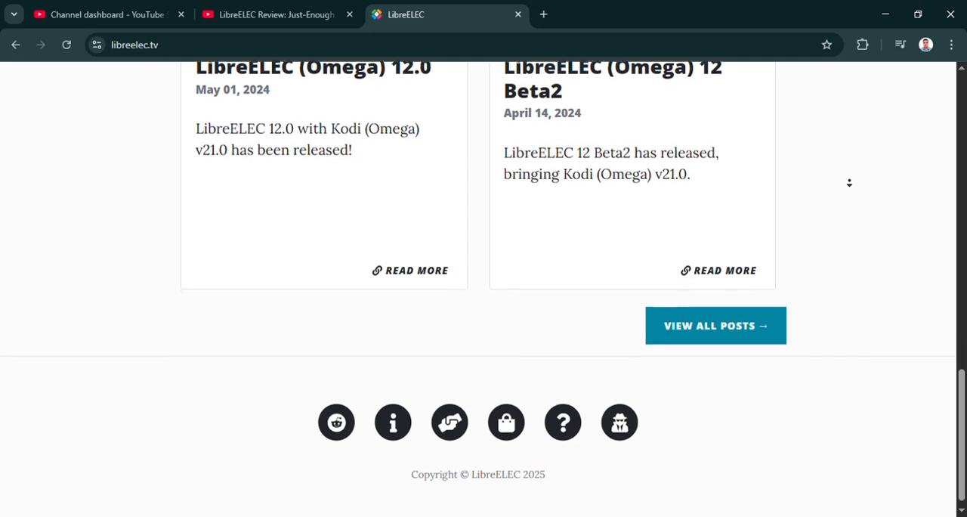
{"action": "scroll", "scroll_direction": "up", "scroll_amount": 3}
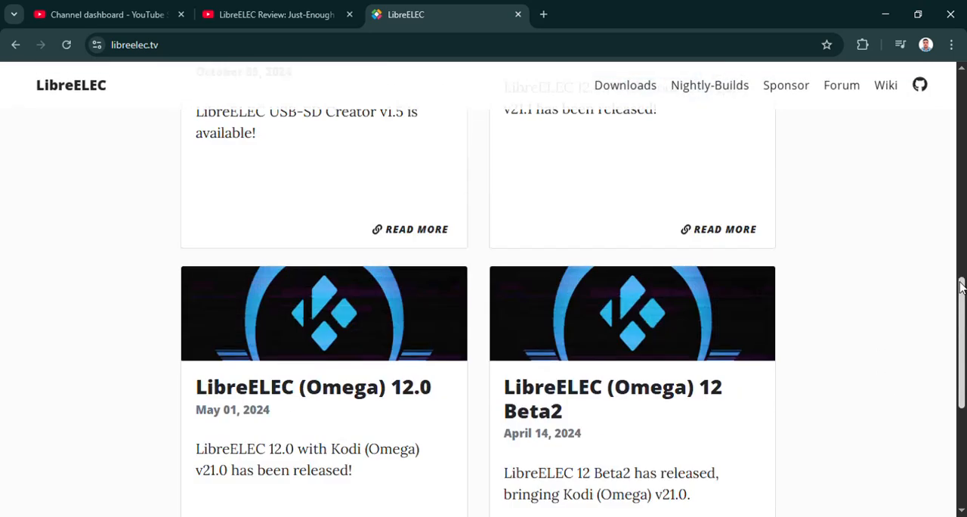
{"action": "scroll", "scroll_direction": "up", "scroll_amount": 3}
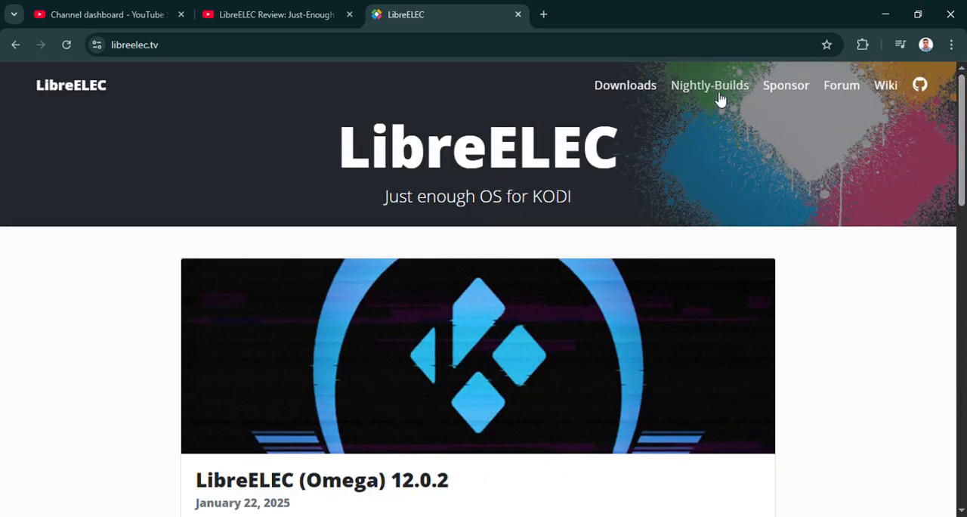
Go to the Downloads page and scroll past the USB-SD Creator to the Manual Downloads platforms.
{"action": "left_click", "coordinate": [624, 85]}
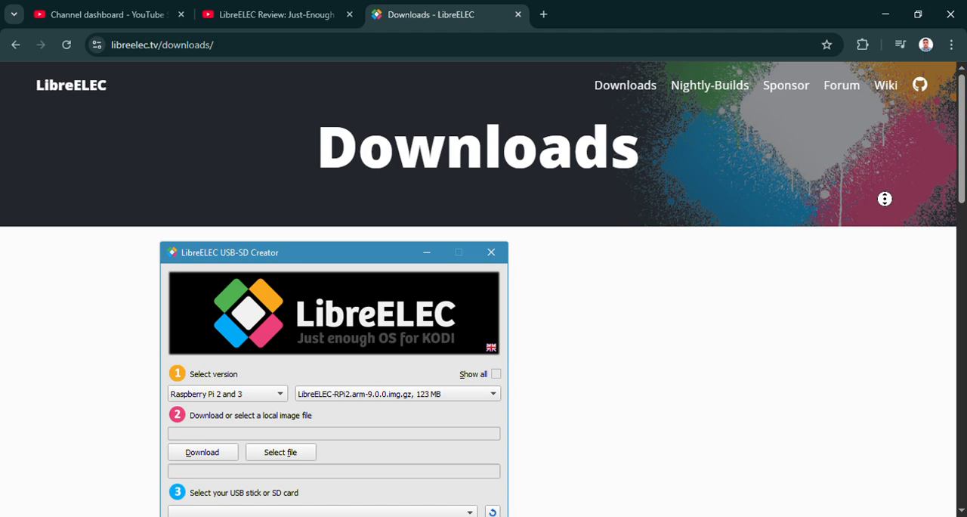
{"action": "scroll", "scroll_direction": "down", "scroll_amount": 3}
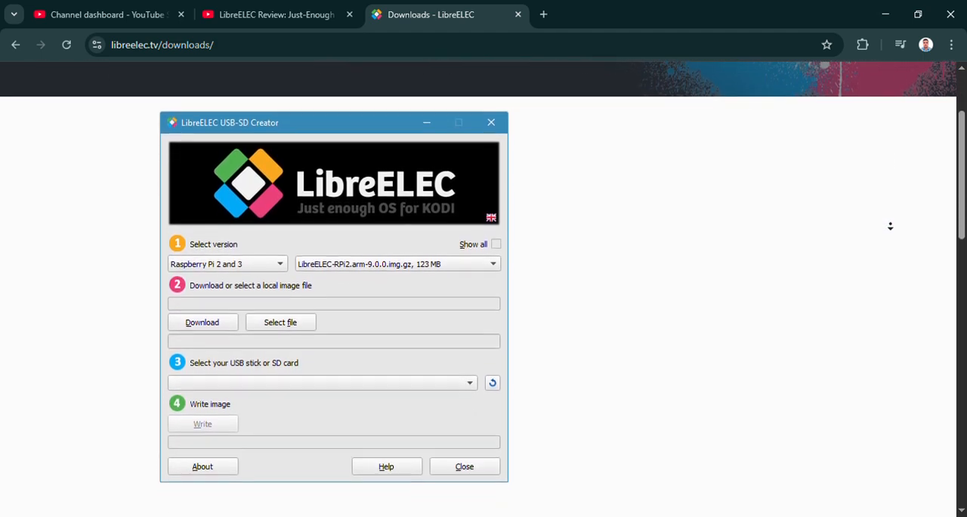
{"action": "scroll", "scroll_direction": "down", "scroll_amount": 3}
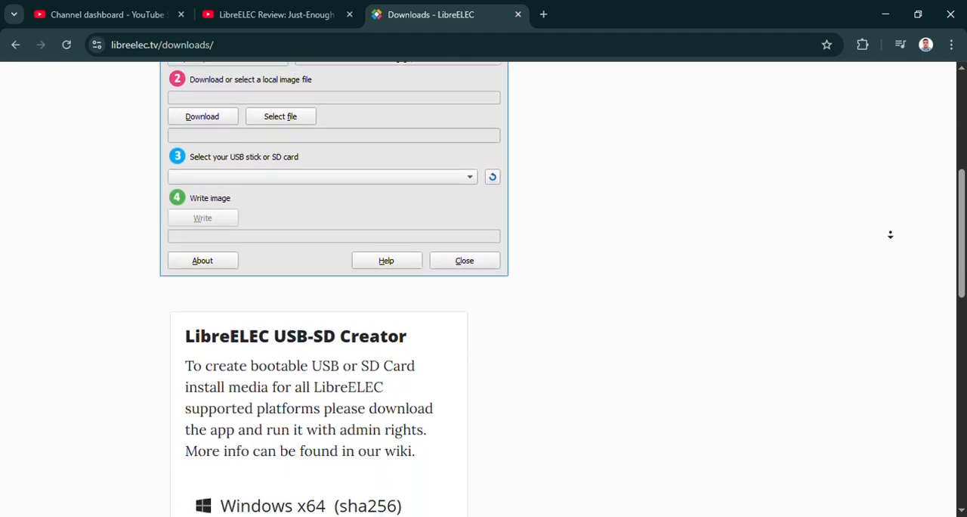
{"action": "scroll", "scroll_direction": "down", "scroll_amount": 3}
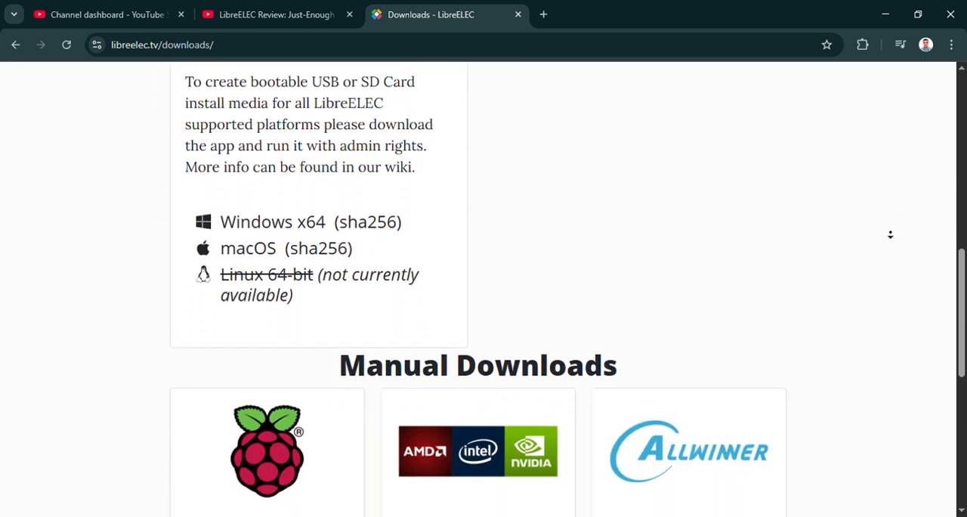
{"action": "scroll", "scroll_direction": "down", "scroll_amount": 3}
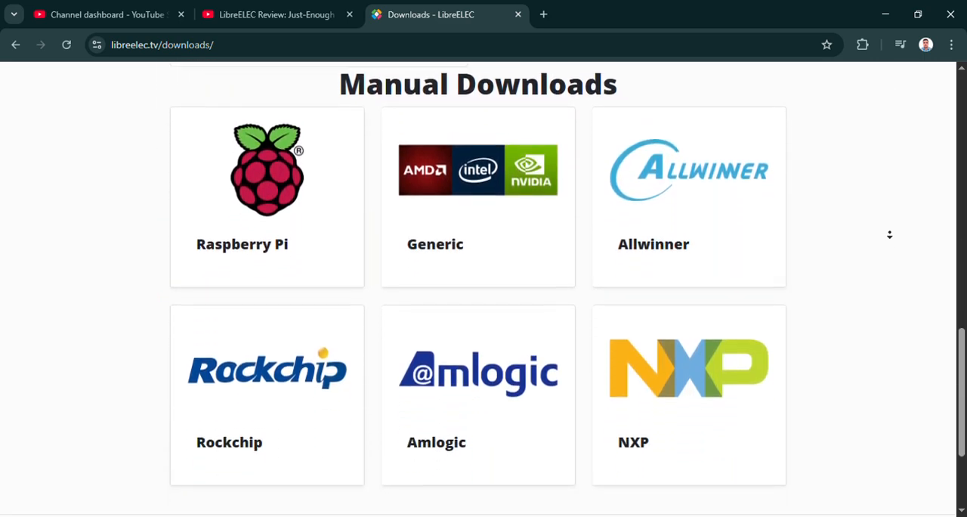
{"action": "scroll", "scroll_direction": "down", "scroll_amount": 3}
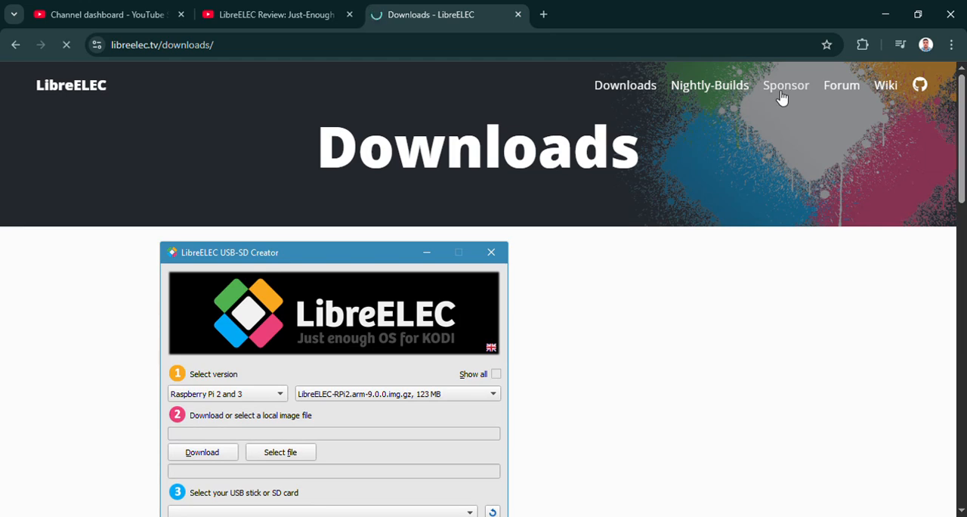
Visit the Sponsor page, then the nightly builds listing and scroll through its changelog.
{"action": "left_click", "coordinate": [785, 85]}
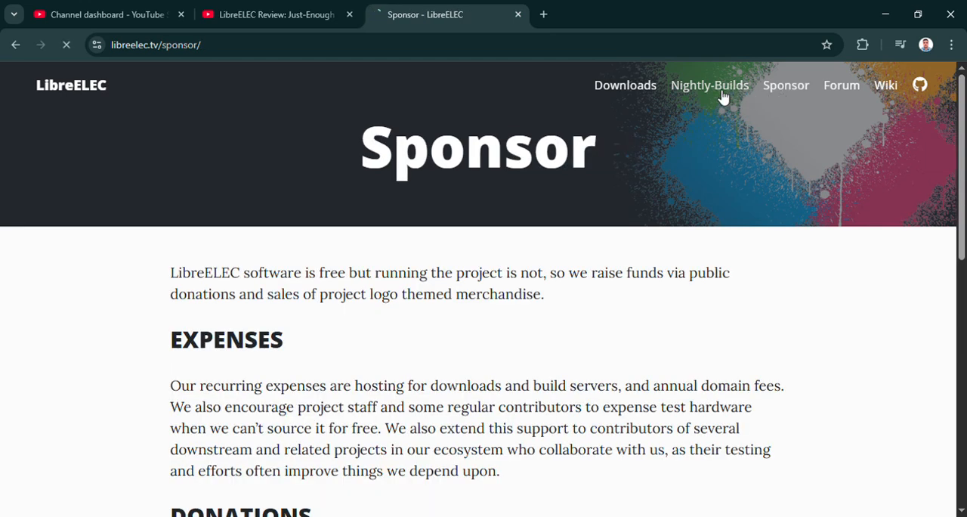
{"action": "left_click", "coordinate": [710, 85]}
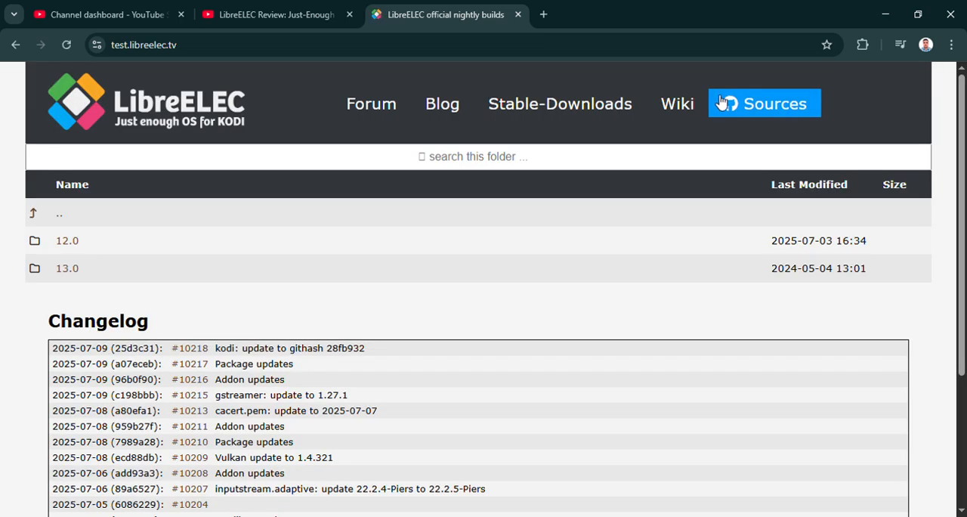
{"action": "mouse_move", "coordinate": [938, 204]}
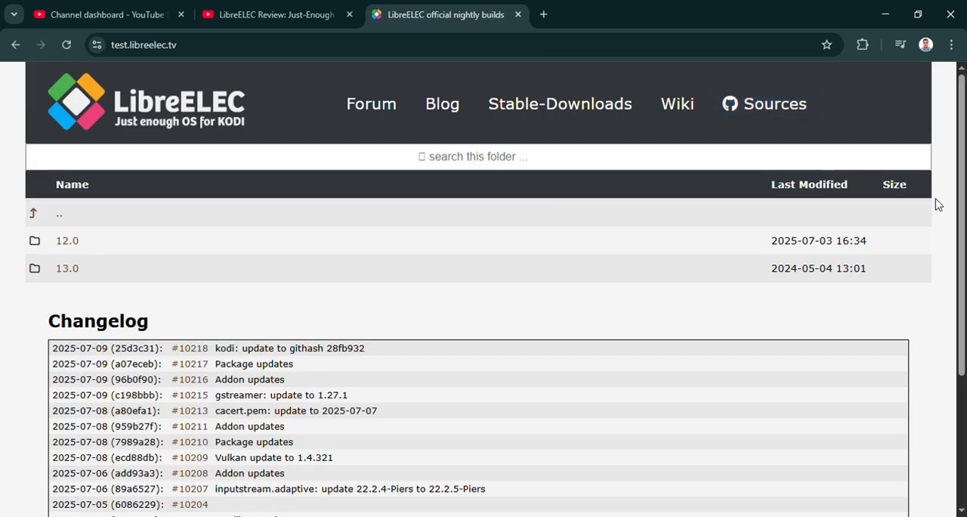
{"action": "scroll", "scroll_direction": "down", "scroll_amount": 3}
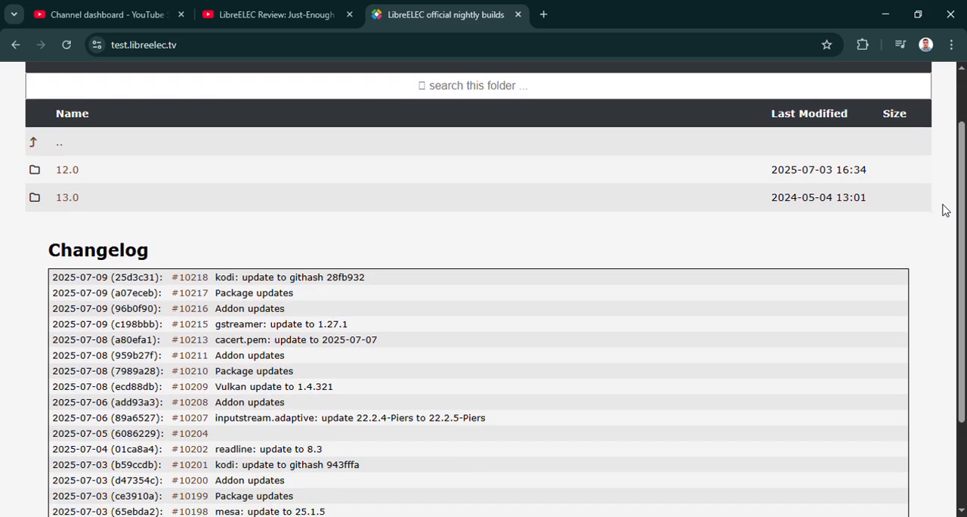
{"action": "scroll", "scroll_direction": "down", "scroll_amount": 3}
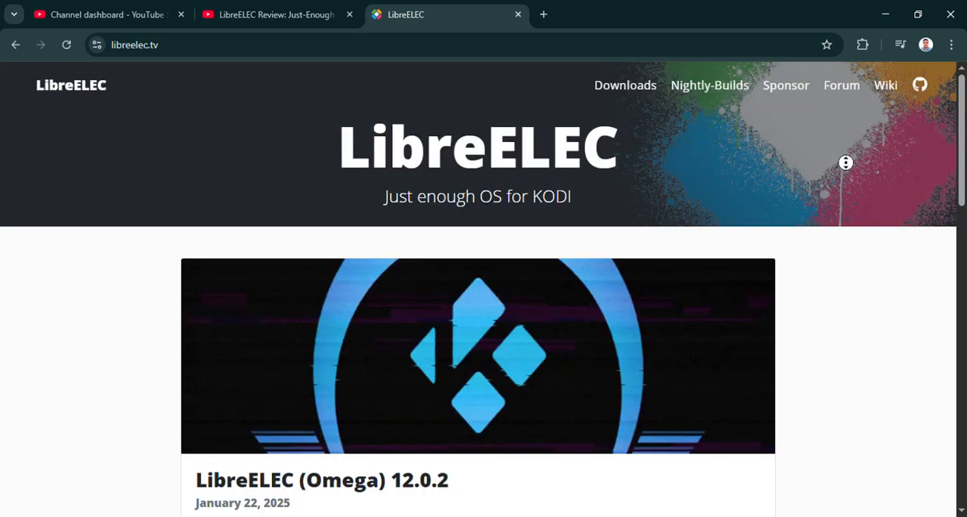
{"action": "scroll", "scroll_direction": "down", "scroll_amount": 3}
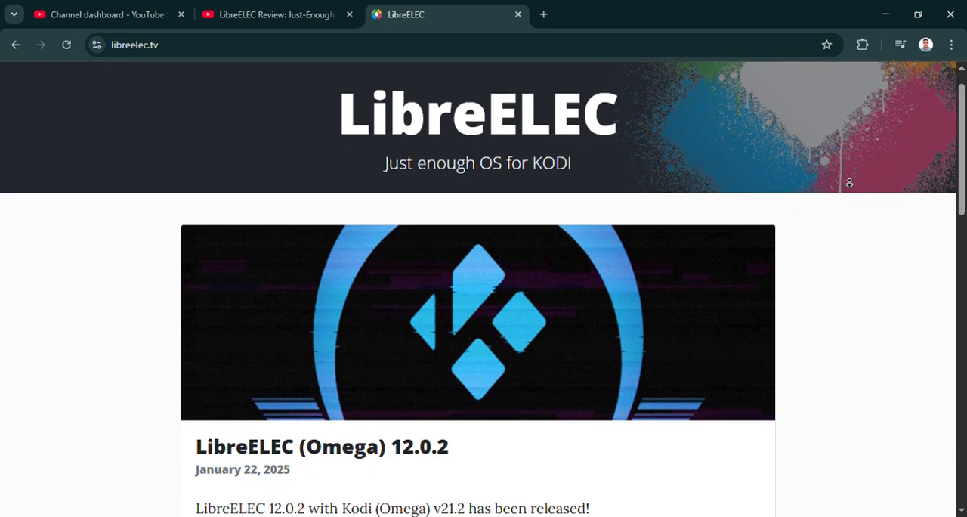
{"action": "scroll", "scroll_direction": "down", "scroll_amount": 3}
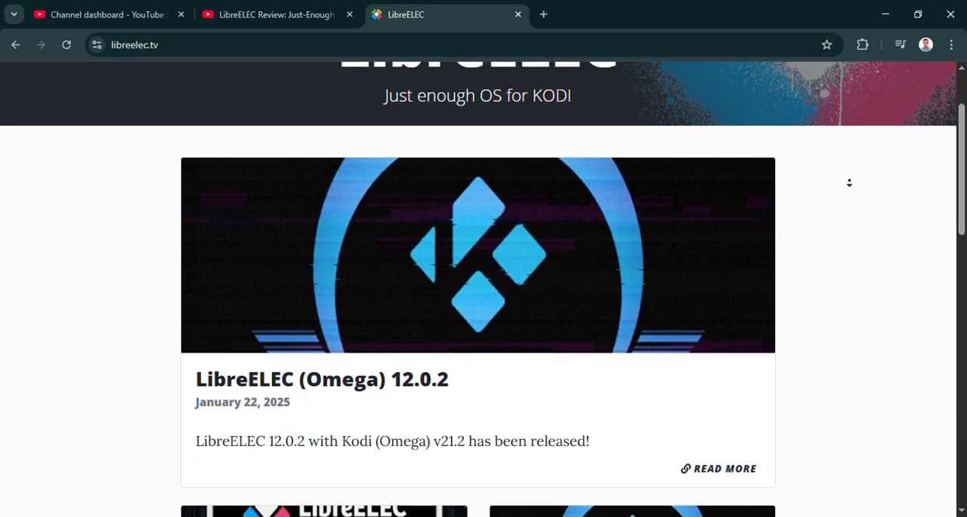
{"action": "scroll", "scroll_direction": "down", "scroll_amount": 3}
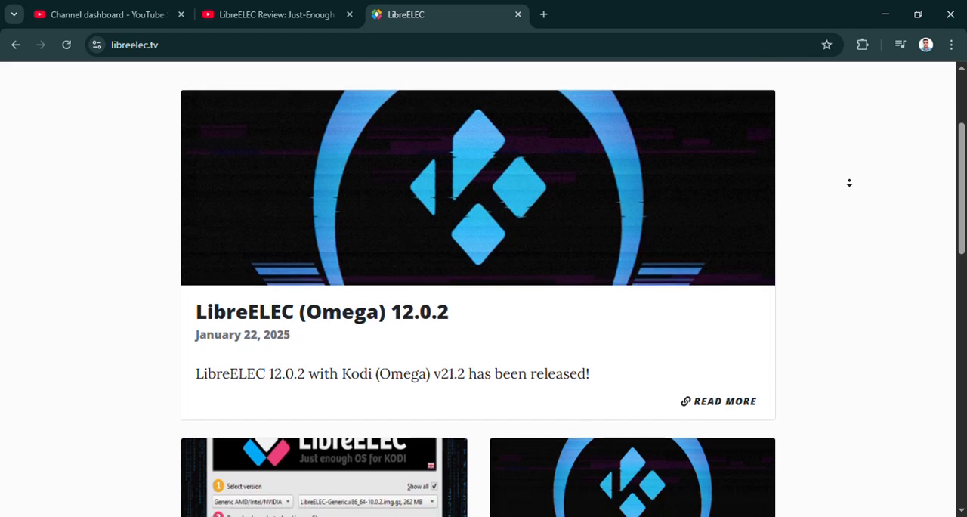
{"action": "scroll", "scroll_direction": "down", "scroll_amount": 3}
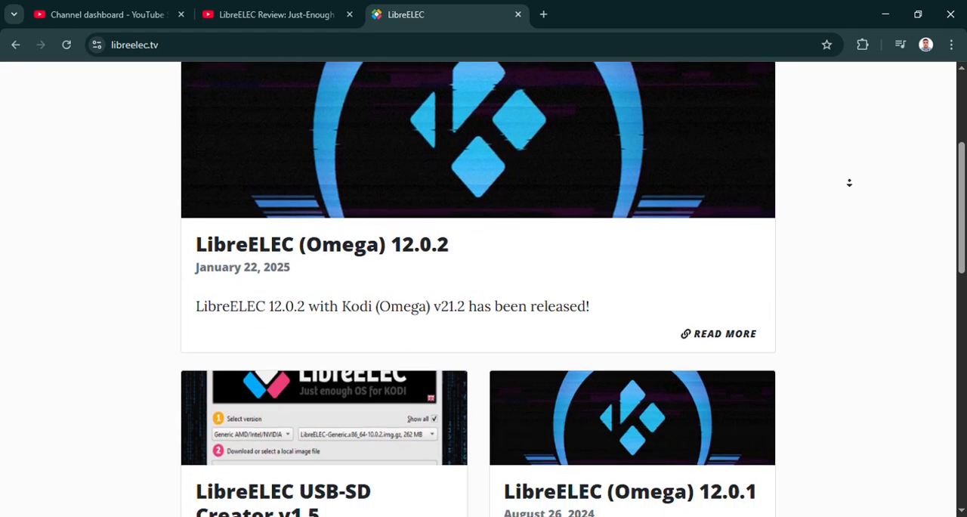
{"action": "scroll", "scroll_direction": "down", "scroll_amount": 3}
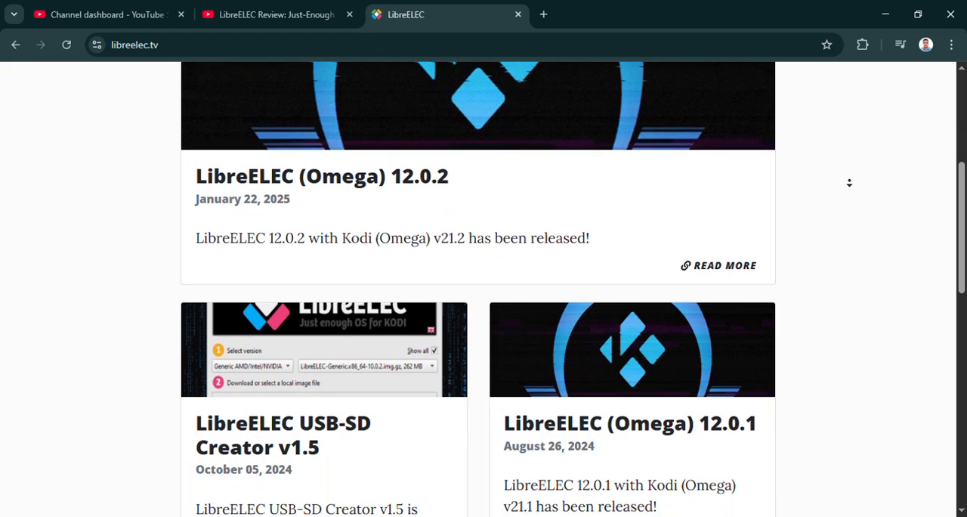
{"action": "scroll", "scroll_direction": "down", "scroll_amount": 3}
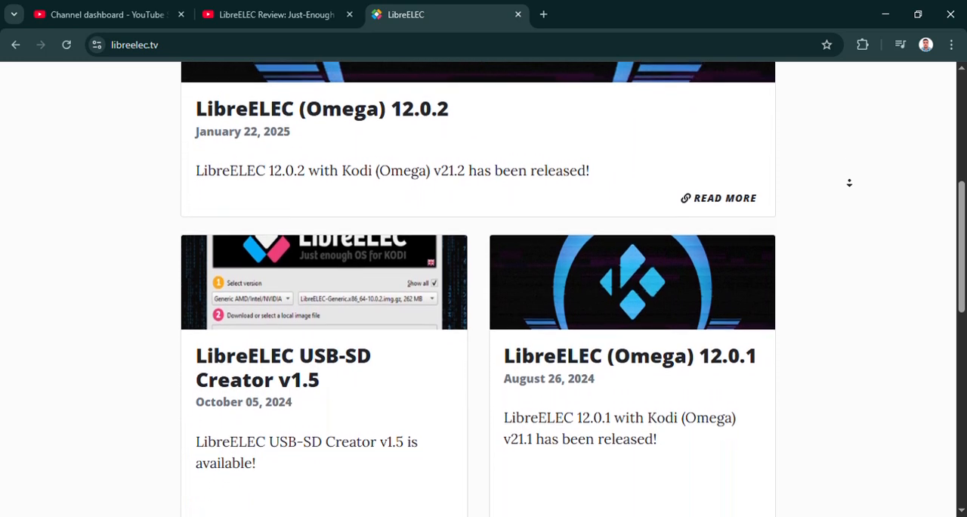
{"action": "scroll", "scroll_direction": "down", "scroll_amount": 3}
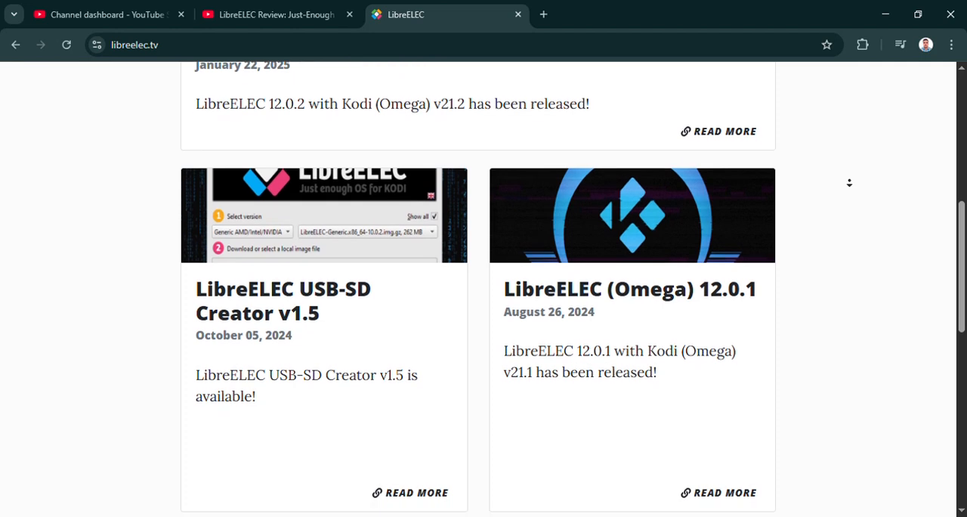
{"action": "scroll", "scroll_direction": "down", "scroll_amount": 3}
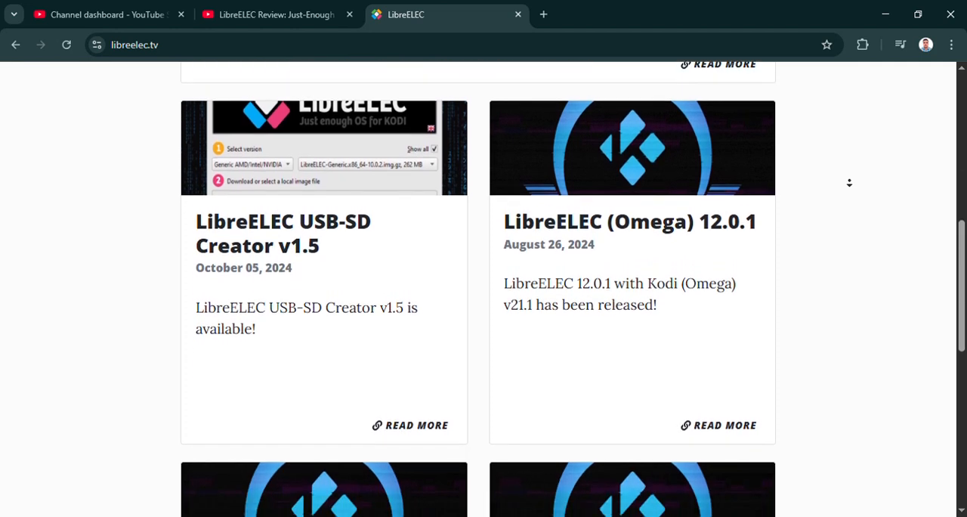
{"action": "scroll", "scroll_direction": "down", "scroll_amount": 3}
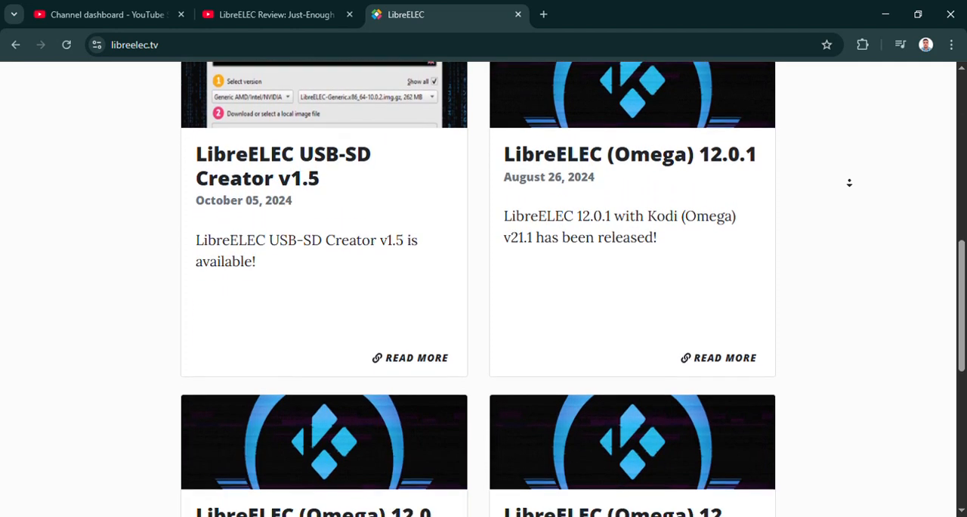
{"action": "scroll", "scroll_direction": "down", "scroll_amount": 3}
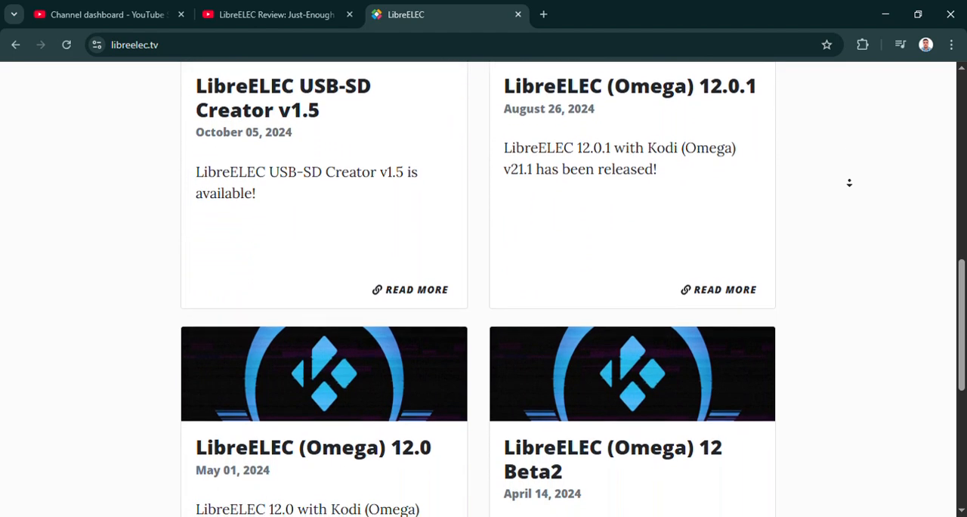
{"action": "scroll", "scroll_direction": "down", "scroll_amount": 3}
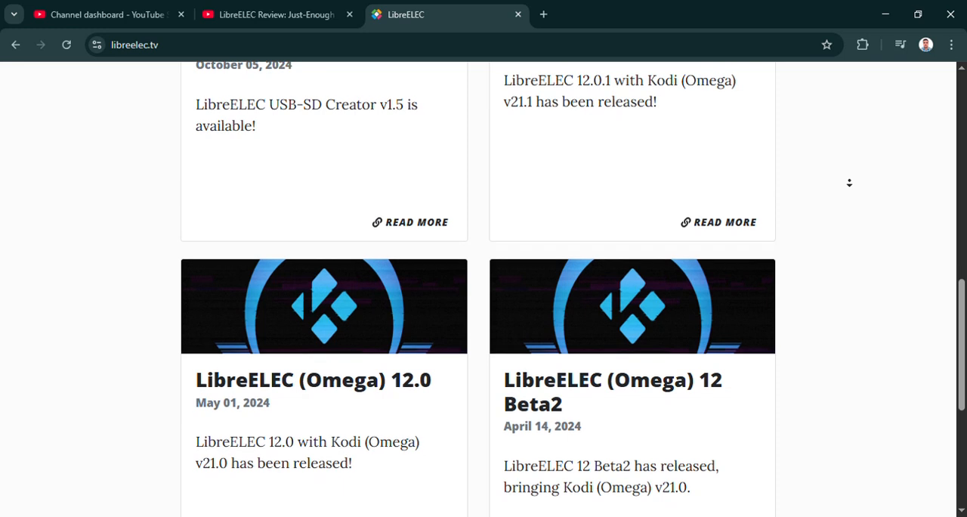
{"action": "scroll", "scroll_direction": "down", "scroll_amount": 3}
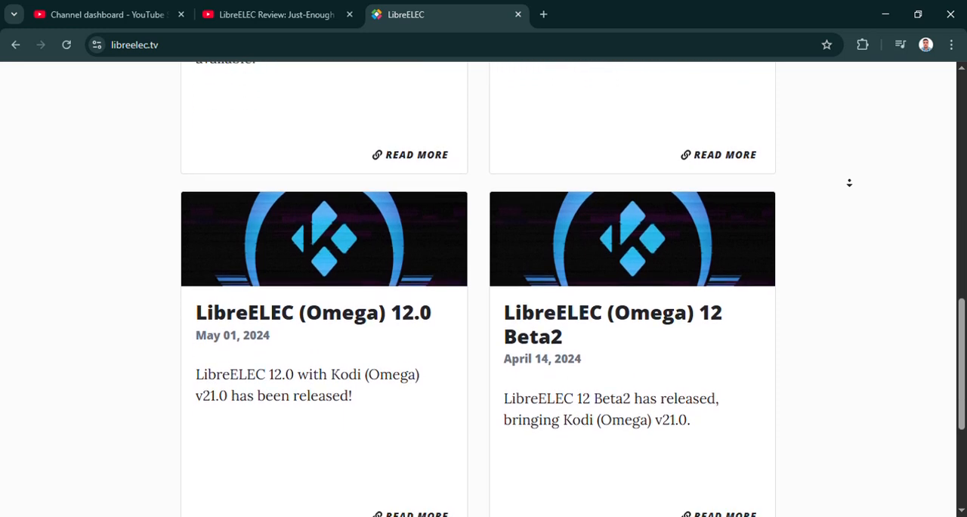
{"action": "scroll", "scroll_direction": "down", "scroll_amount": 3}
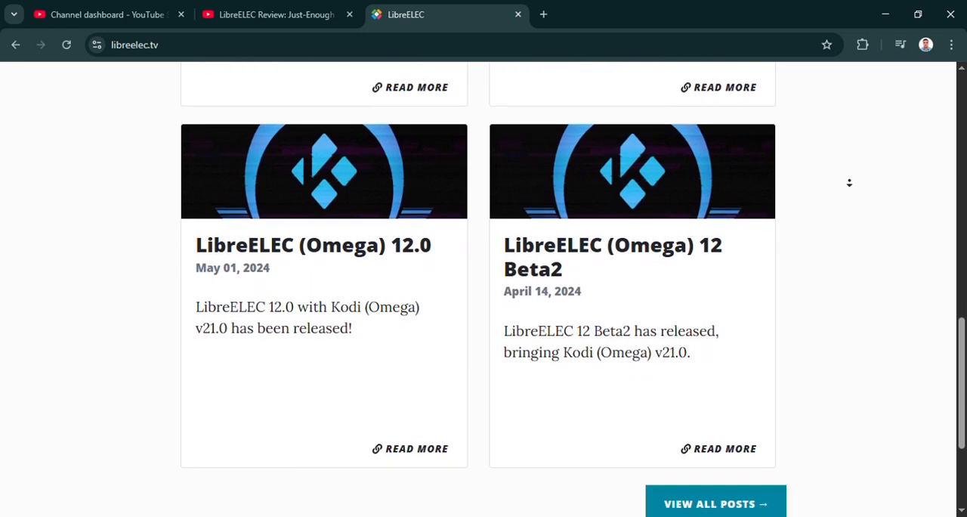
{"action": "scroll", "scroll_direction": "down", "scroll_amount": 3}
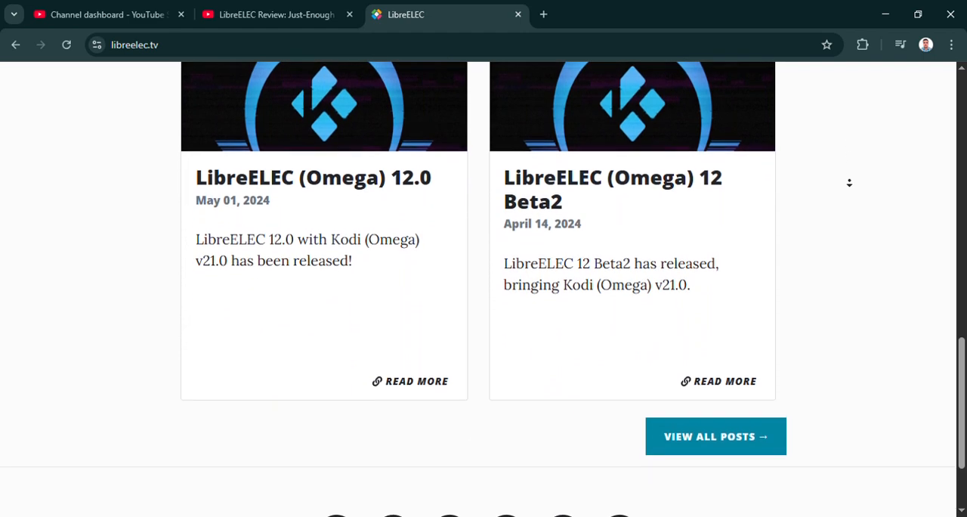
{"action": "scroll", "scroll_direction": "down", "scroll_amount": 3}
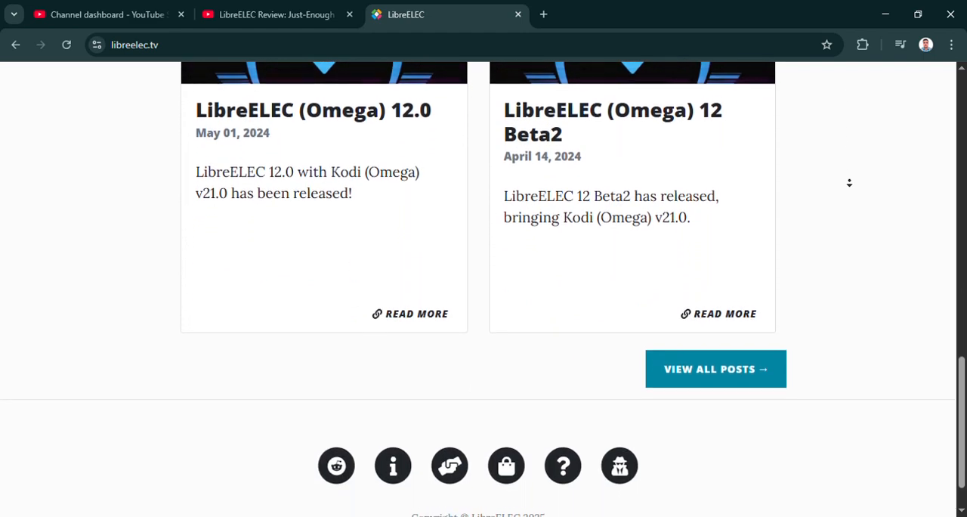
{"action": "scroll", "scroll_direction": "down", "scroll_amount": 3}
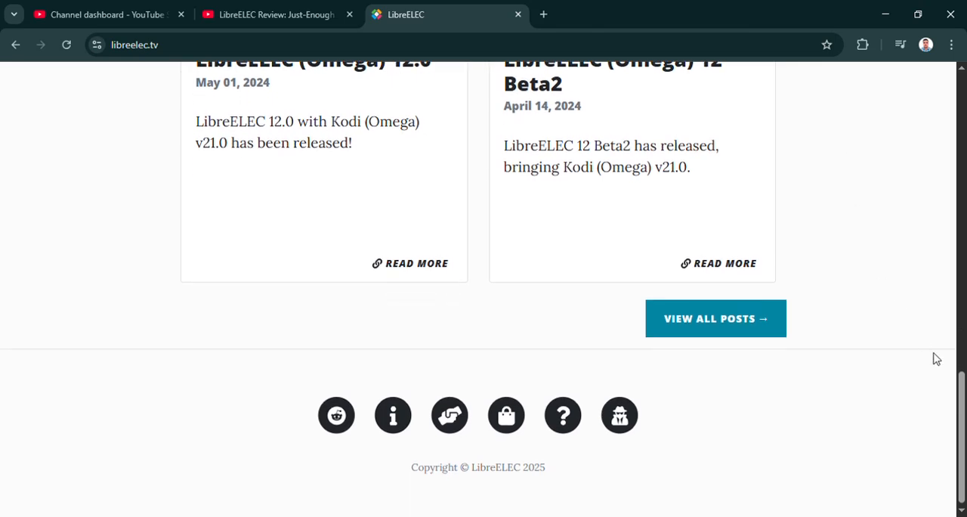
{"action": "scroll", "scroll_direction": "up", "scroll_amount": 3}
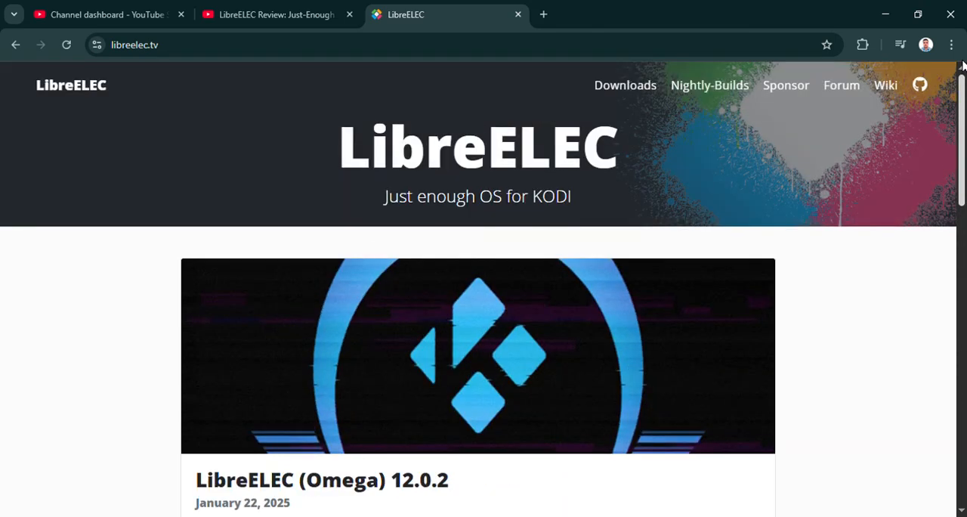
{"action": "mouse_move", "coordinate": [639, 96]}
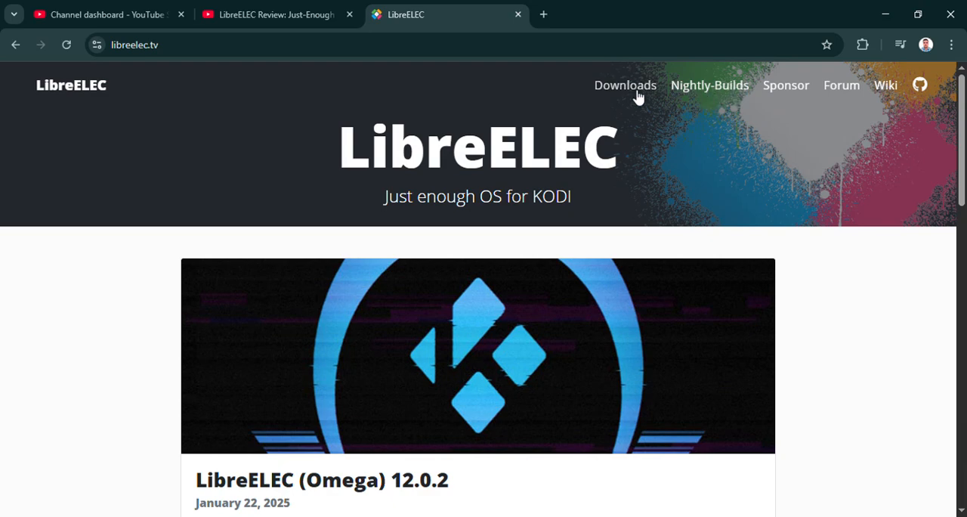
Go to the Downloads page, scroll past the USB-SD Creator to the footer and back up.
{"action": "left_click", "coordinate": [625, 84]}
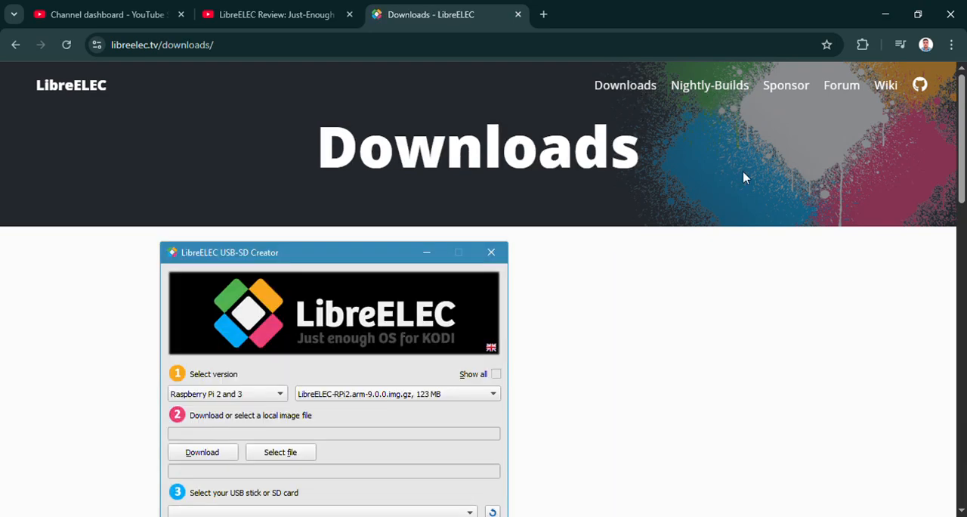
{"action": "scroll", "scroll_direction": "down", "scroll_amount": 3}
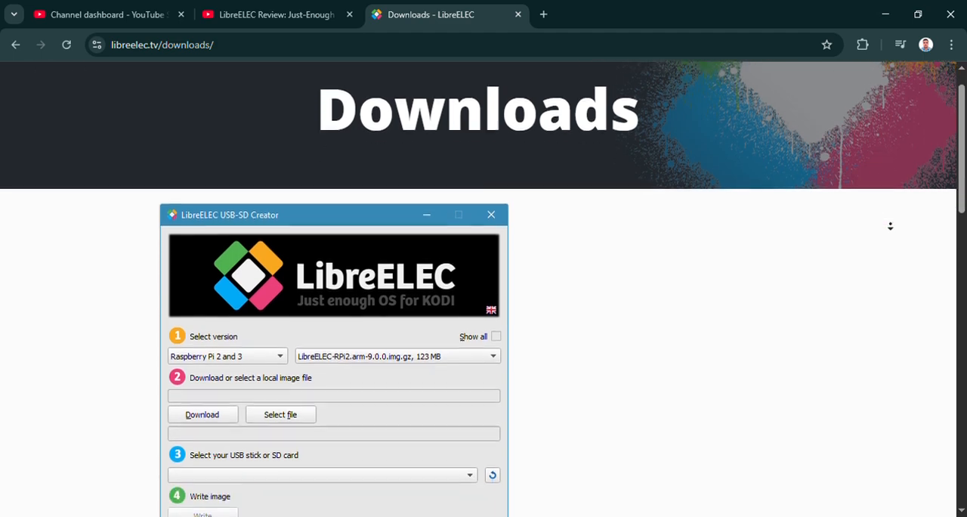
{"action": "scroll", "scroll_direction": "down", "scroll_amount": 3}
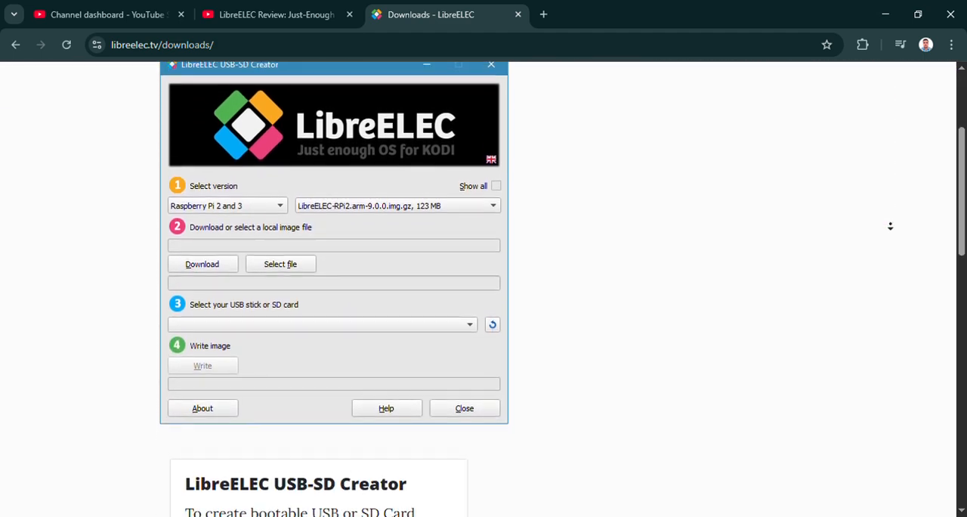
{"action": "scroll", "scroll_direction": "down", "scroll_amount": 3}
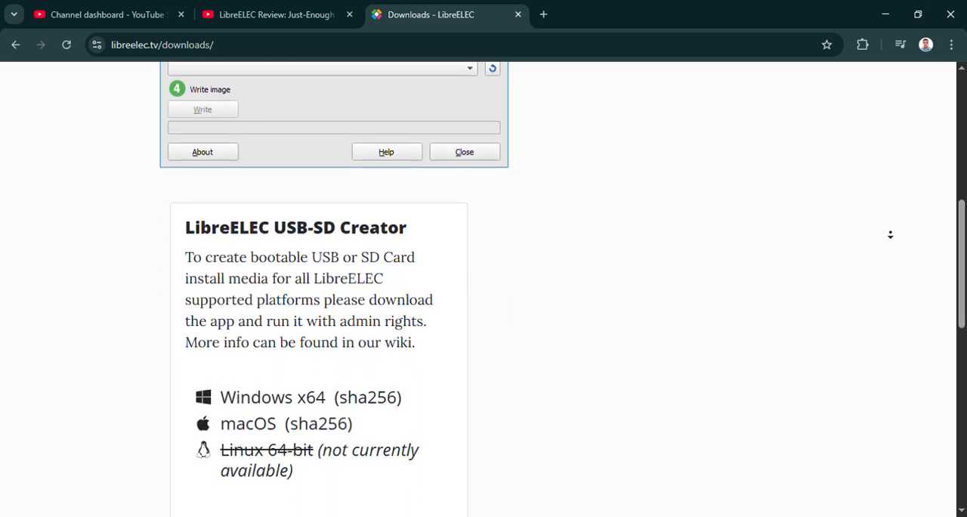
{"action": "scroll", "scroll_direction": "down", "scroll_amount": 3}
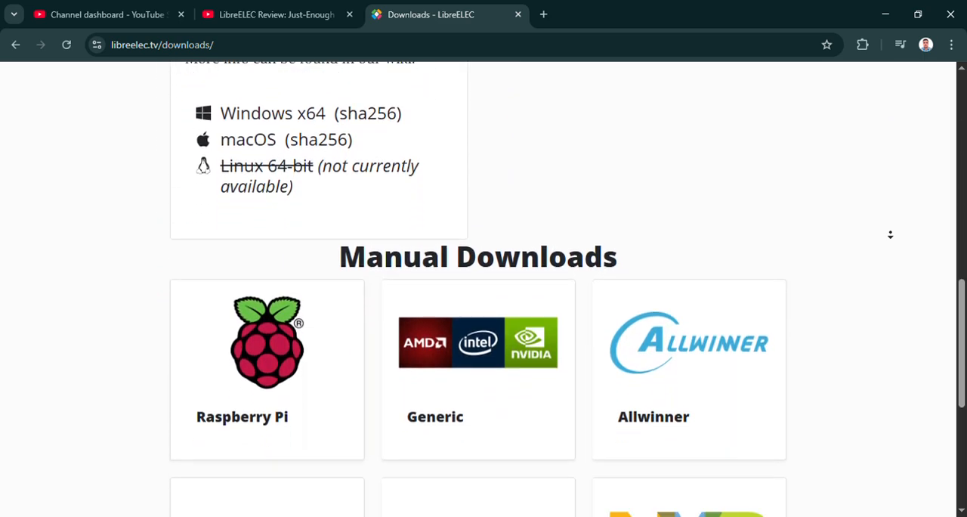
{"action": "scroll", "scroll_direction": "down", "scroll_amount": 3}
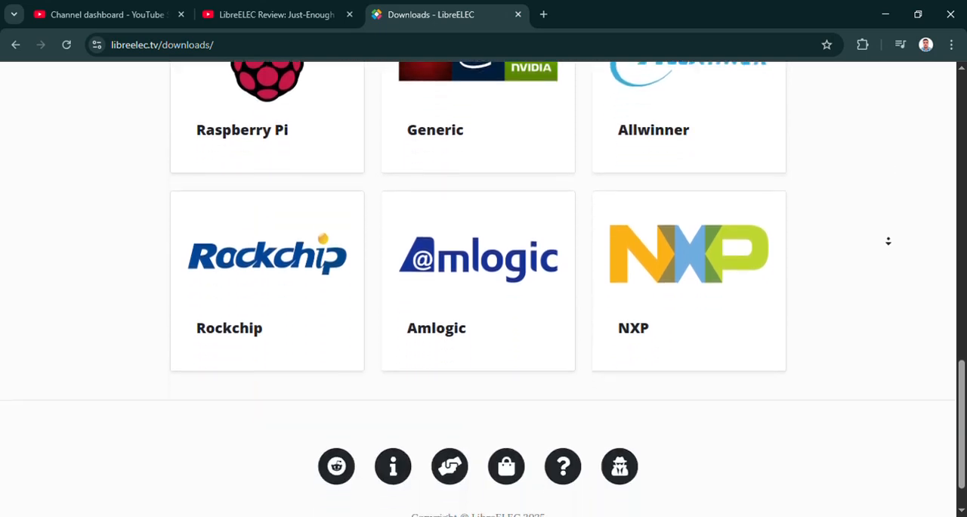
{"action": "scroll", "scroll_direction": "down", "scroll_amount": 3}
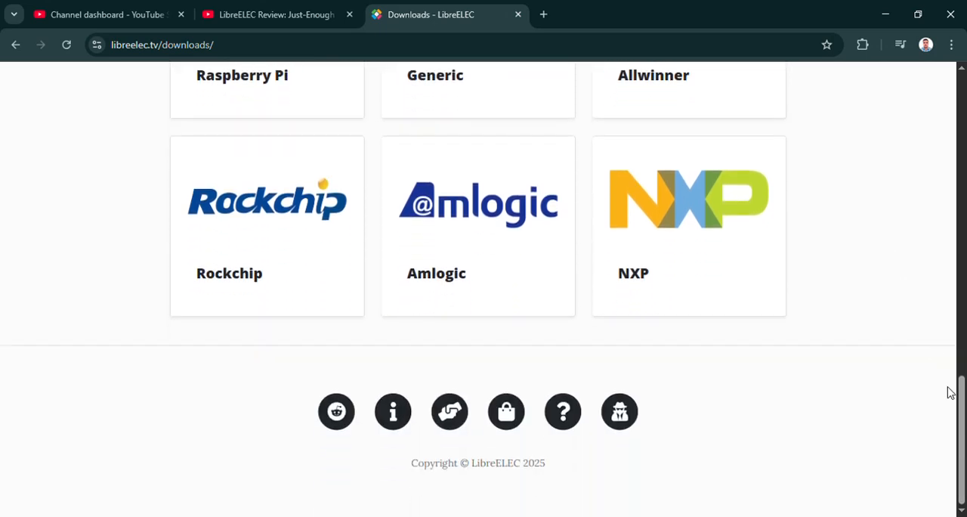
{"action": "scroll", "scroll_direction": "up", "scroll_amount": 3}
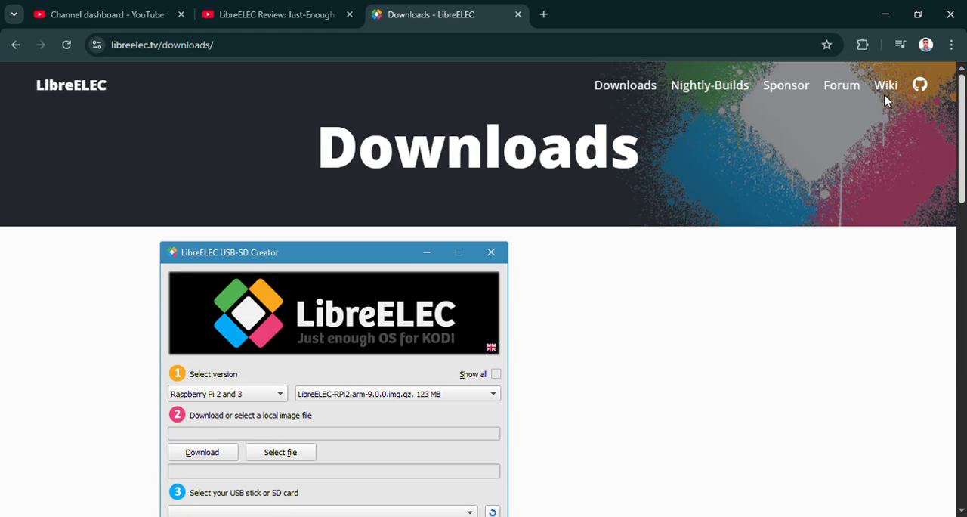
Visit the Sponsor page, then the nightly builds listing and scroll its changelog.
{"action": "left_click", "coordinate": [785, 85]}
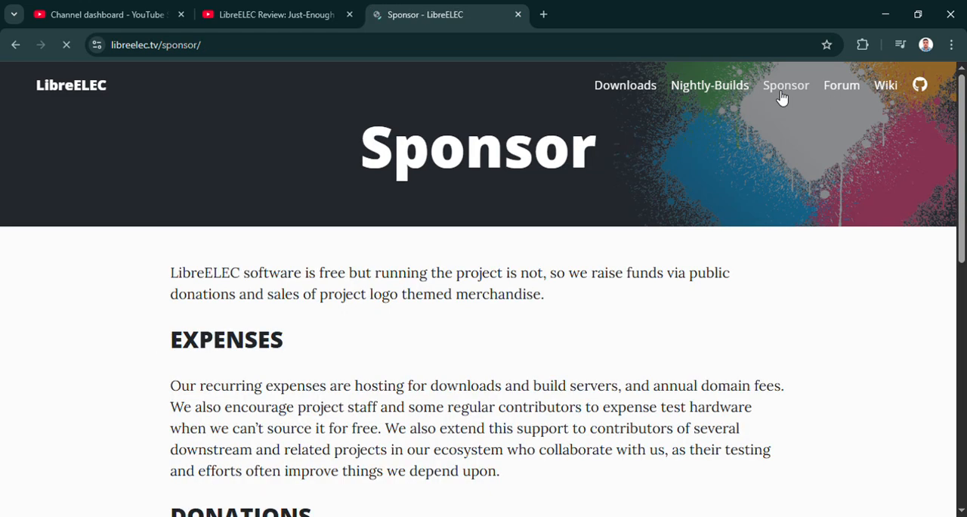
{"action": "left_click", "coordinate": [709, 85]}
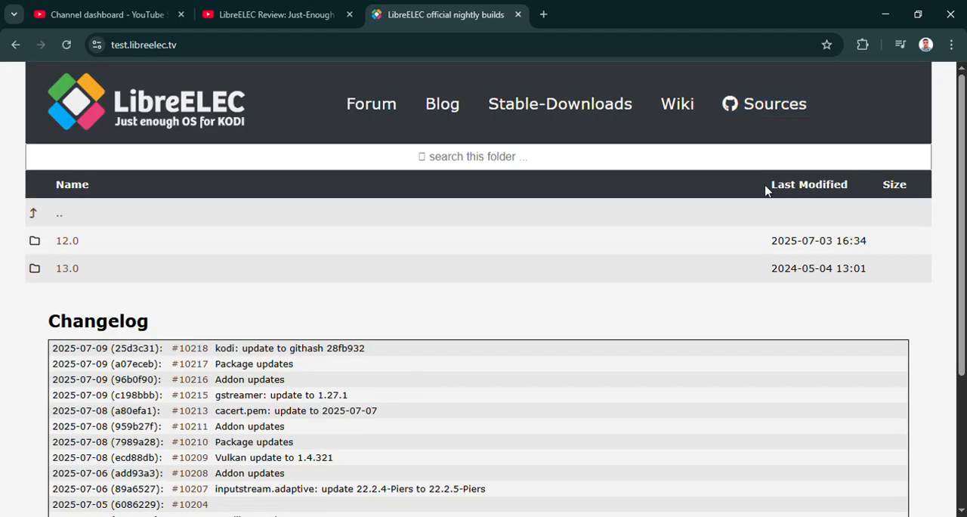
{"action": "mouse_move", "coordinate": [945, 206]}
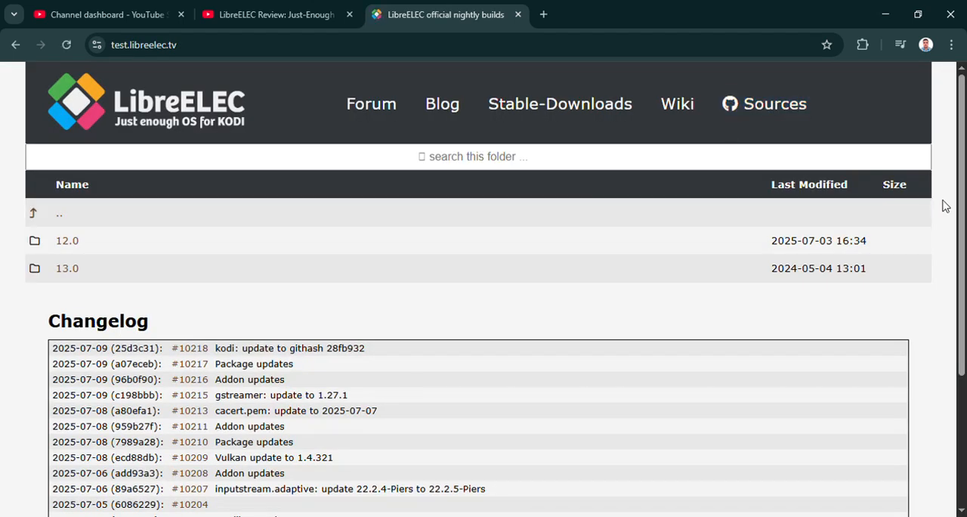
{"action": "scroll", "scroll_direction": "down", "scroll_amount": 3}
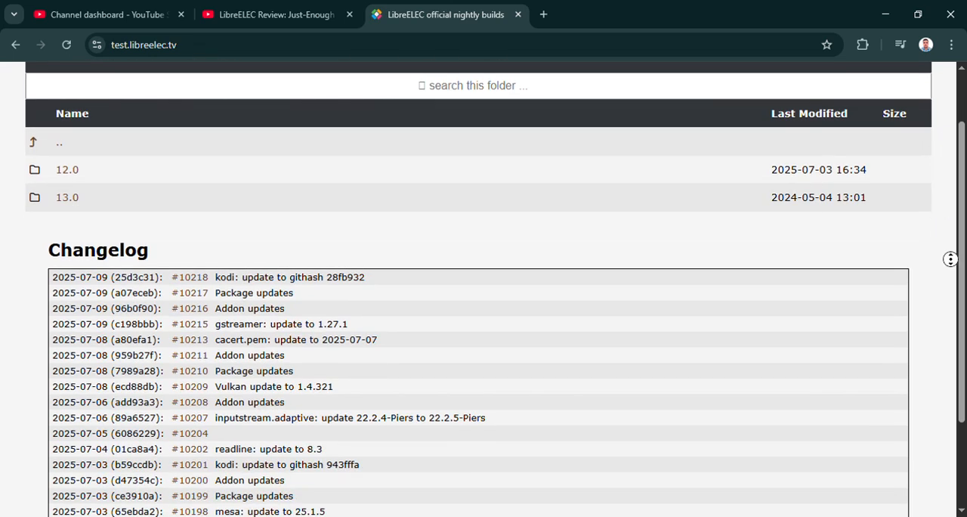
{"action": "scroll", "scroll_direction": "down", "scroll_amount": 3}
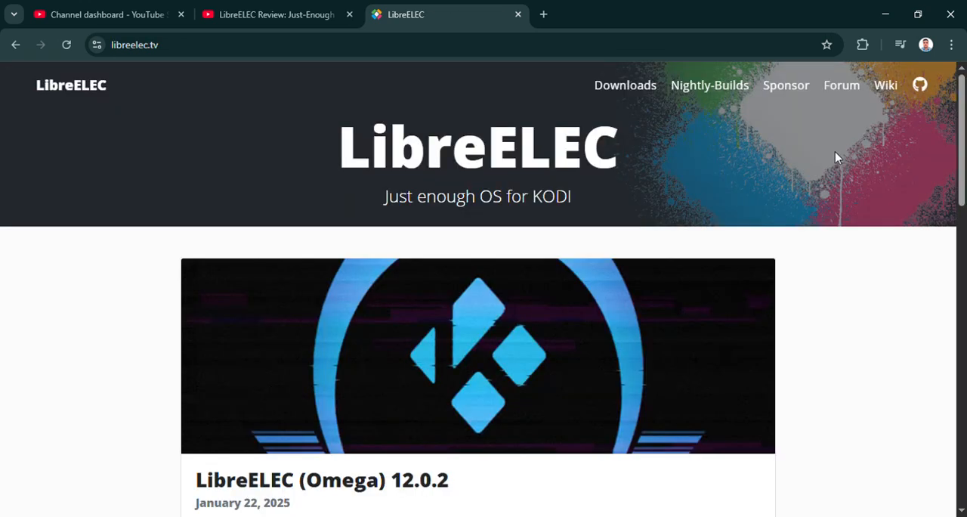
{"action": "mouse_move", "coordinate": [847, 171]}
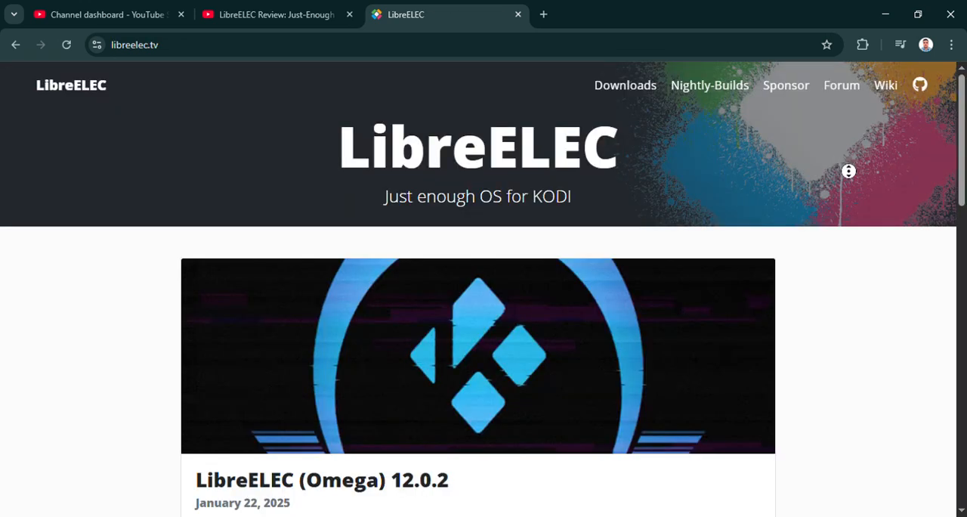
Scroll the home page through all release posts down to the footer and back toward the top.
{"action": "scroll", "scroll_direction": "down", "scroll_amount": 3}
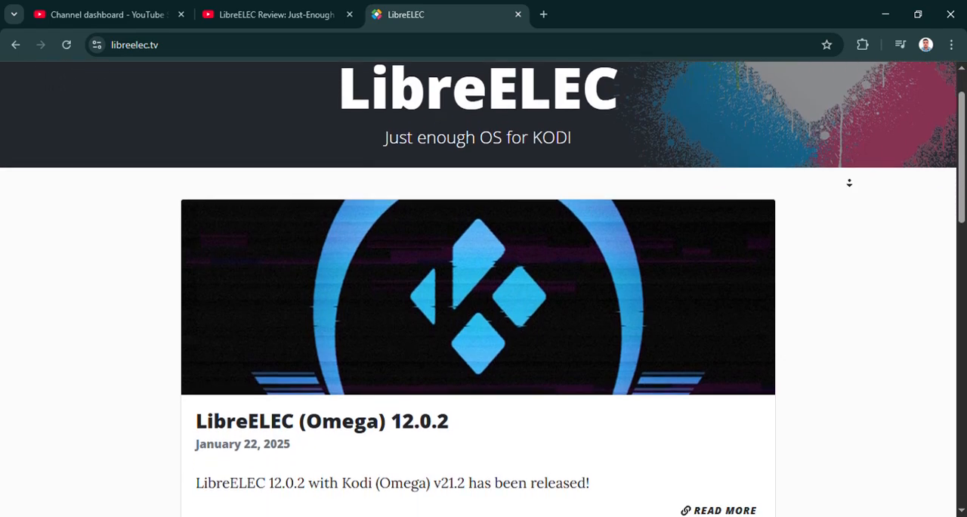
{"action": "scroll", "scroll_direction": "down", "scroll_amount": 3}
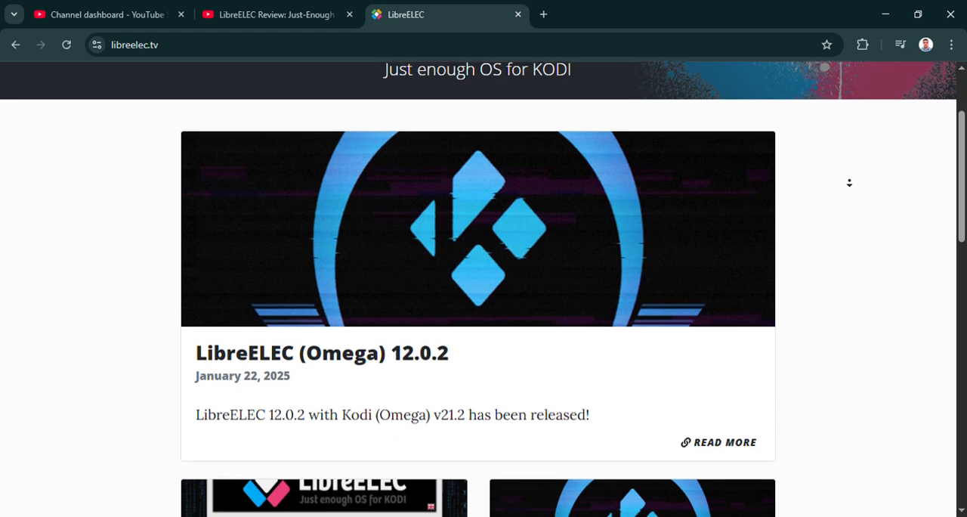
{"action": "scroll", "scroll_direction": "down", "scroll_amount": 3}
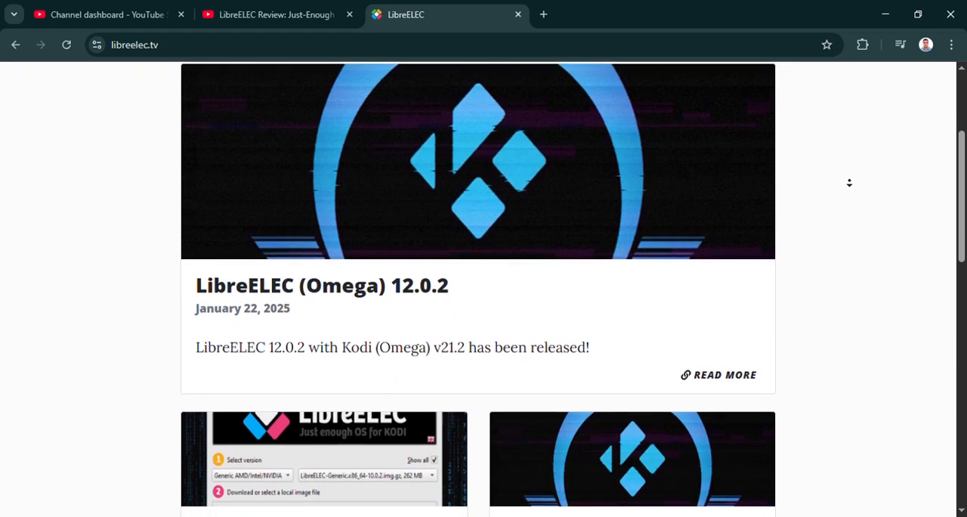
{"action": "scroll", "scroll_direction": "down", "scroll_amount": 3}
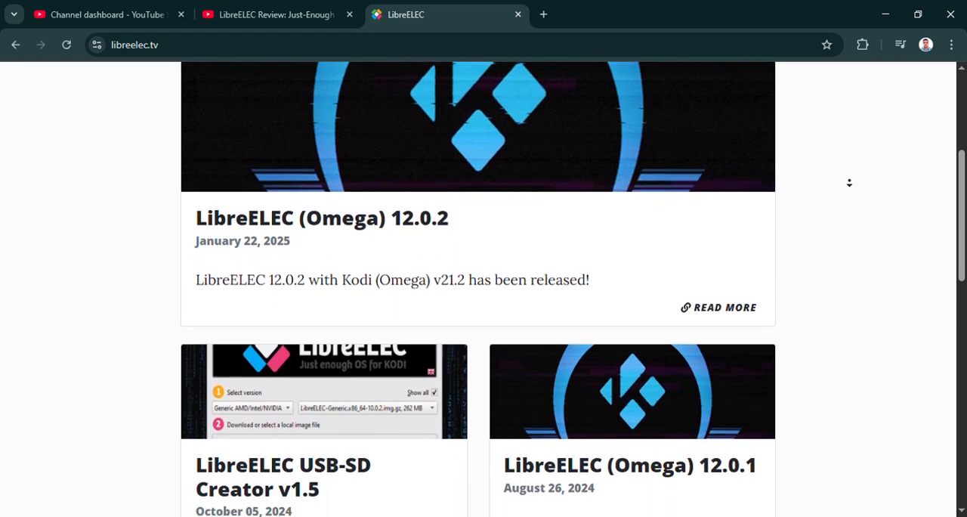
{"action": "scroll", "scroll_direction": "down", "scroll_amount": 3}
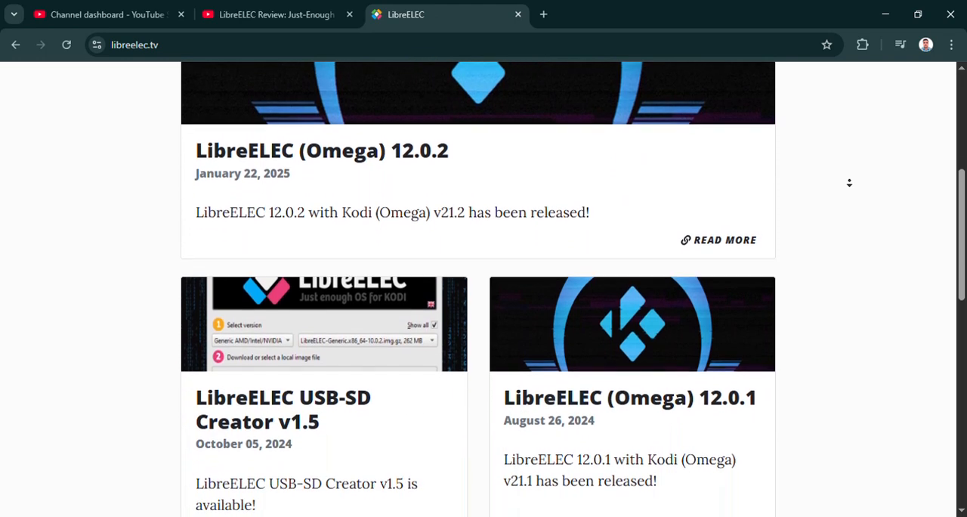
{"action": "scroll", "scroll_direction": "down", "scroll_amount": 3}
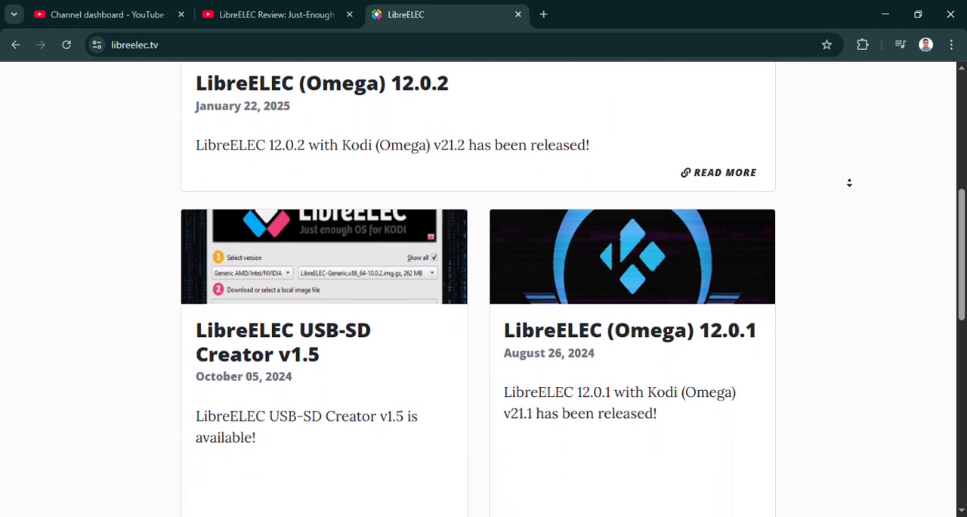
{"action": "scroll", "scroll_direction": "down", "scroll_amount": 3}
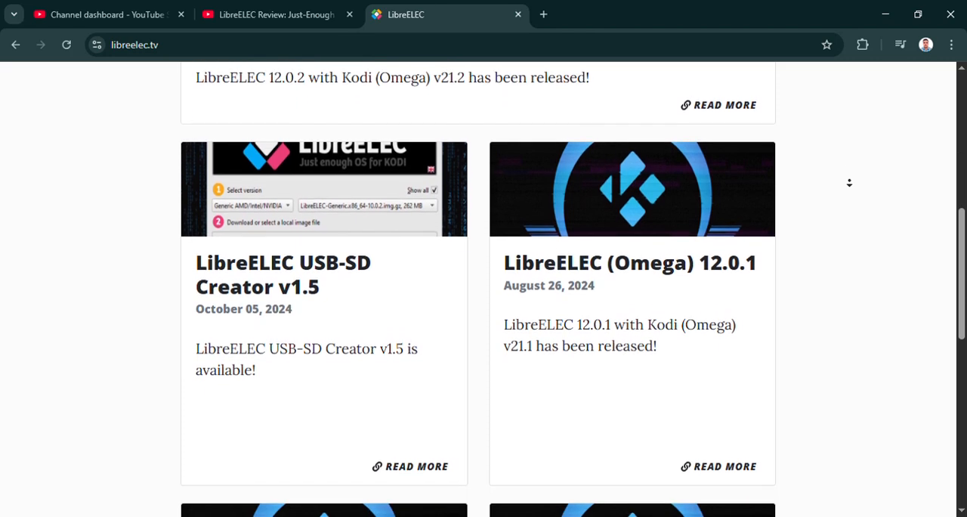
{"action": "scroll", "scroll_direction": "down", "scroll_amount": 3}
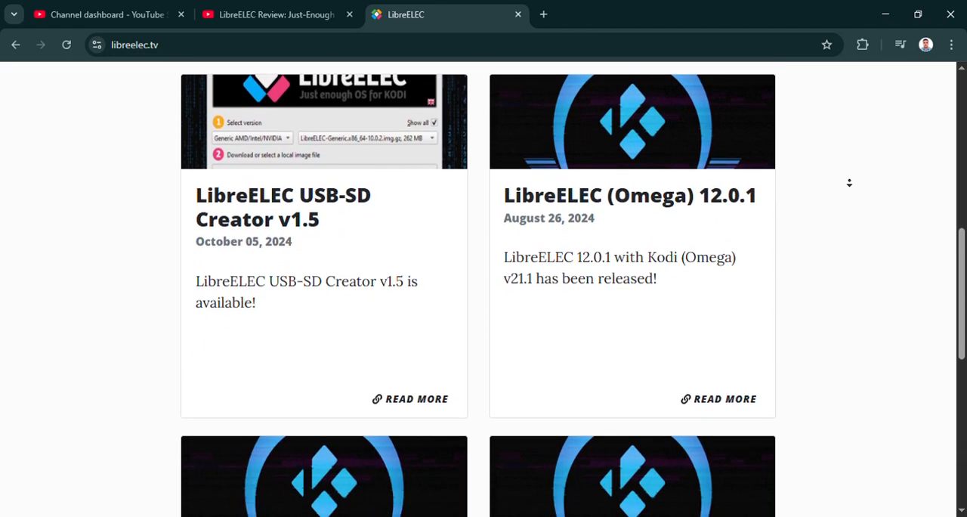
{"action": "scroll", "scroll_direction": "down", "scroll_amount": 3}
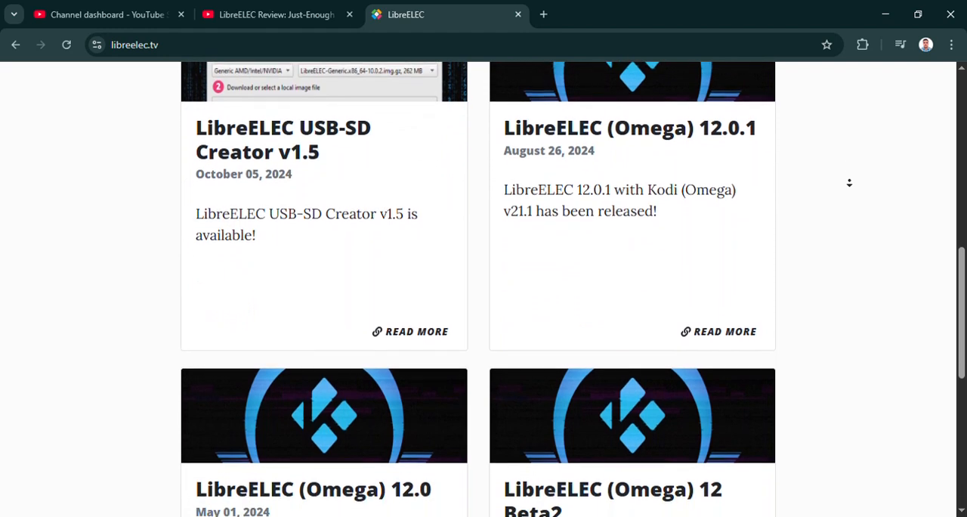
{"action": "scroll", "scroll_direction": "down", "scroll_amount": 3}
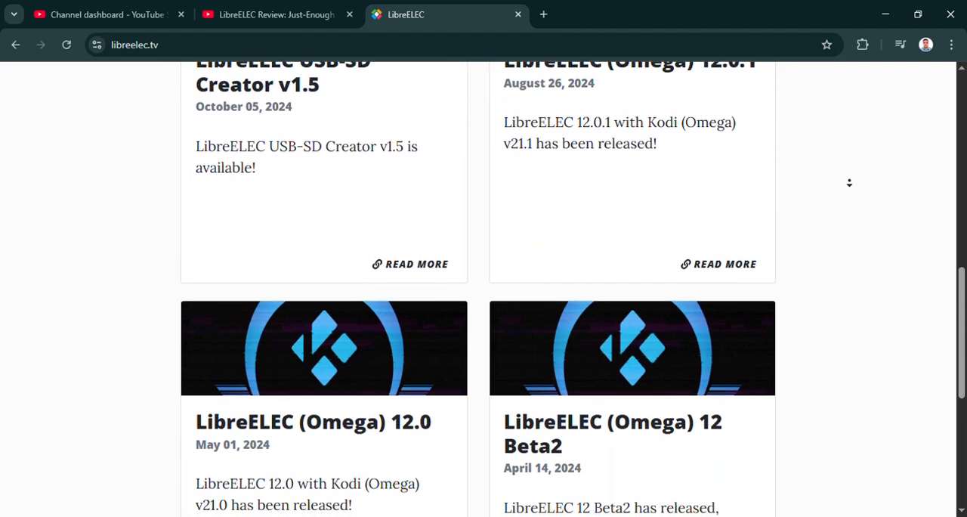
{"action": "scroll", "scroll_direction": "down", "scroll_amount": 3}
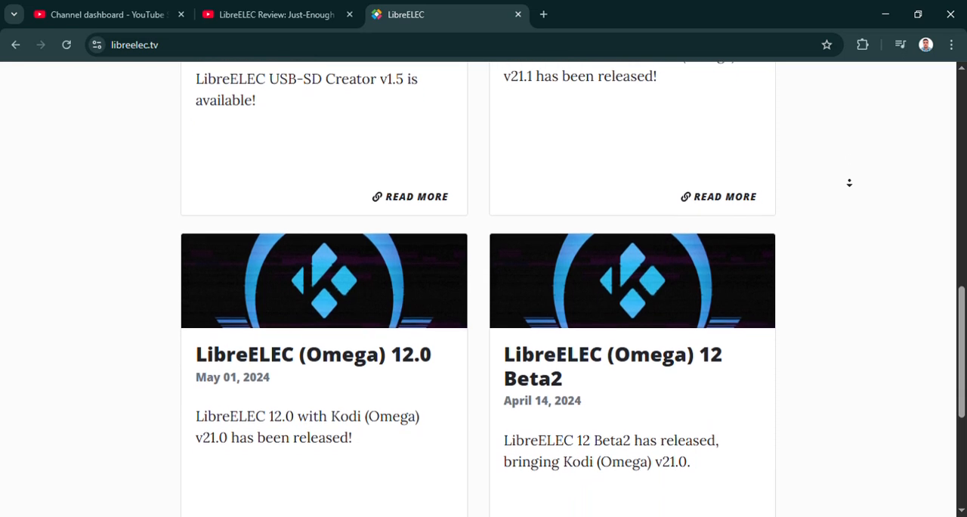
{"action": "scroll", "scroll_direction": "down", "scroll_amount": 3}
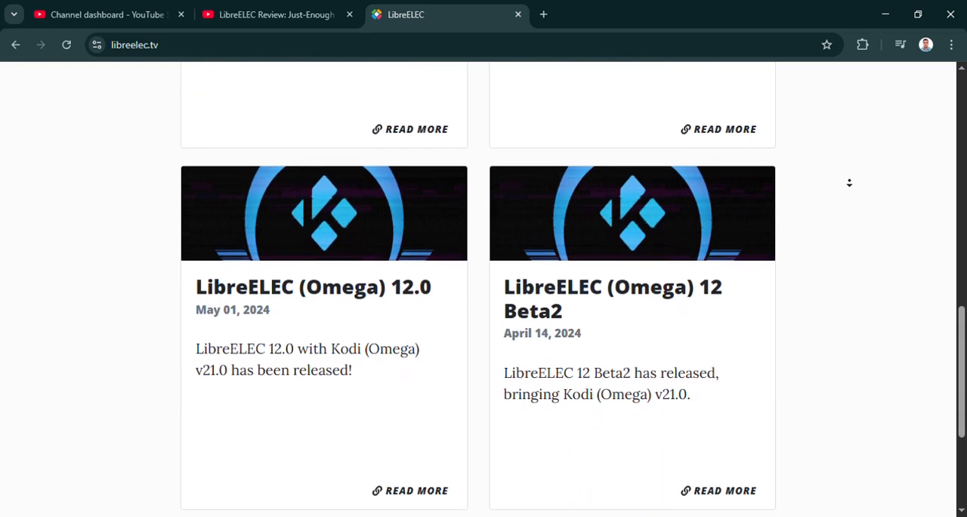
{"action": "scroll", "scroll_direction": "down", "scroll_amount": 3}
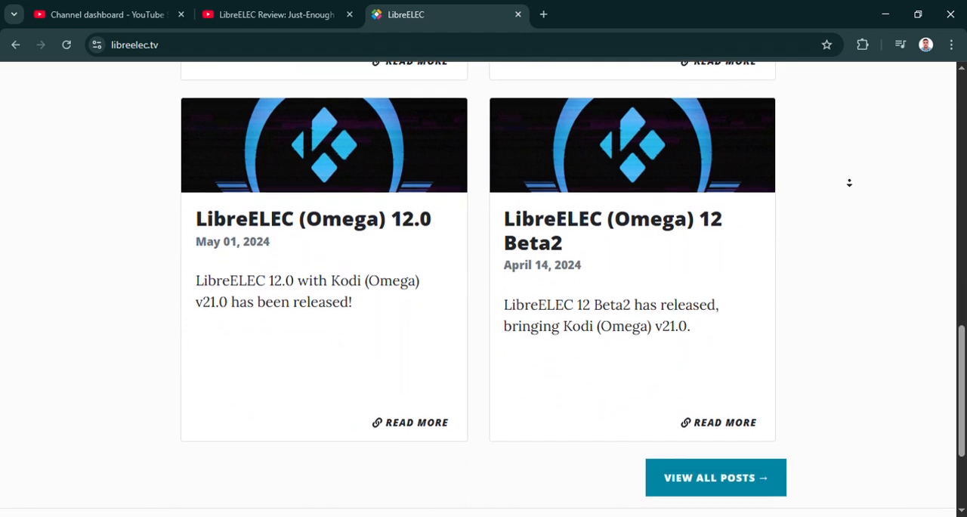
{"action": "scroll", "scroll_direction": "down", "scroll_amount": 3}
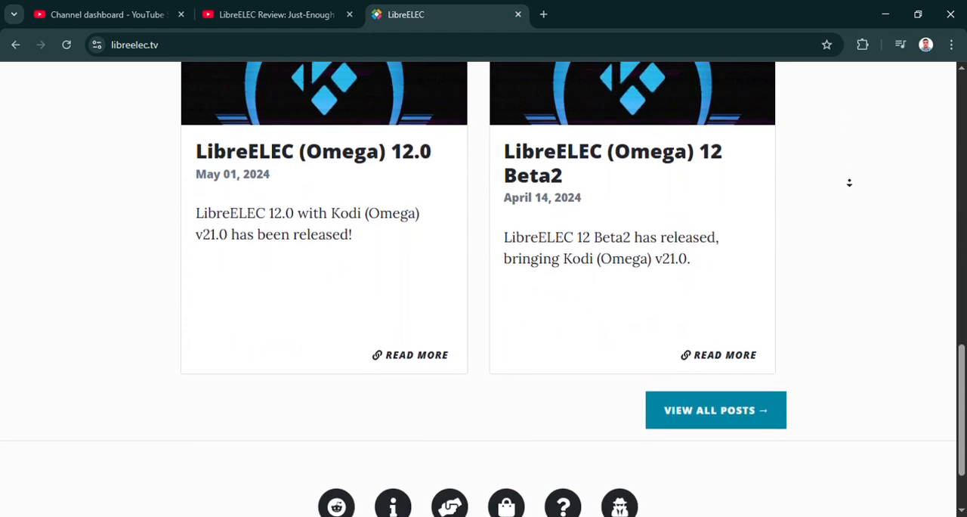
{"action": "scroll", "scroll_direction": "down", "scroll_amount": 3}
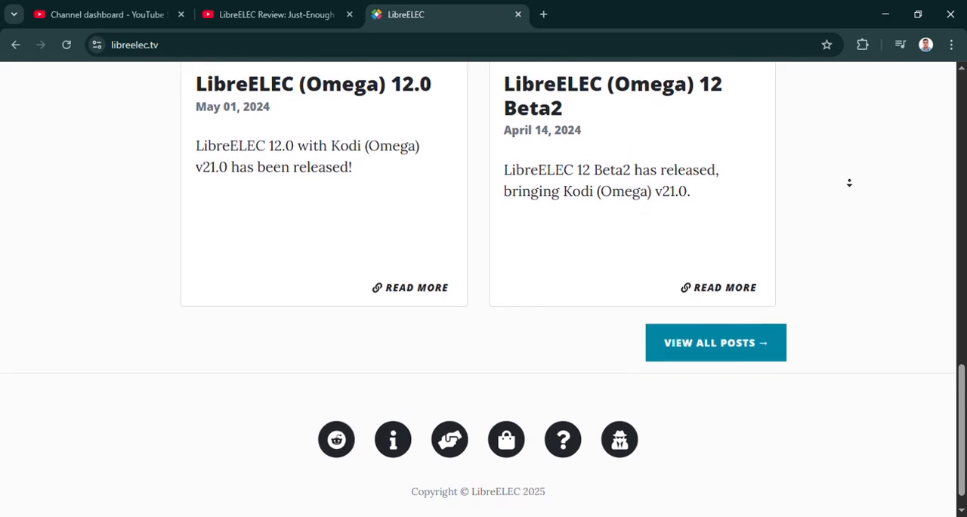
{"action": "scroll", "scroll_direction": "down", "scroll_amount": 3}
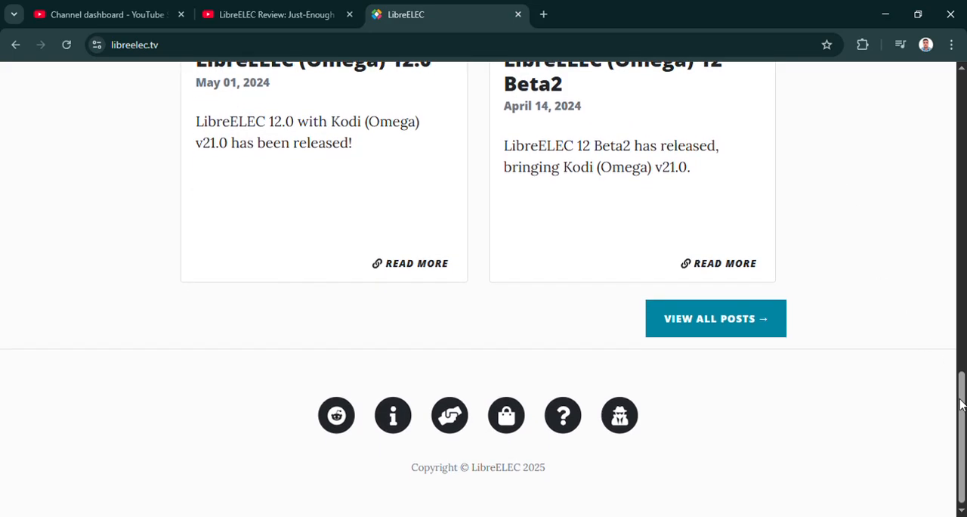
{"action": "scroll", "scroll_direction": "up", "scroll_amount": 3}
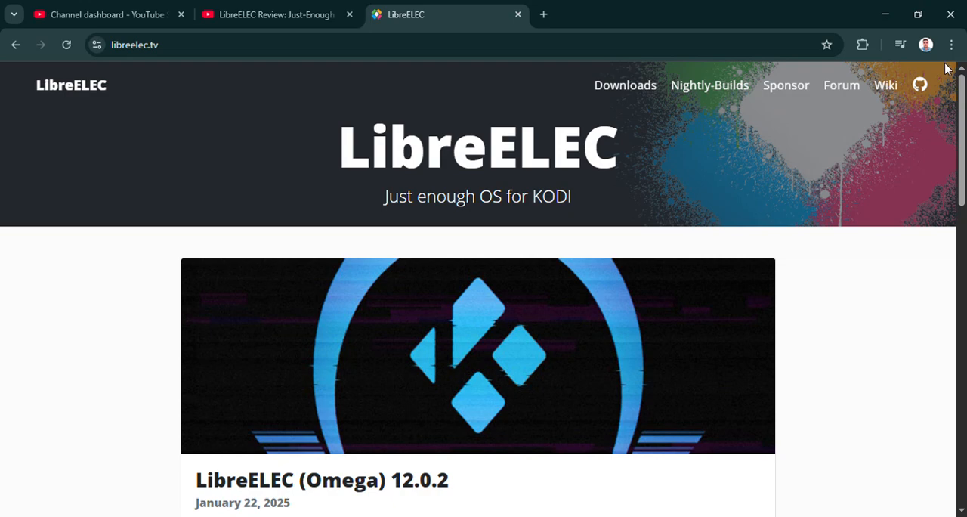
Start loading the Downloads page from the navigation bar.
{"action": "left_click", "coordinate": [625, 85]}
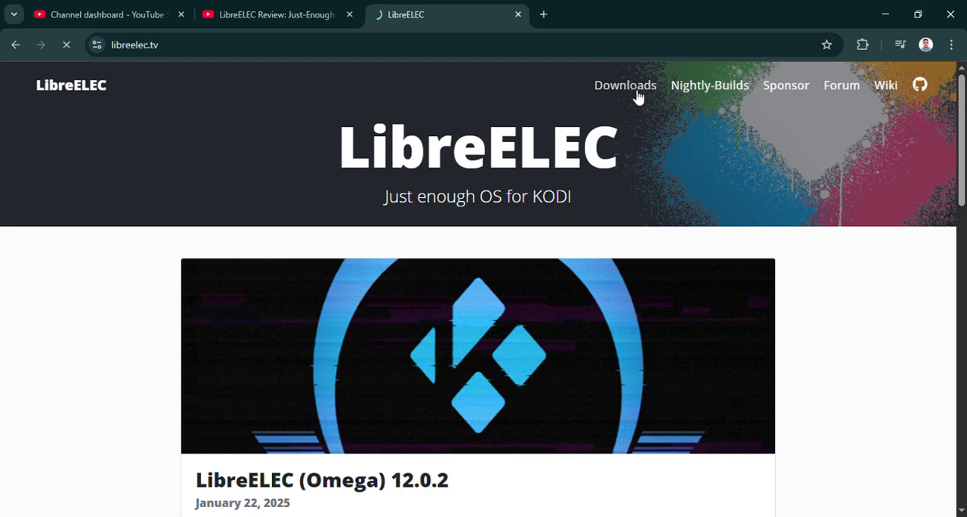
Show the Downloads page and scroll past the USB-SD Creator to the Manual Downloads grid.
{"action": "left_click", "coordinate": [625, 84]}
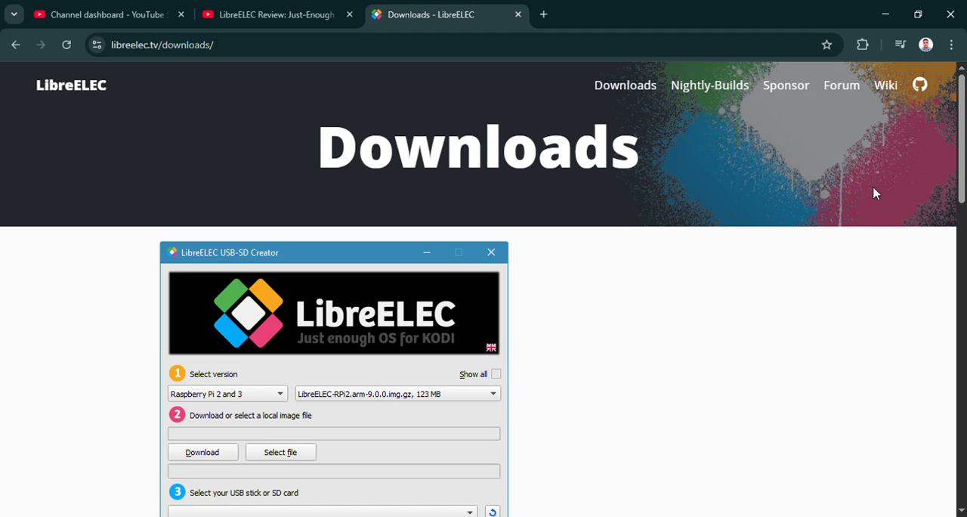
{"action": "scroll", "scroll_direction": "down", "scroll_amount": 3}
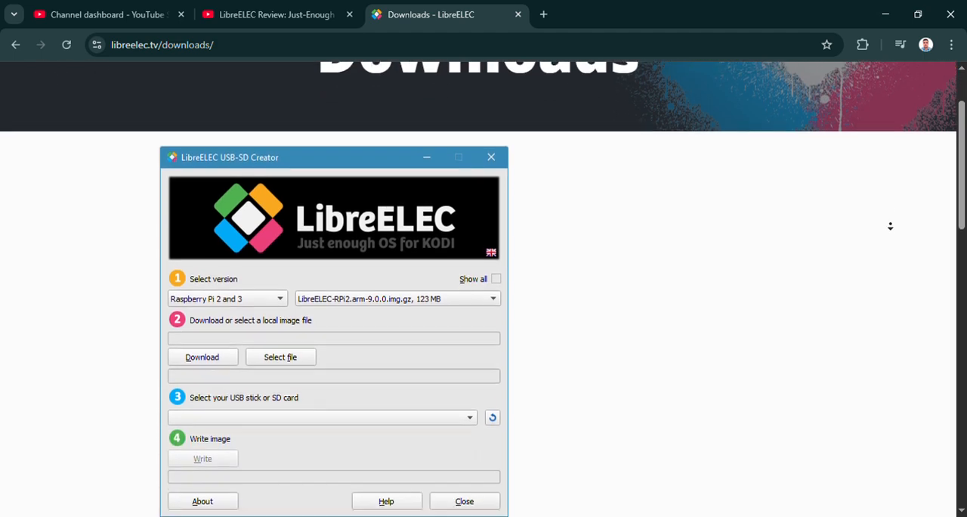
{"action": "scroll", "scroll_direction": "down", "scroll_amount": 3}
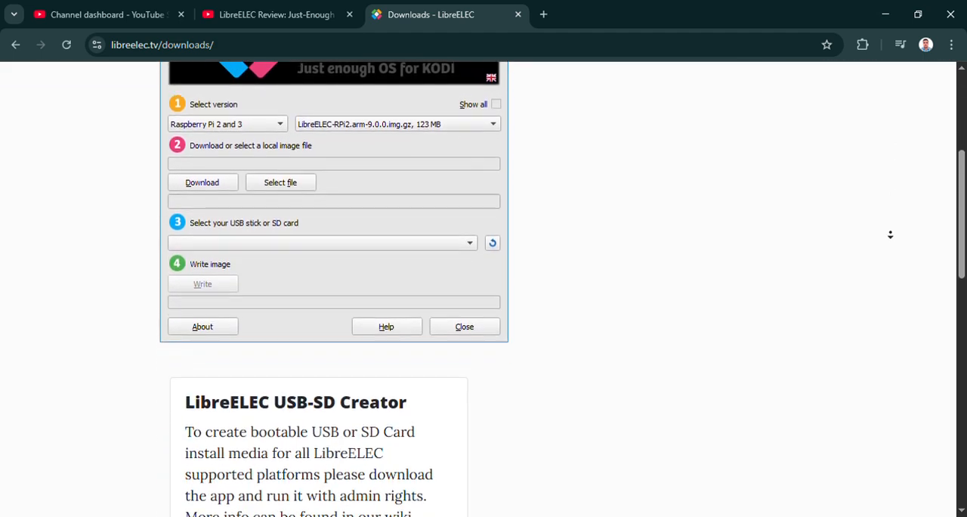
{"action": "scroll", "scroll_direction": "down", "scroll_amount": 3}
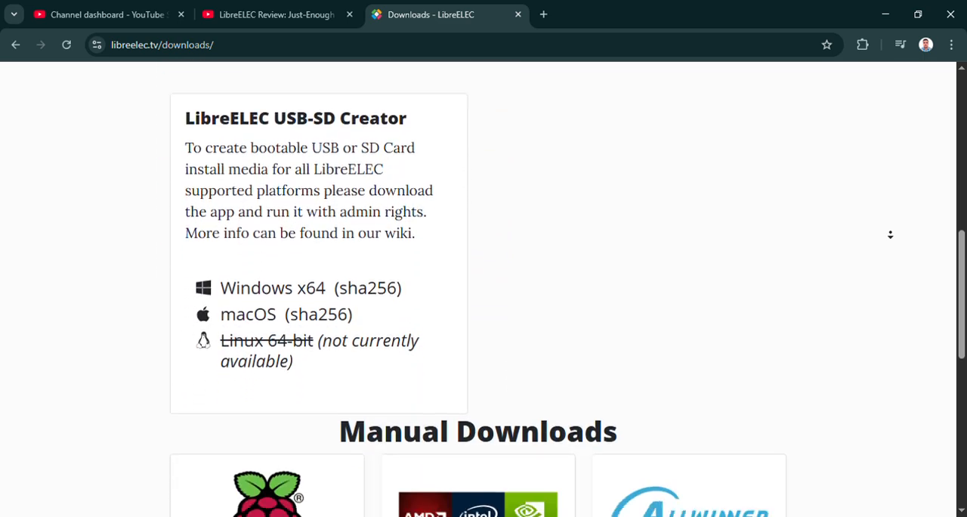
{"action": "scroll", "scroll_direction": "down", "scroll_amount": 3}
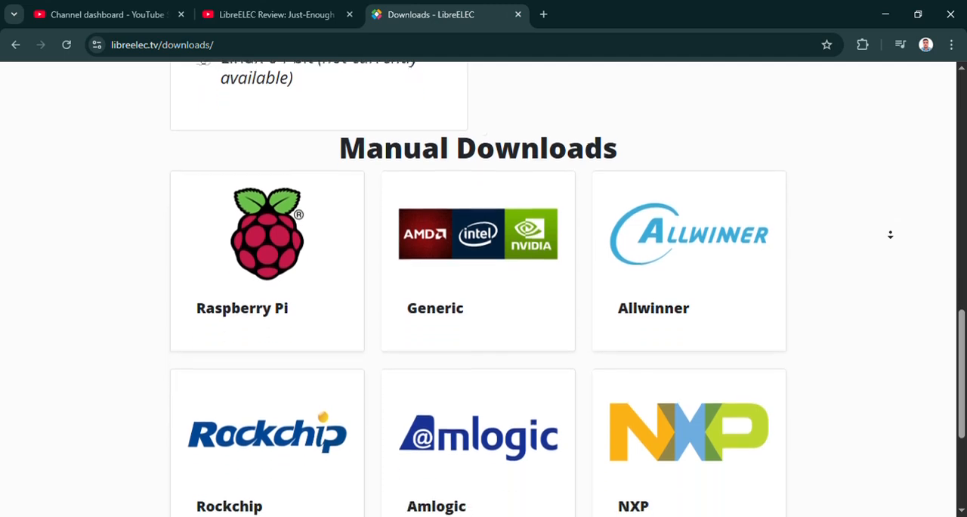
{"action": "scroll", "scroll_direction": "down", "scroll_amount": 3}
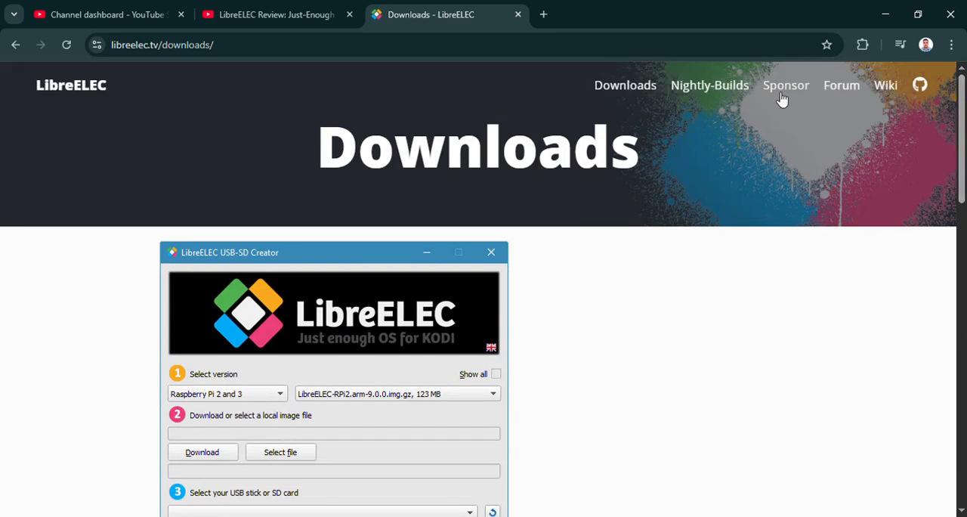
Go to the nightly builds listing on test.libreelec.tv and scroll through its changelog.
{"action": "left_click", "coordinate": [710, 85]}
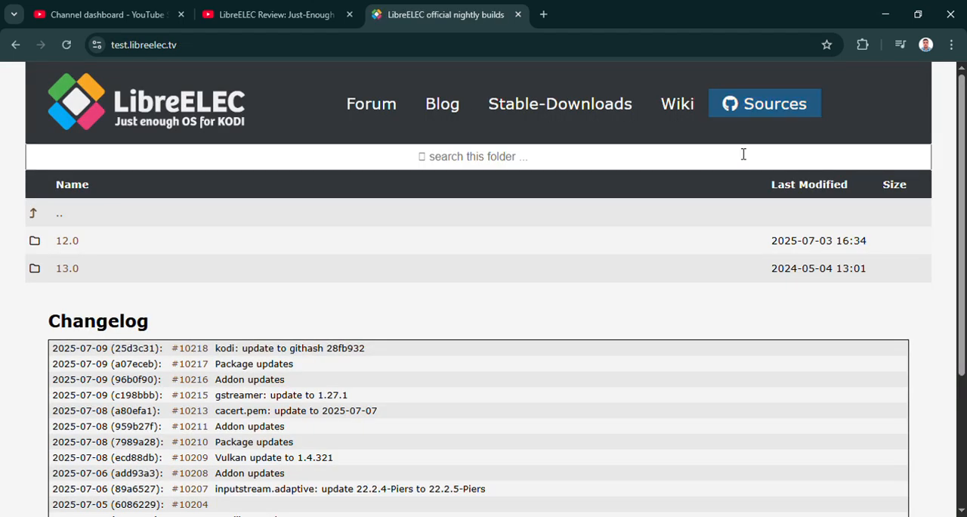
{"action": "mouse_move", "coordinate": [946, 205]}
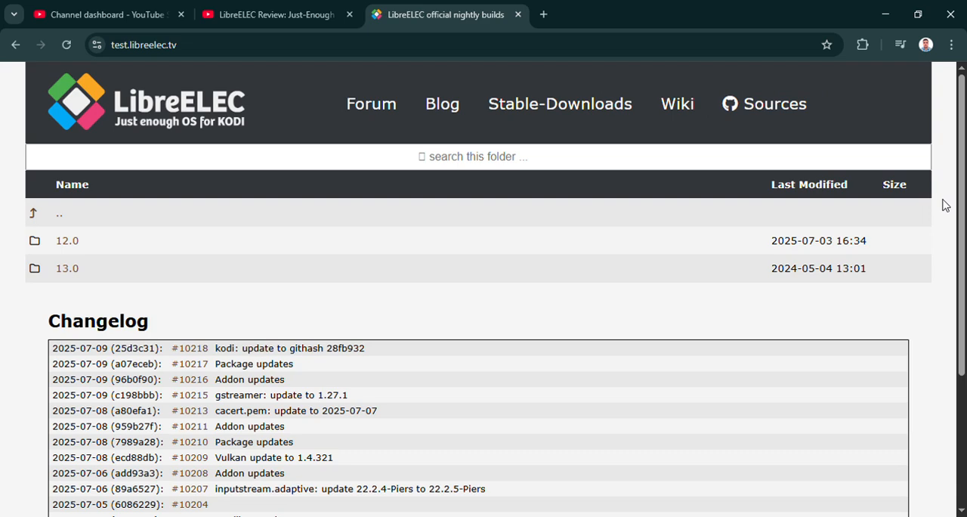
{"action": "scroll", "scroll_direction": "down", "scroll_amount": 3}
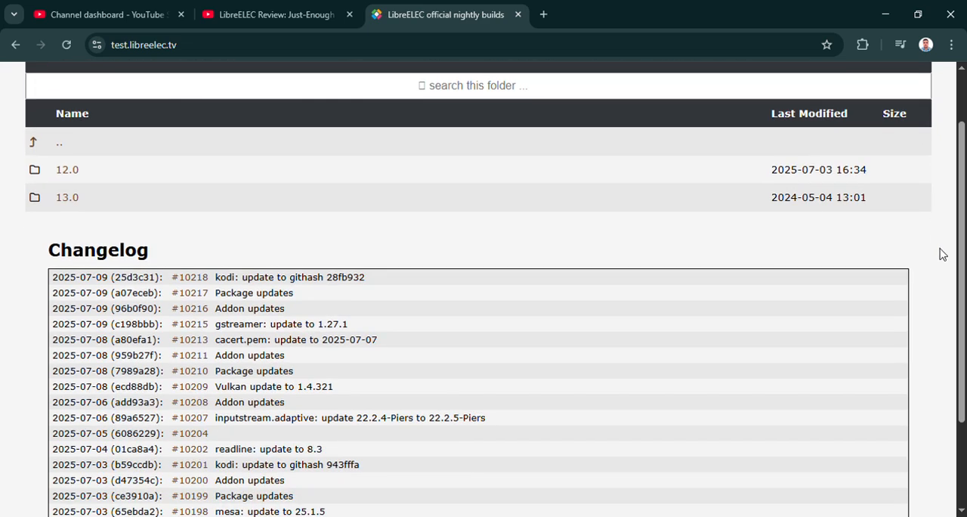
{"action": "scroll", "scroll_direction": "down", "scroll_amount": 3}
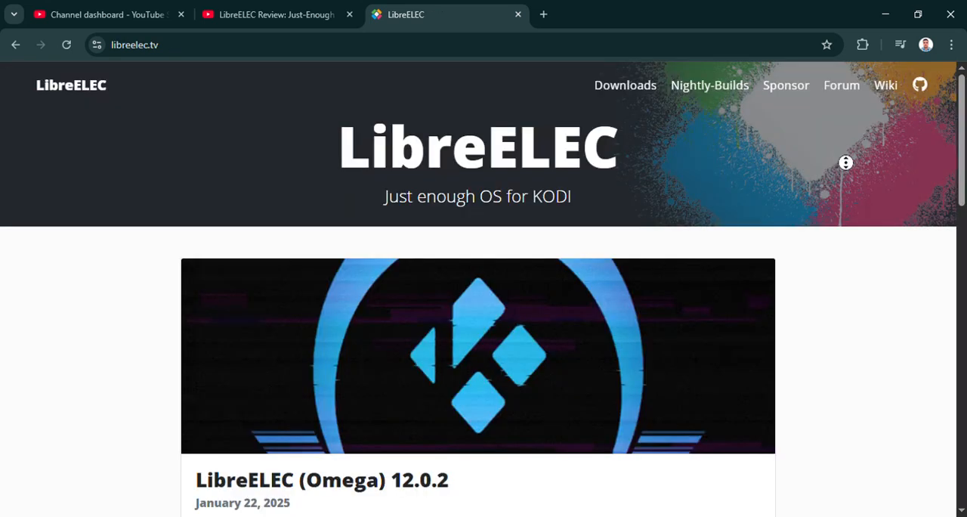
{"action": "scroll", "scroll_direction": "down", "scroll_amount": 3}
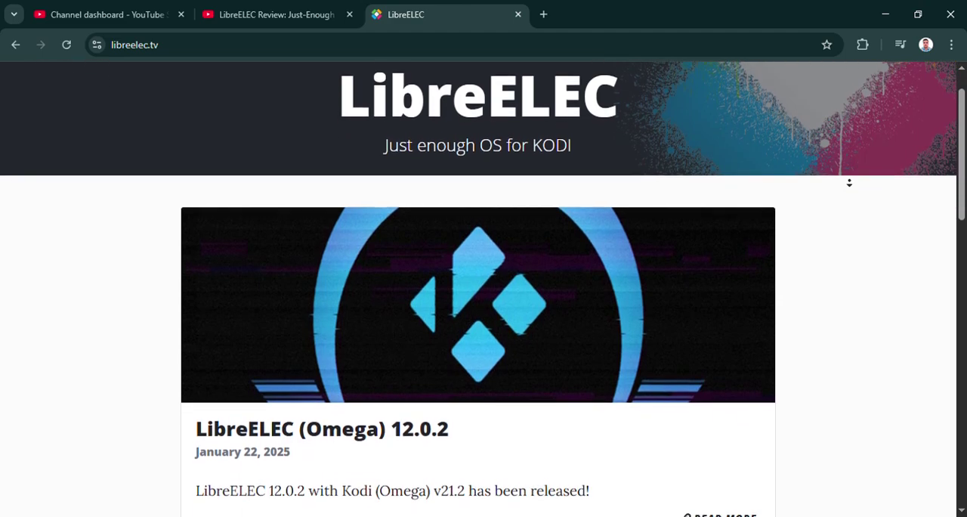
{"action": "scroll", "scroll_direction": "down", "scroll_amount": 3}
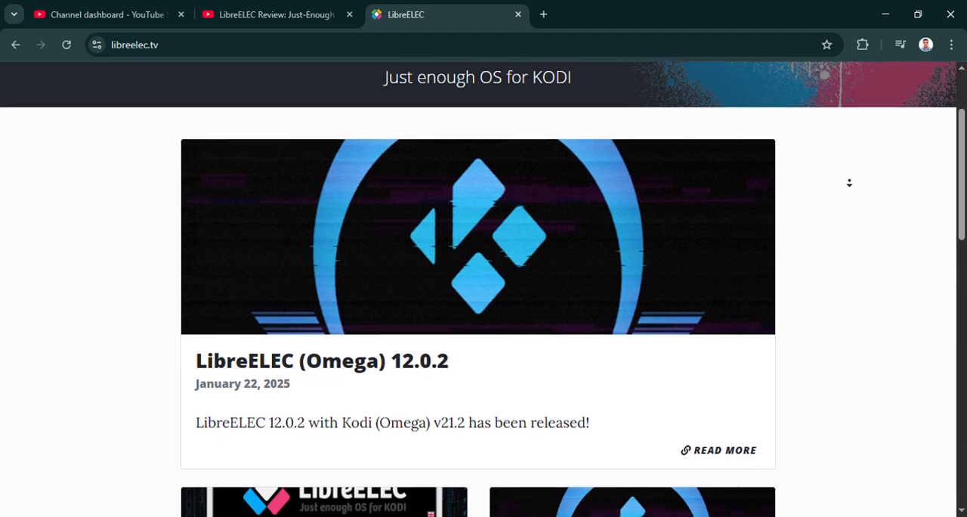
{"action": "scroll", "scroll_direction": "down", "scroll_amount": 3}
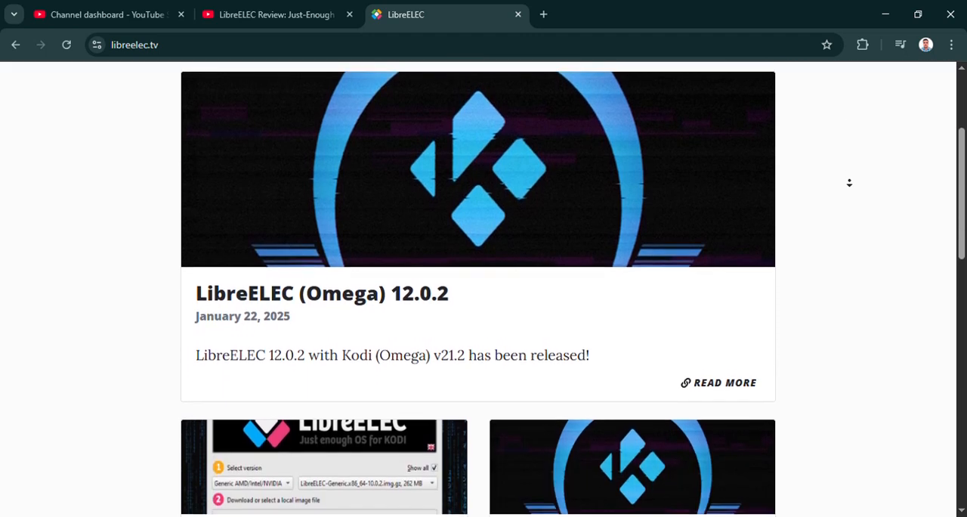
{"action": "scroll", "scroll_direction": "down", "scroll_amount": 3}
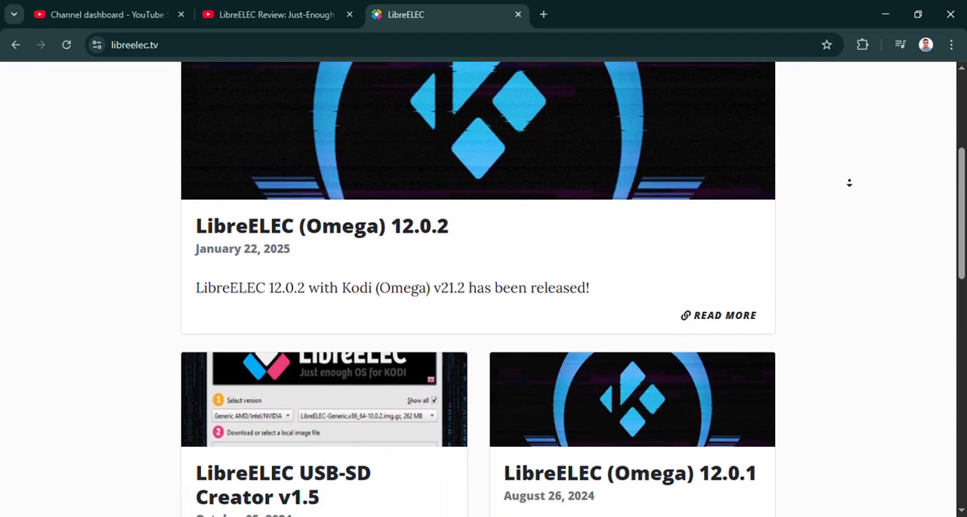
{"action": "scroll", "scroll_direction": "down", "scroll_amount": 3}
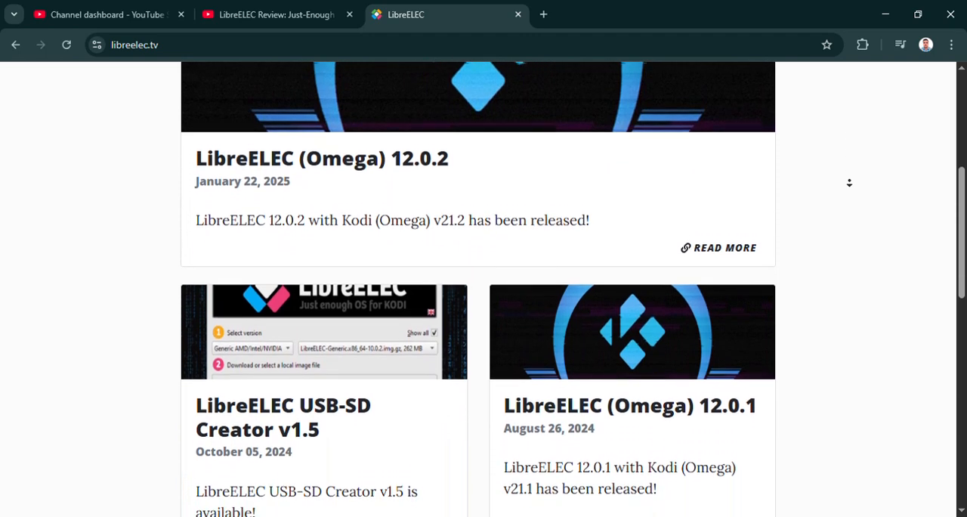
{"action": "scroll", "scroll_direction": "down", "scroll_amount": 3}
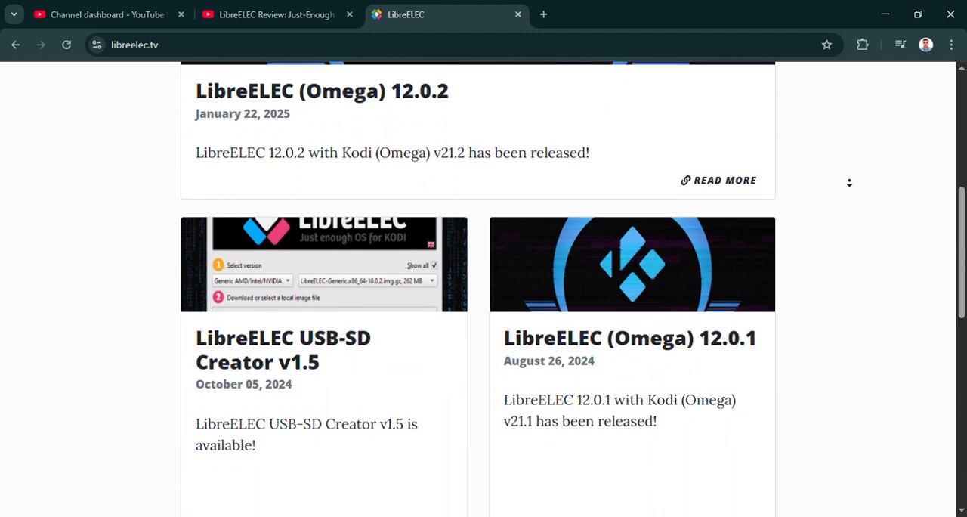
{"action": "scroll", "scroll_direction": "down", "scroll_amount": 3}
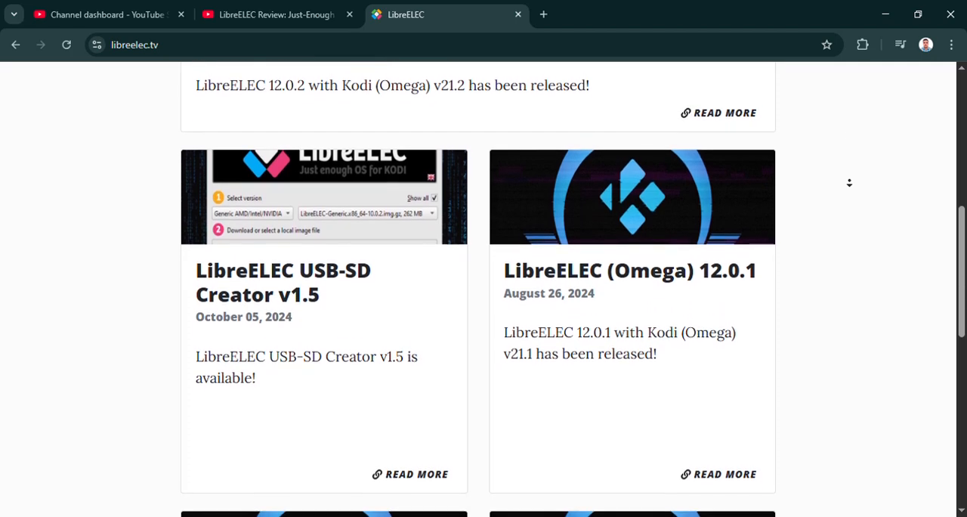
{"action": "scroll", "scroll_direction": "down", "scroll_amount": 3}
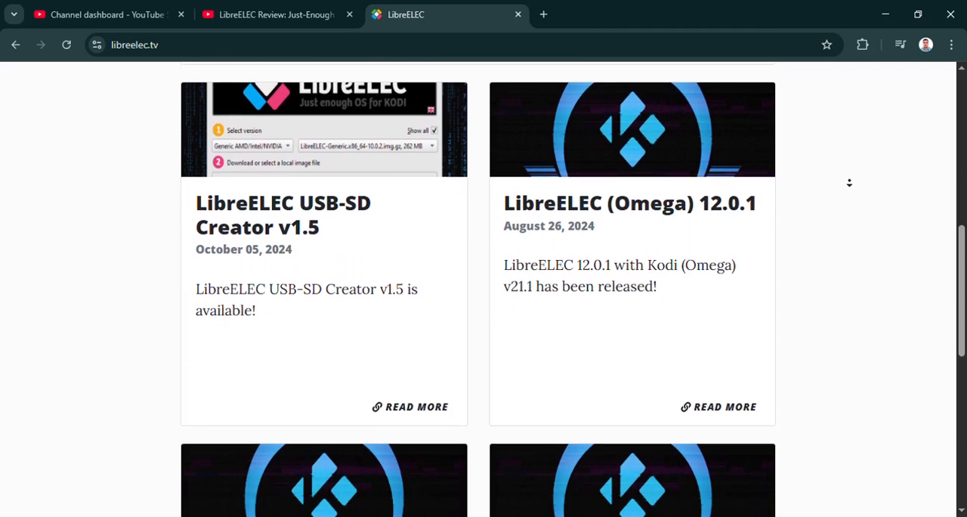
{"action": "scroll", "scroll_direction": "down", "scroll_amount": 3}
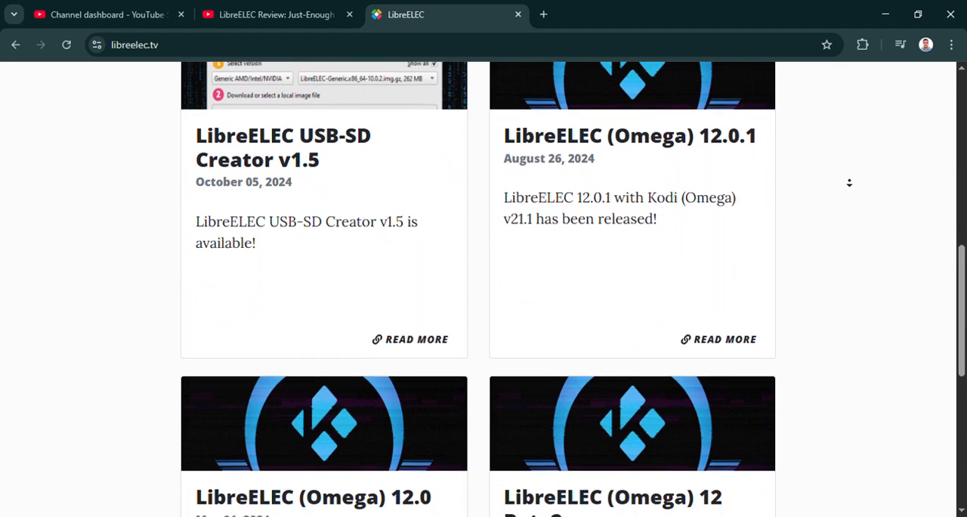
{"action": "scroll", "scroll_direction": "down", "scroll_amount": 3}
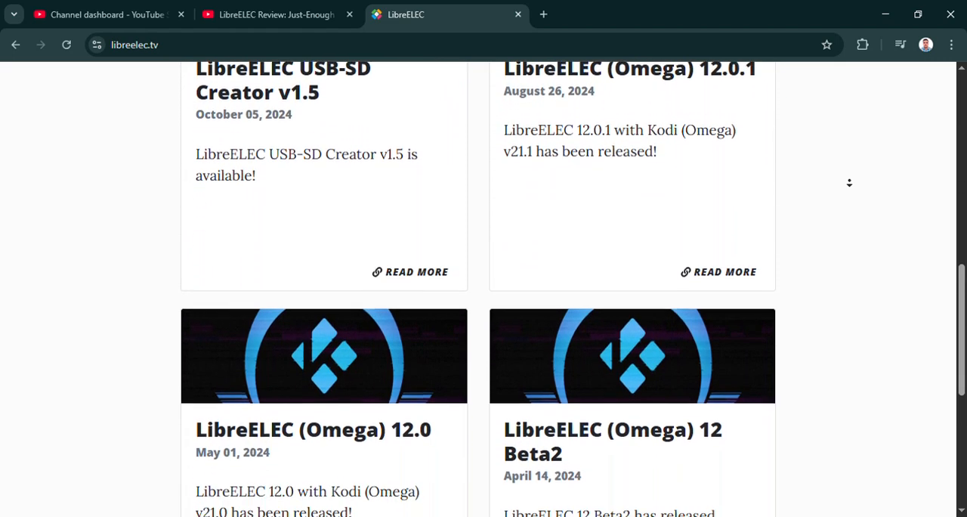
{"action": "scroll", "scroll_direction": "down", "scroll_amount": 3}
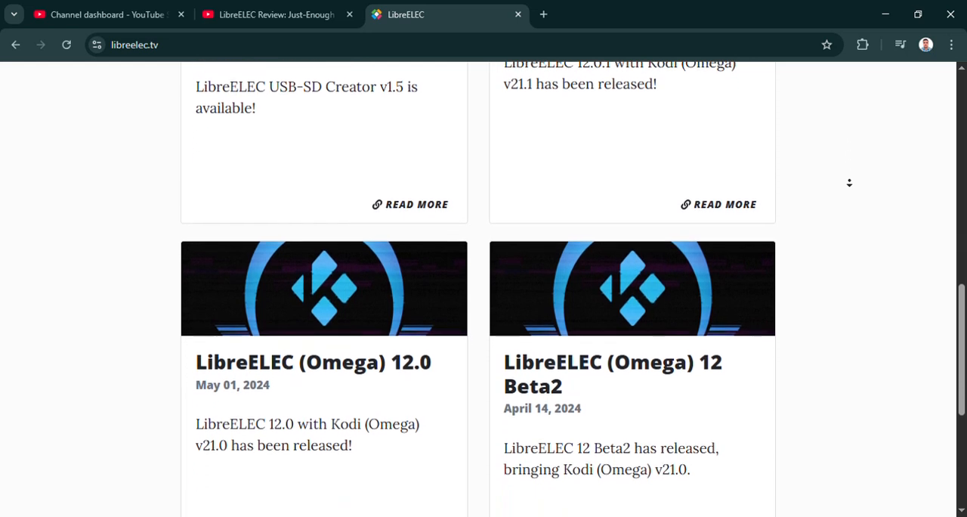
{"action": "scroll", "scroll_direction": "down", "scroll_amount": 3}
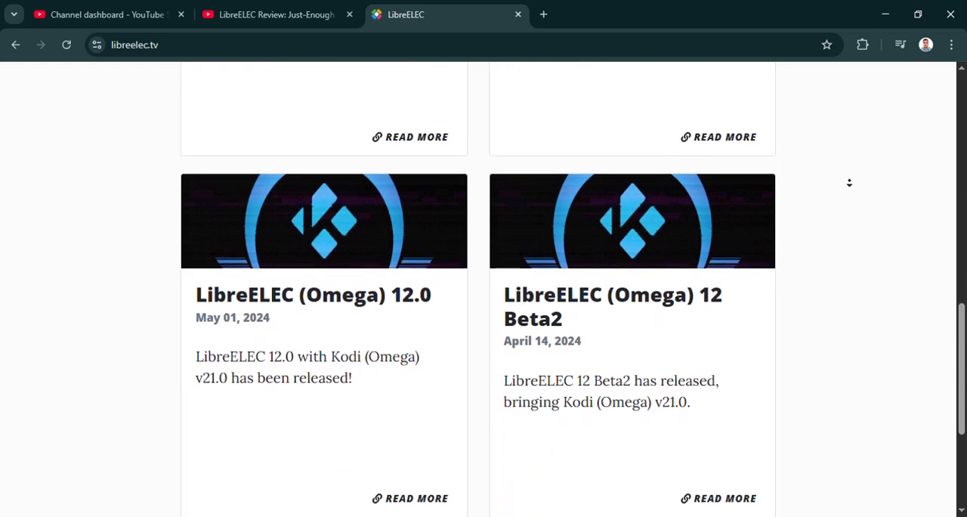
{"action": "scroll", "scroll_direction": "down", "scroll_amount": 3}
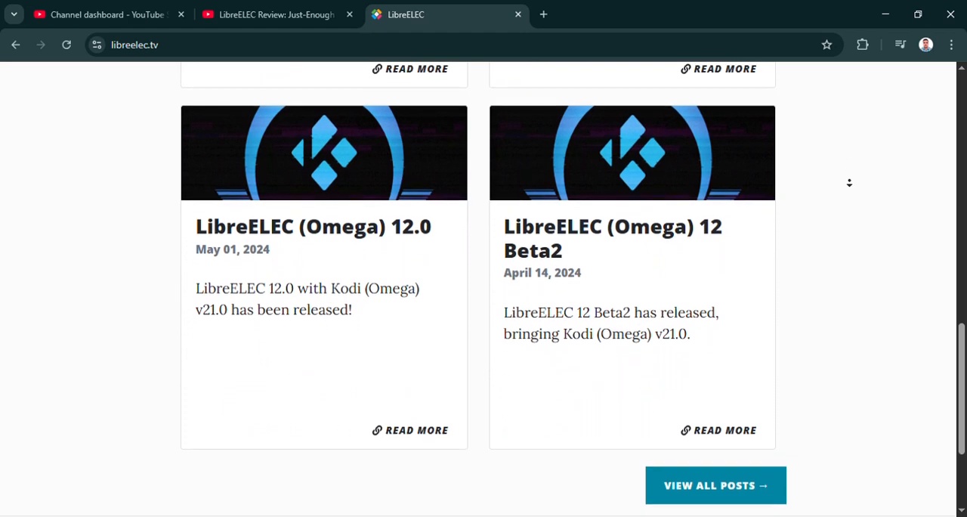
{"action": "scroll", "scroll_direction": "down", "scroll_amount": 3}
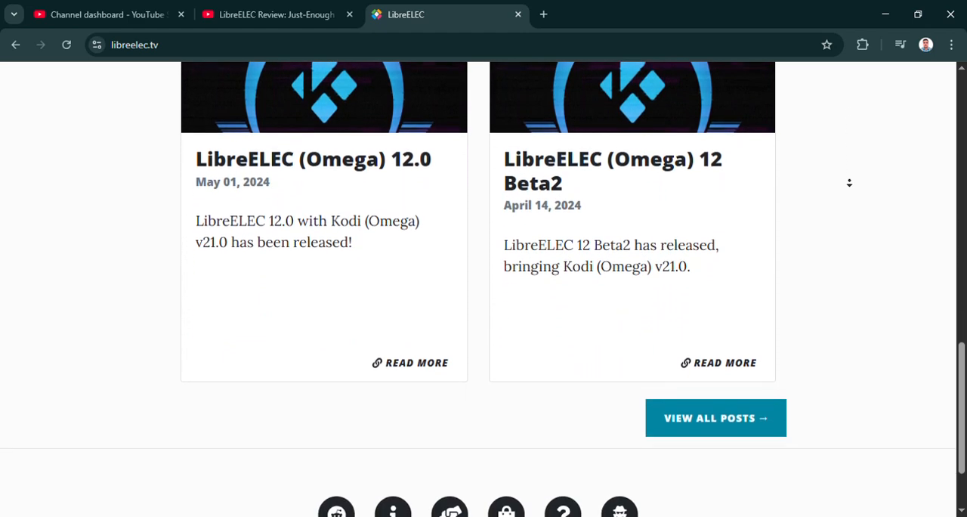
{"action": "scroll", "scroll_direction": "down", "scroll_amount": 3}
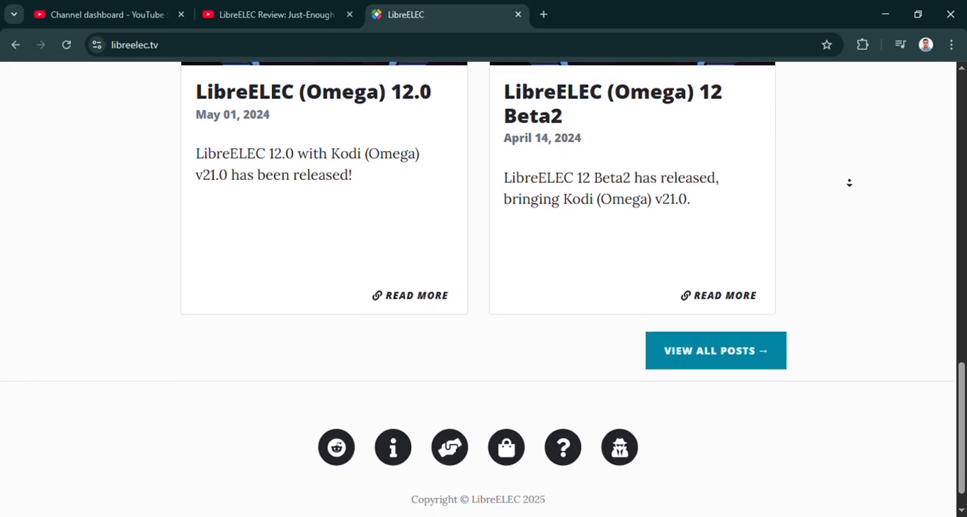
{"action": "scroll", "scroll_direction": "down", "scroll_amount": 3}
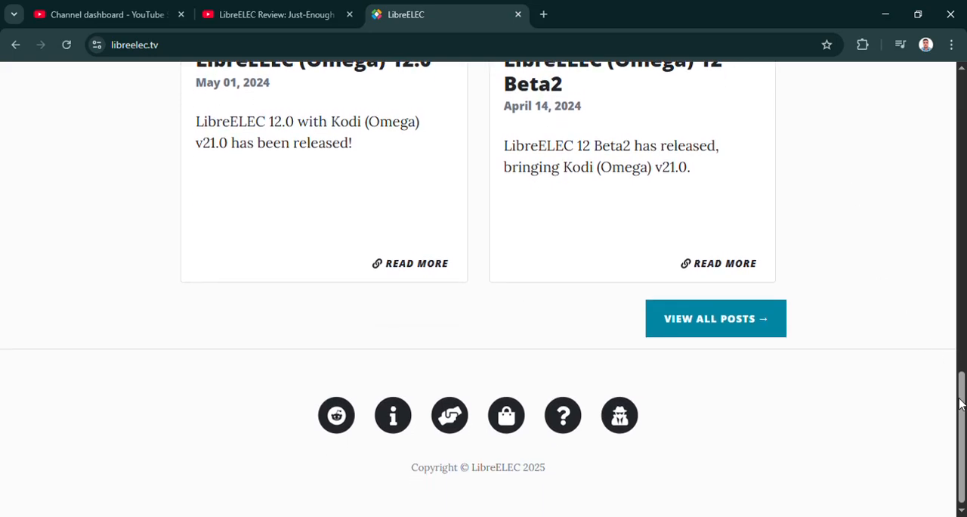
{"action": "scroll", "scroll_direction": "up", "scroll_amount": 3}
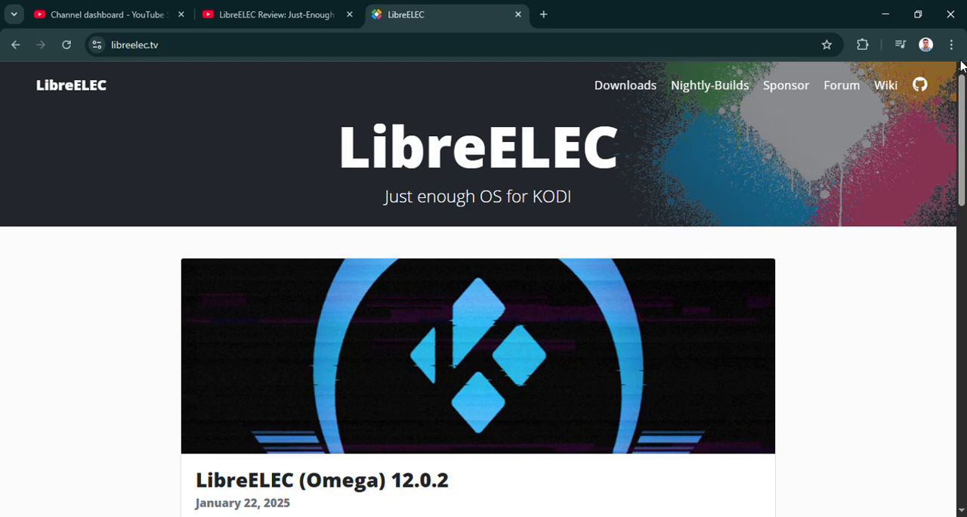
{"action": "mouse_move", "coordinate": [639, 97]}
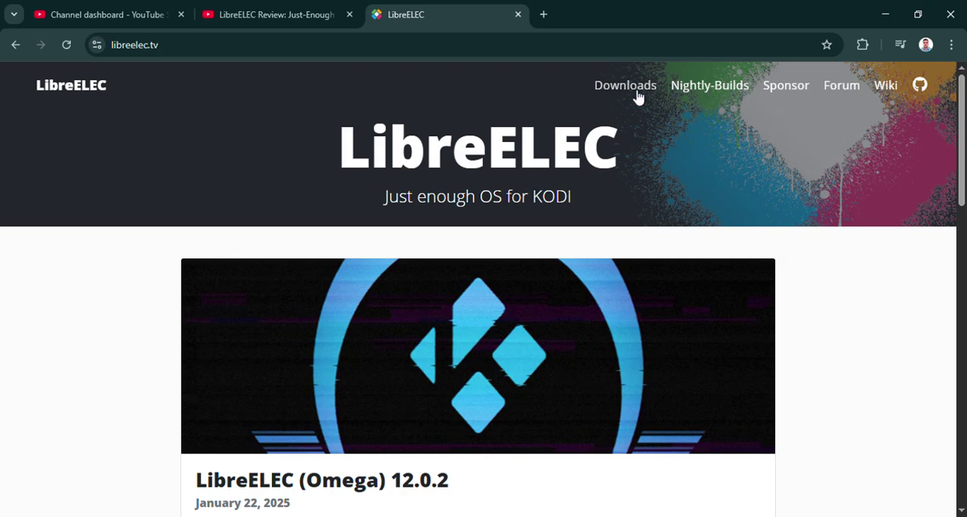
Go to the Downloads page and scroll past the USB-SD Creator to the manual download platforms.
{"action": "left_click", "coordinate": [625, 84]}
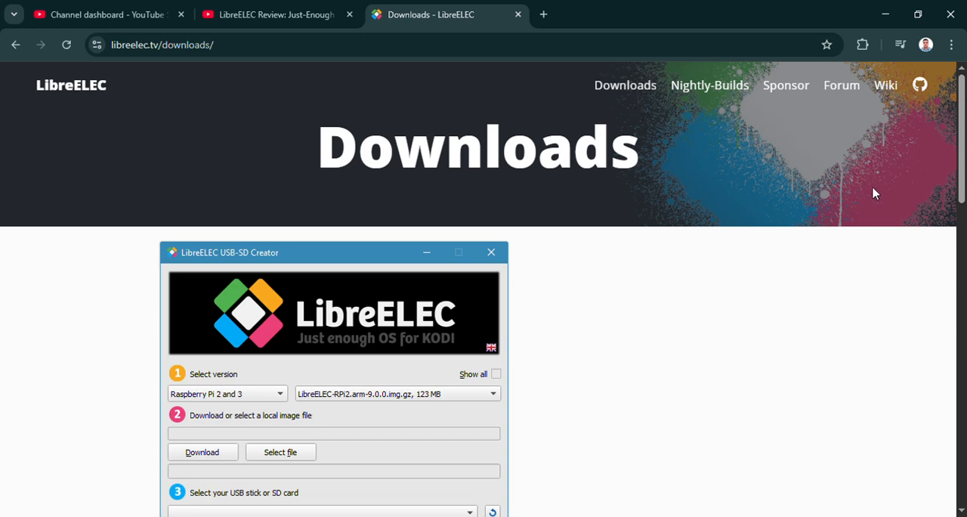
{"action": "scroll", "scroll_direction": "down", "scroll_amount": 3}
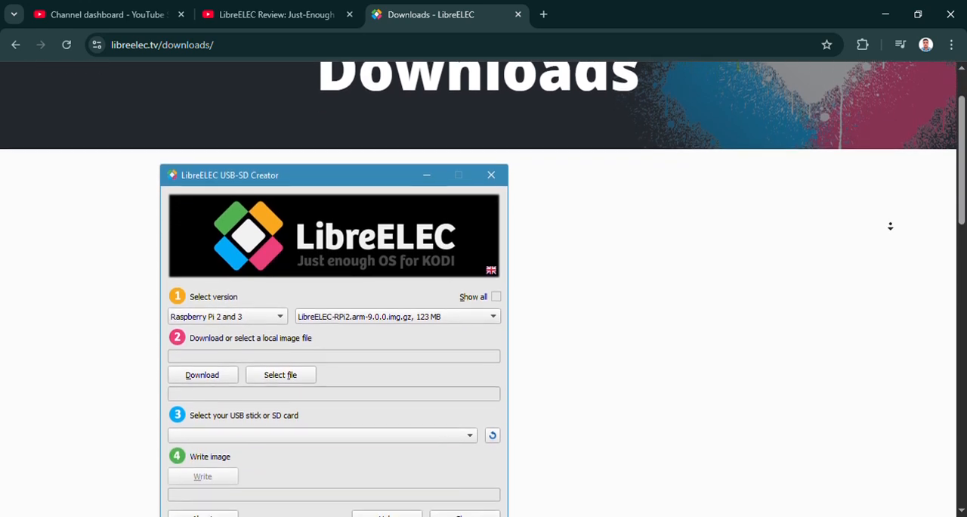
{"action": "scroll", "scroll_direction": "down", "scroll_amount": 3}
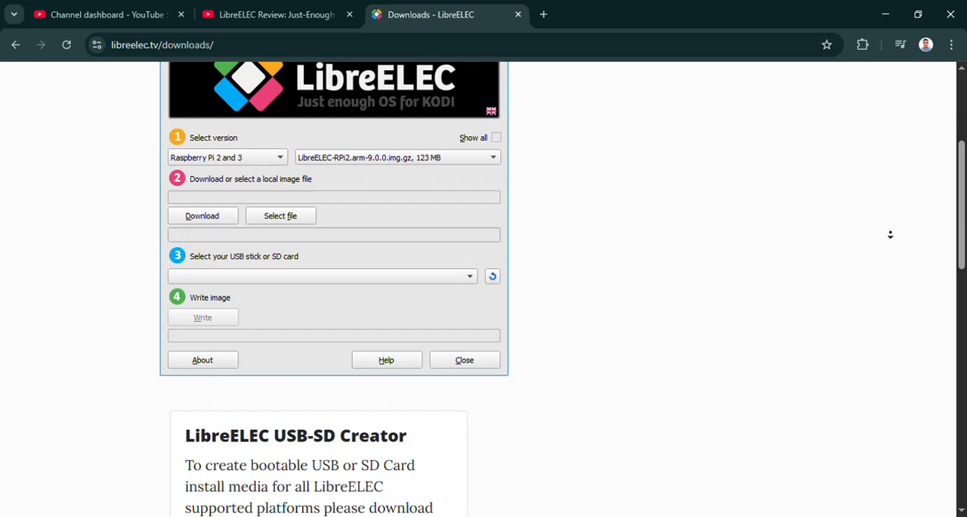
{"action": "scroll", "scroll_direction": "down", "scroll_amount": 3}
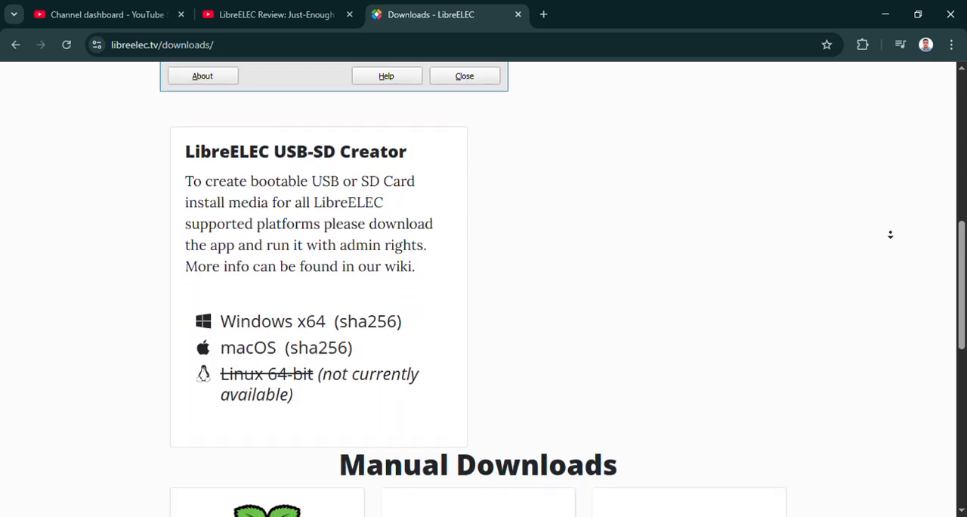
{"action": "scroll", "scroll_direction": "down", "scroll_amount": 3}
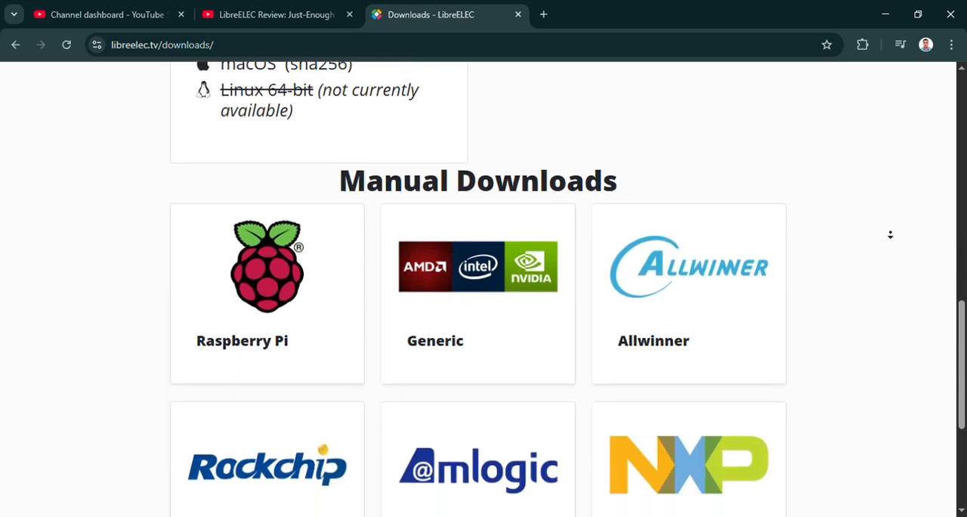
{"action": "scroll", "scroll_direction": "down", "scroll_amount": 3}
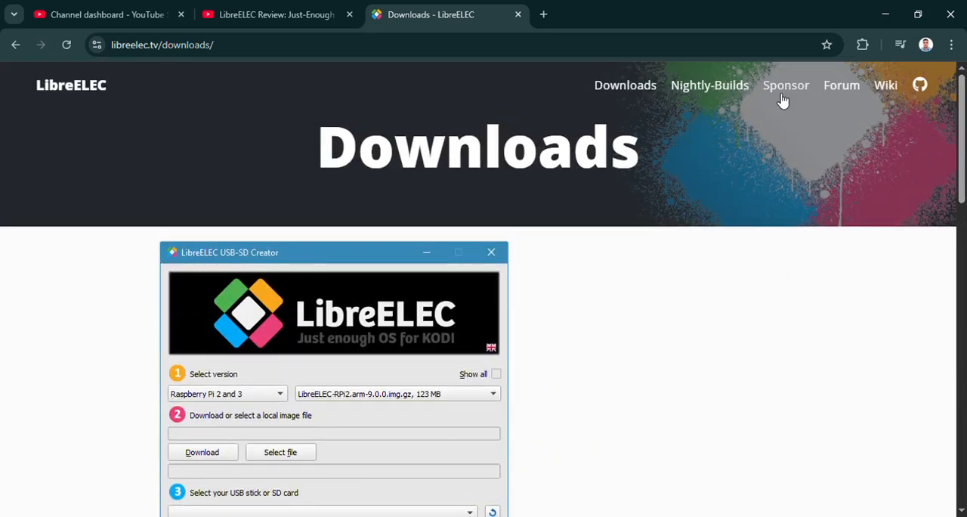
Visit the Sponsor page, then the nightly builds listing and scroll its changelog.
{"action": "left_click", "coordinate": [785, 84]}
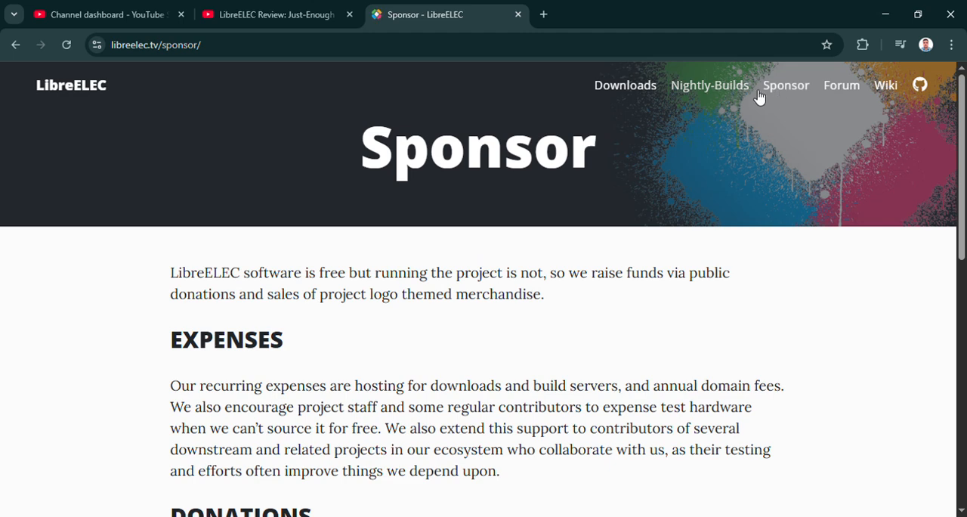
{"action": "left_click", "coordinate": [709, 85]}
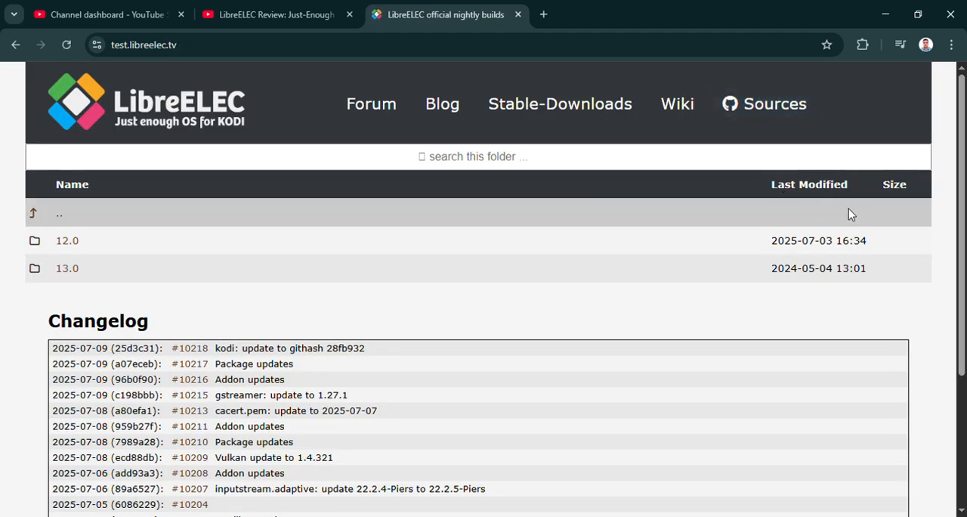
{"action": "scroll", "scroll_direction": "down", "scroll_amount": 3}
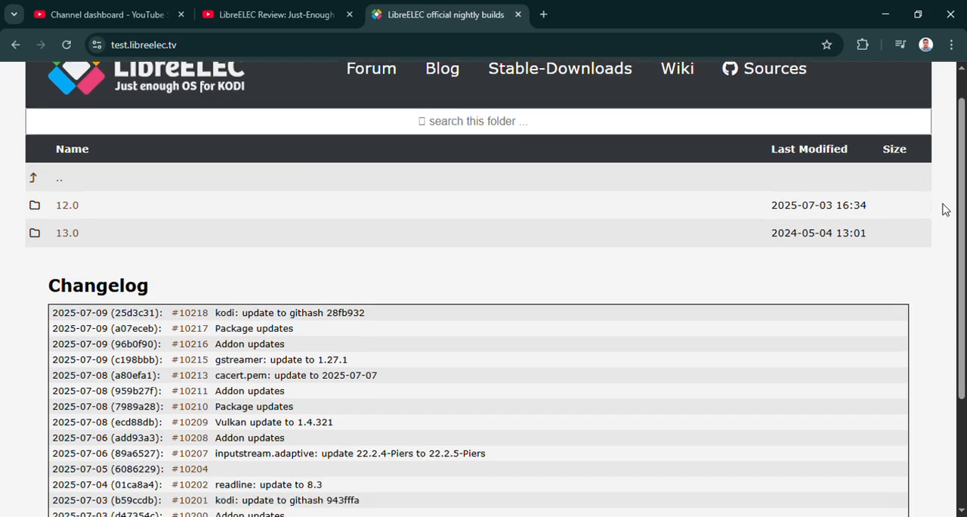
{"action": "scroll", "scroll_direction": "down", "scroll_amount": 3}
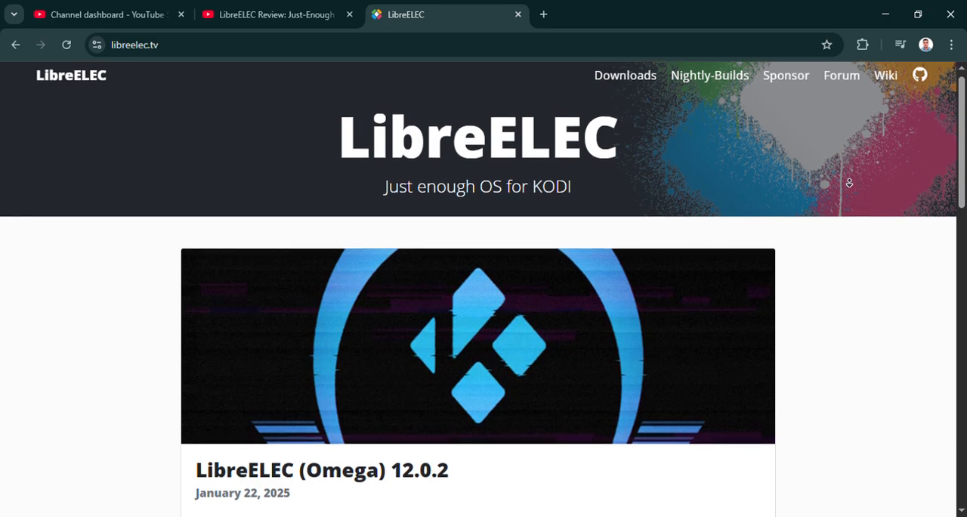
{"action": "scroll", "scroll_direction": "down", "scroll_amount": 3}
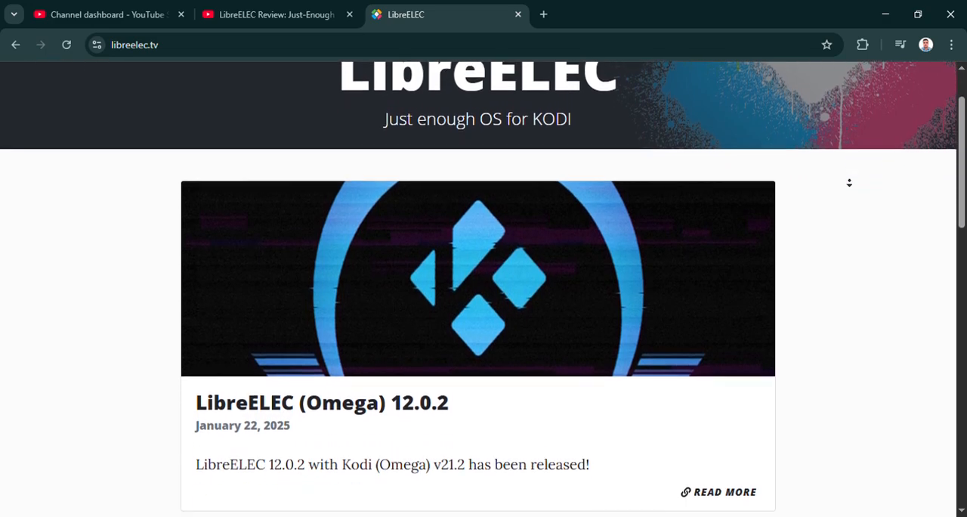
{"action": "scroll", "scroll_direction": "down", "scroll_amount": 3}
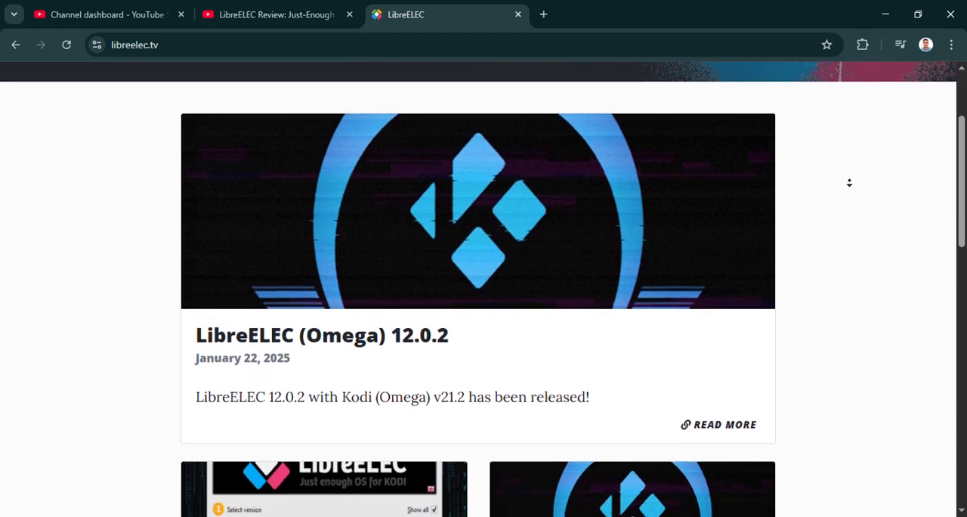
{"action": "scroll", "scroll_direction": "down", "scroll_amount": 3}
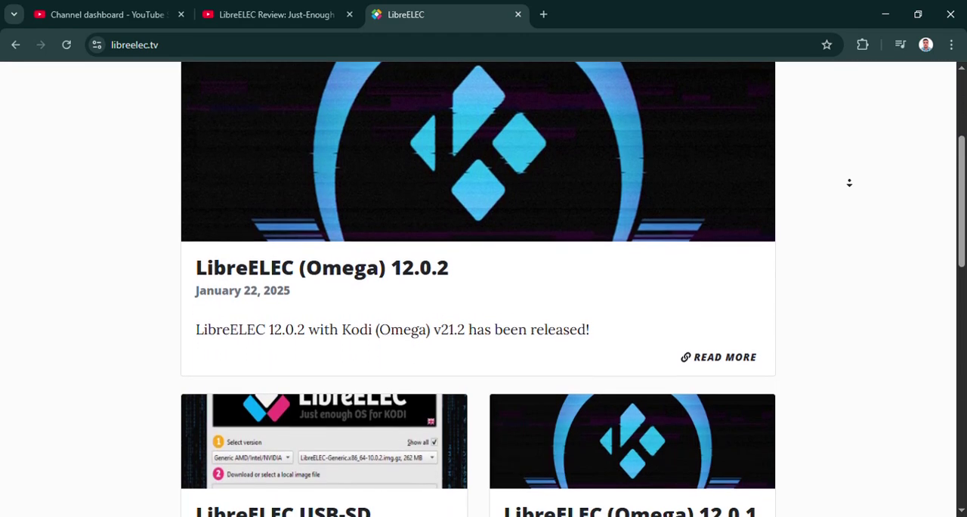
{"action": "scroll", "scroll_direction": "down", "scroll_amount": 3}
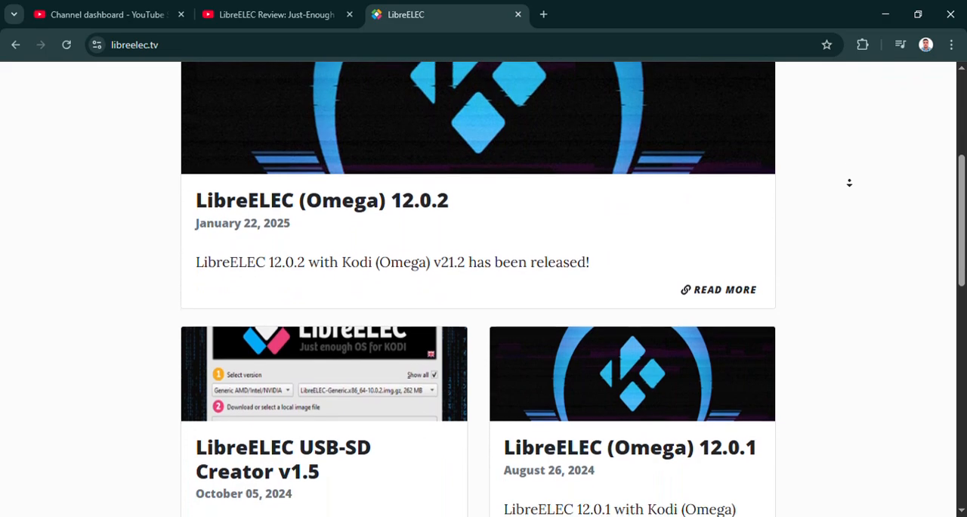
{"action": "scroll", "scroll_direction": "down", "scroll_amount": 3}
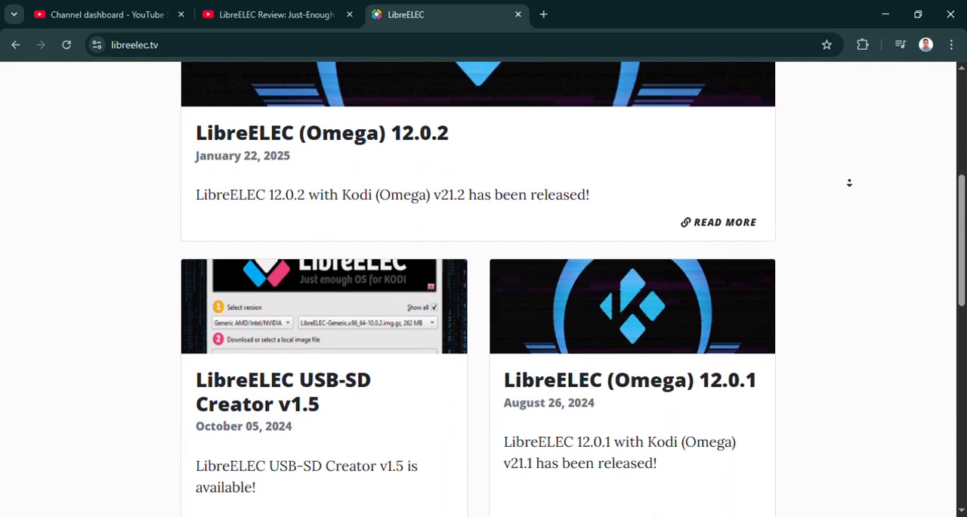
{"action": "scroll", "scroll_direction": "down", "scroll_amount": 3}
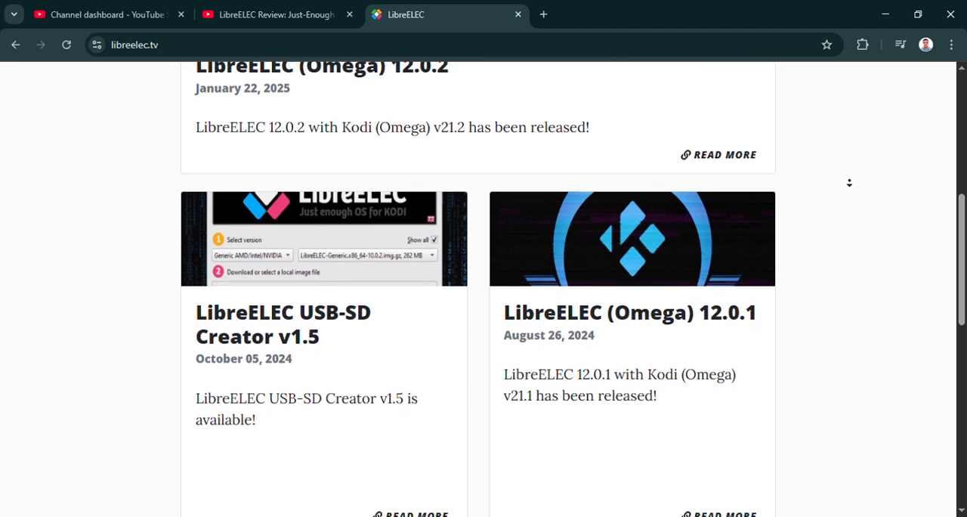
{"action": "scroll", "scroll_direction": "down", "scroll_amount": 3}
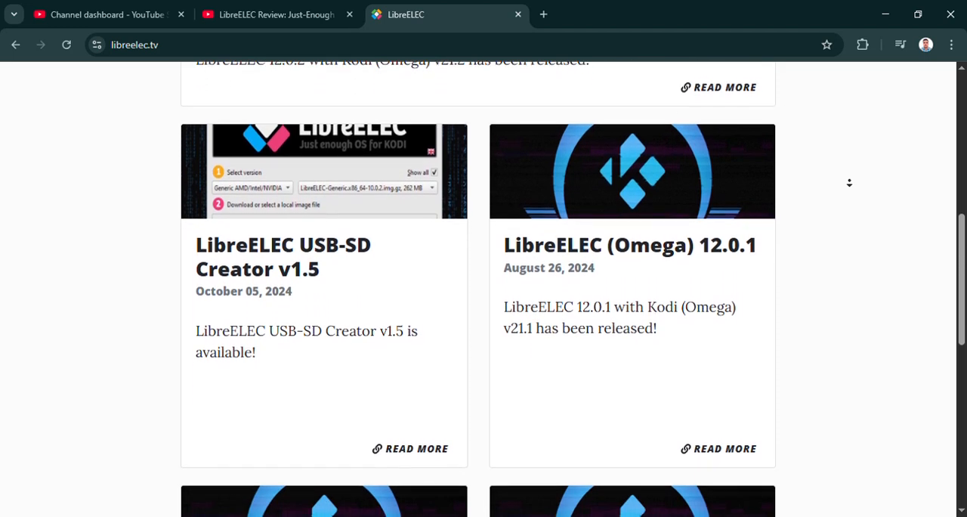
{"action": "scroll", "scroll_direction": "down", "scroll_amount": 3}
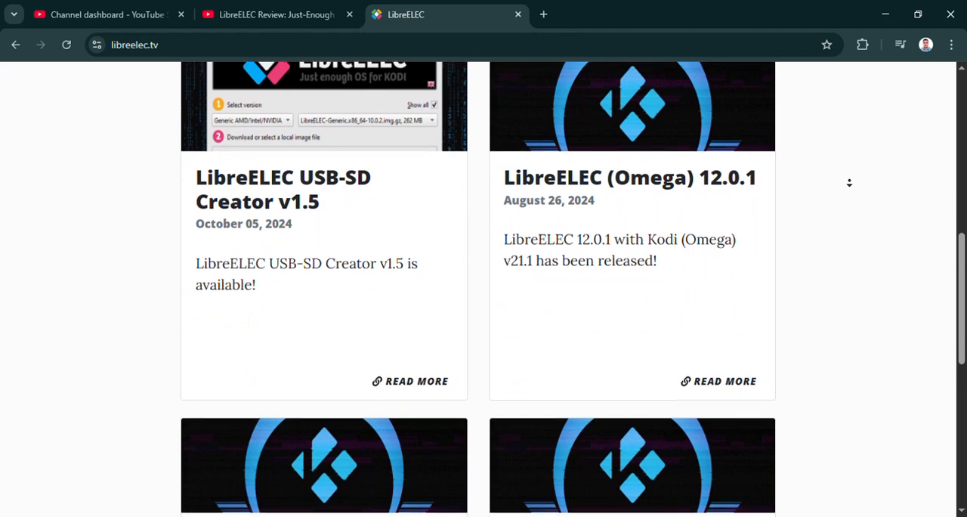
{"action": "scroll", "scroll_direction": "down", "scroll_amount": 3}
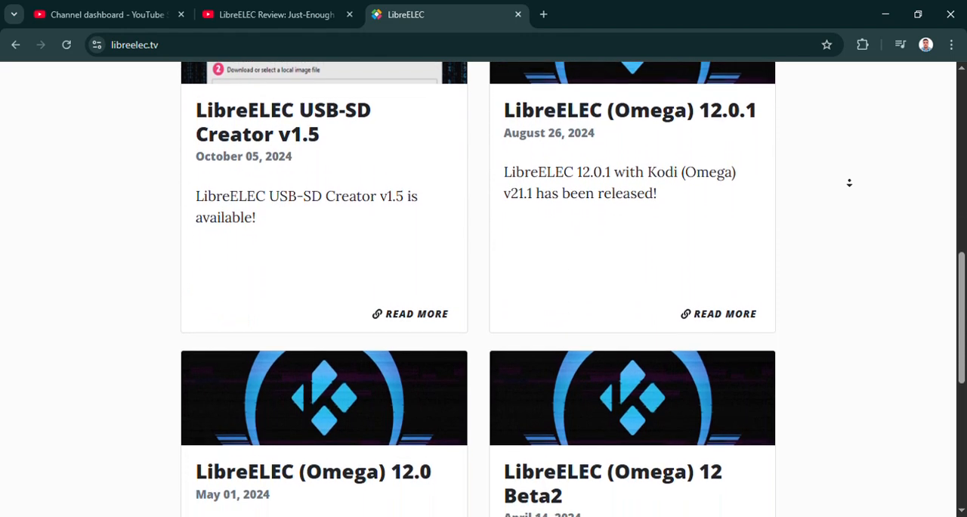
{"action": "scroll", "scroll_direction": "down", "scroll_amount": 3}
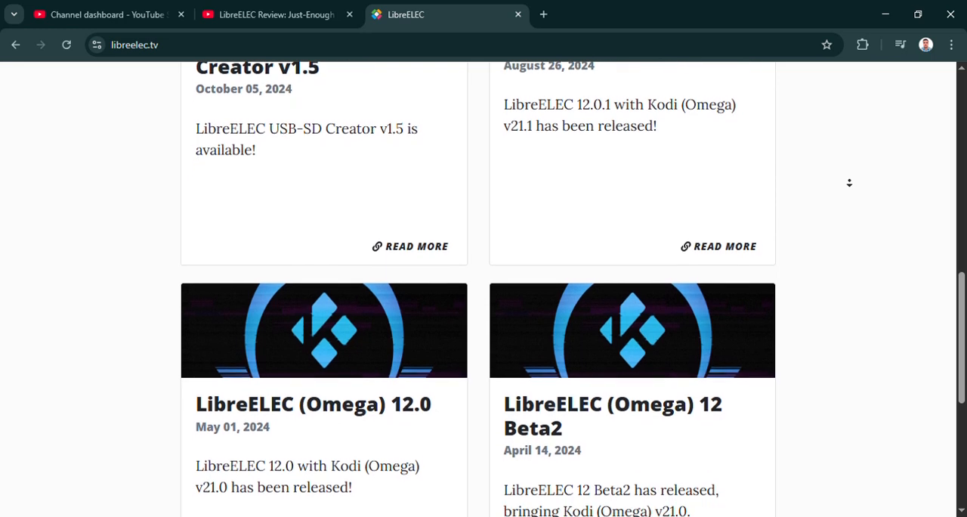
{"action": "scroll", "scroll_direction": "down", "scroll_amount": 3}
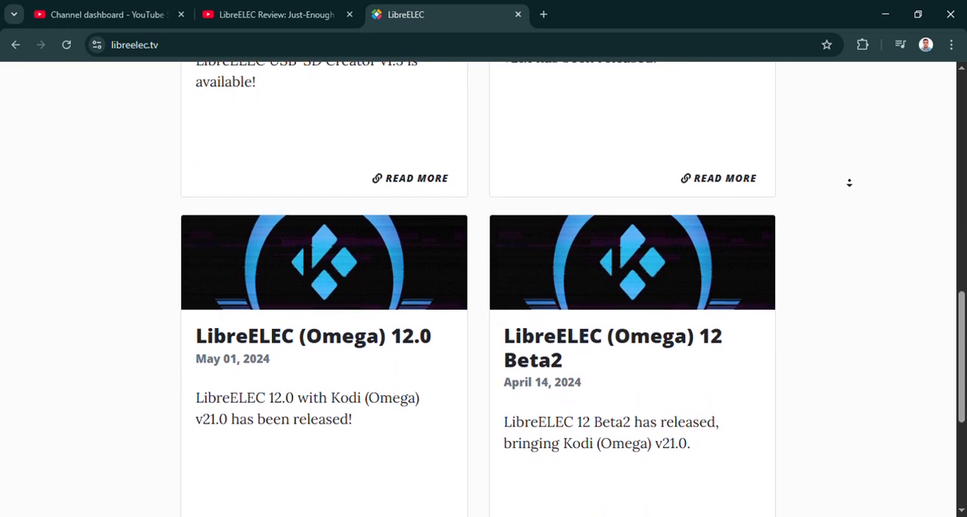
{"action": "scroll", "scroll_direction": "down", "scroll_amount": 3}
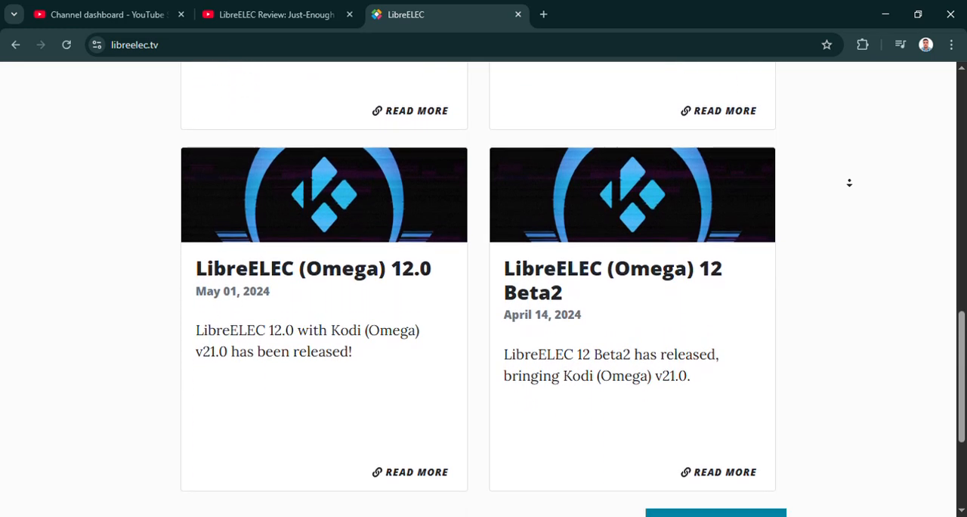
{"action": "scroll", "scroll_direction": "down", "scroll_amount": 3}
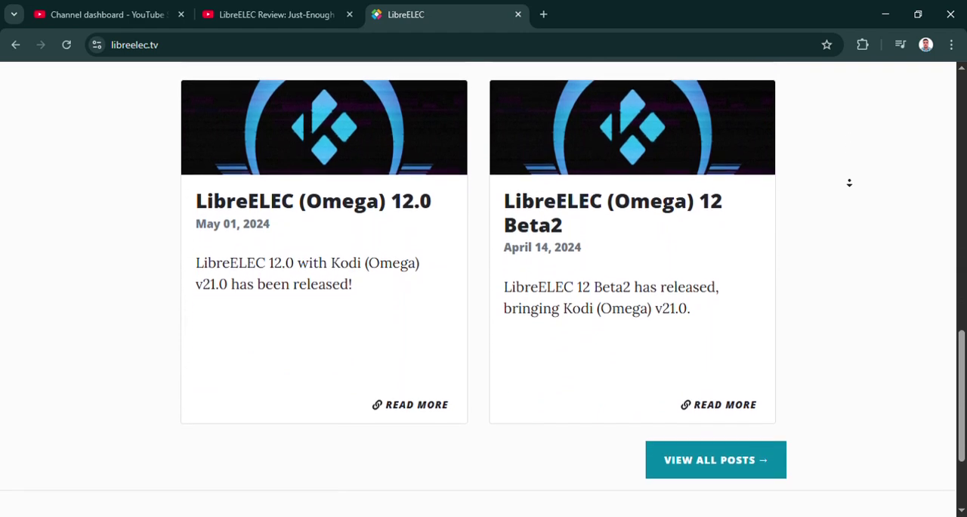
{"action": "scroll", "scroll_direction": "down", "scroll_amount": 3}
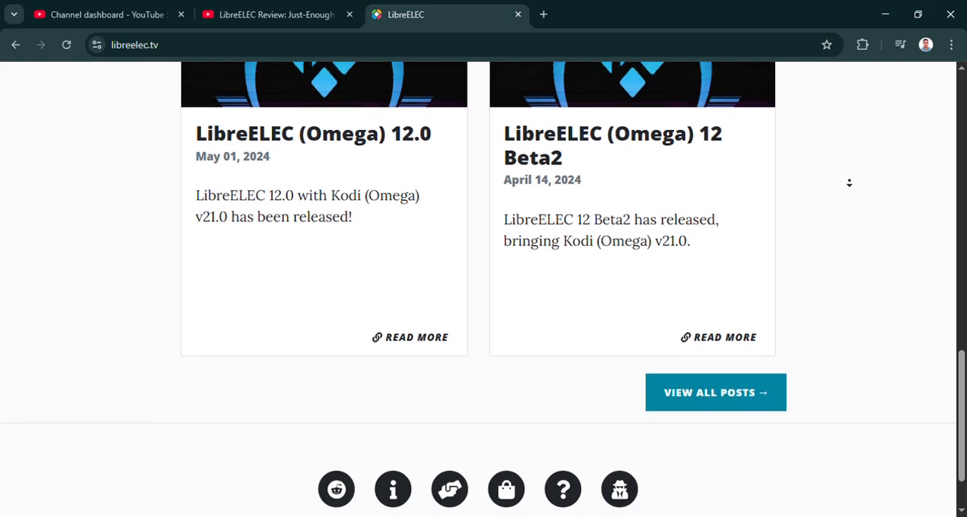
{"action": "scroll", "scroll_direction": "down", "scroll_amount": 3}
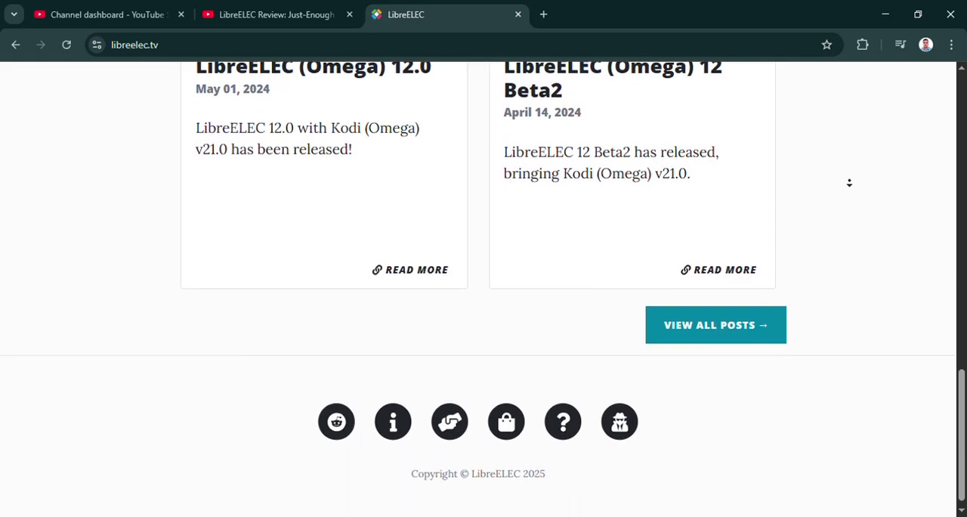
{"action": "scroll", "scroll_direction": "up", "scroll_amount": 3}
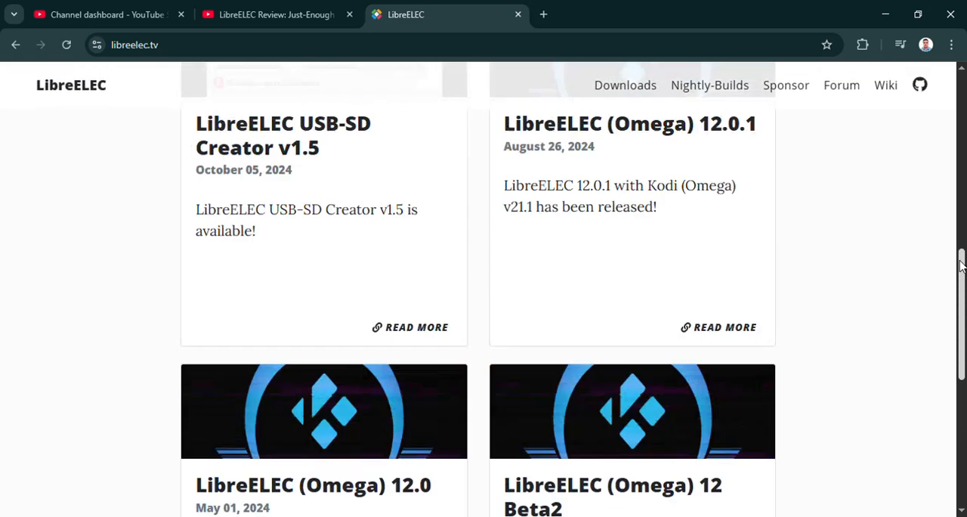
{"action": "scroll", "scroll_direction": "up", "scroll_amount": 3}
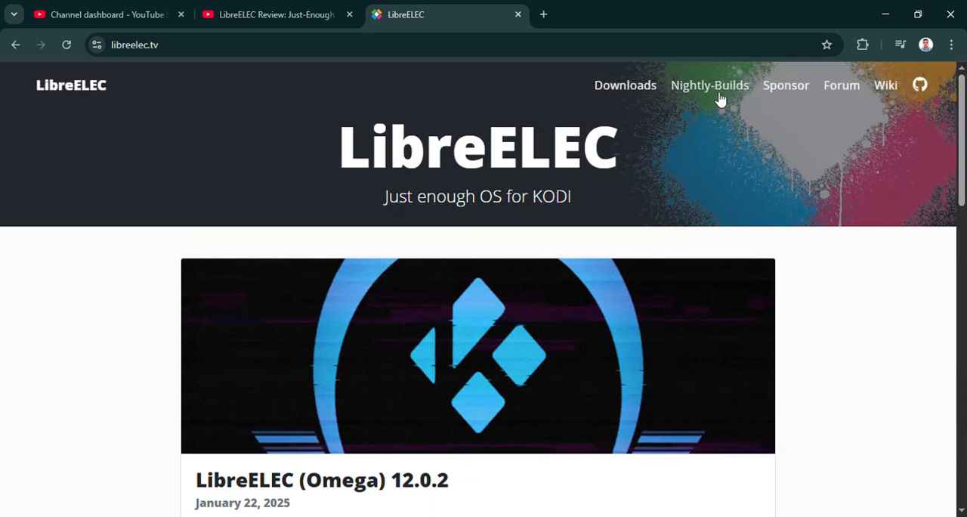
Go to the Downloads page and scroll through the USB-SD Creator section to Manual Downloads.
{"action": "left_click", "coordinate": [624, 85]}
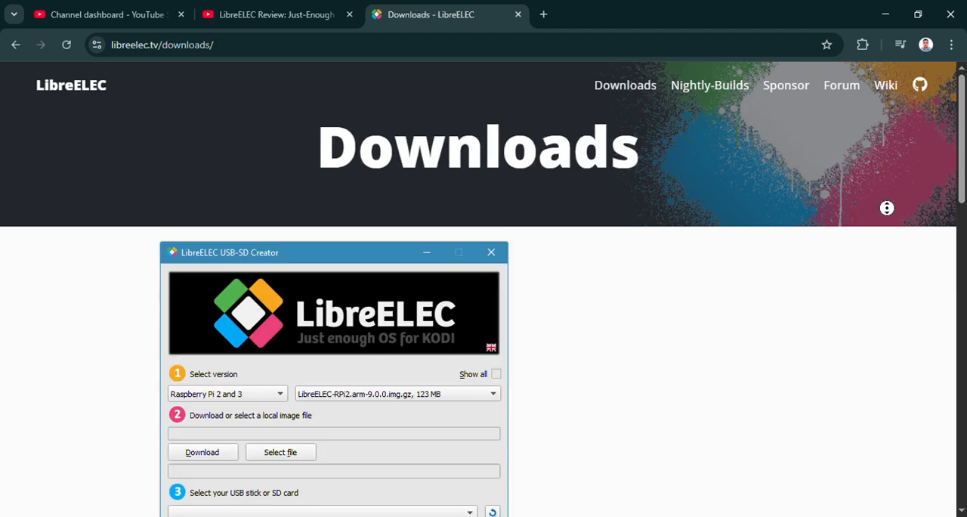
{"action": "scroll", "scroll_direction": "down", "scroll_amount": 3}
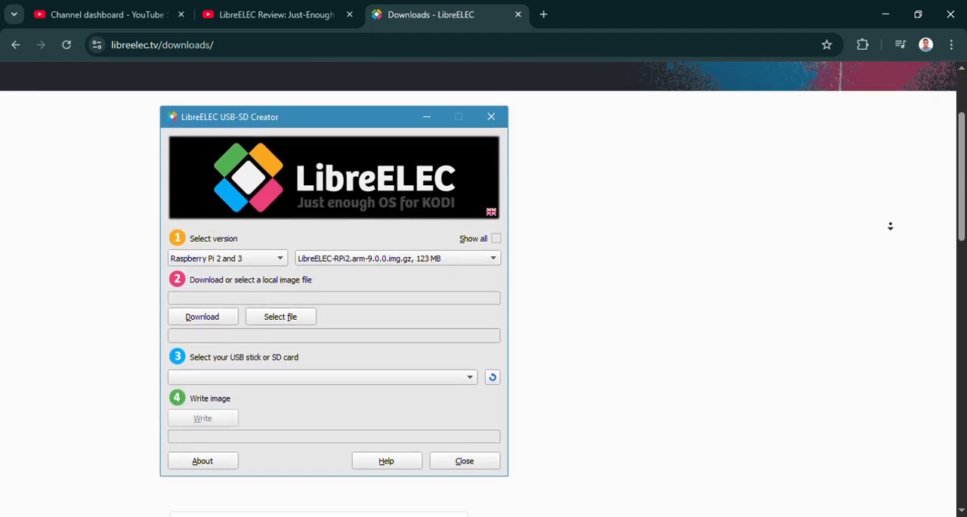
{"action": "scroll", "scroll_direction": "down", "scroll_amount": 3}
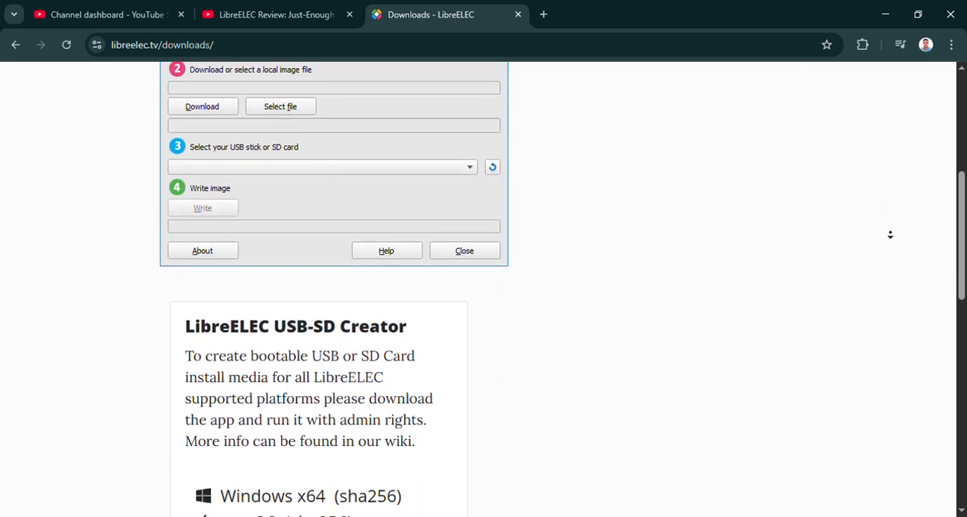
{"action": "scroll", "scroll_direction": "down", "scroll_amount": 3}
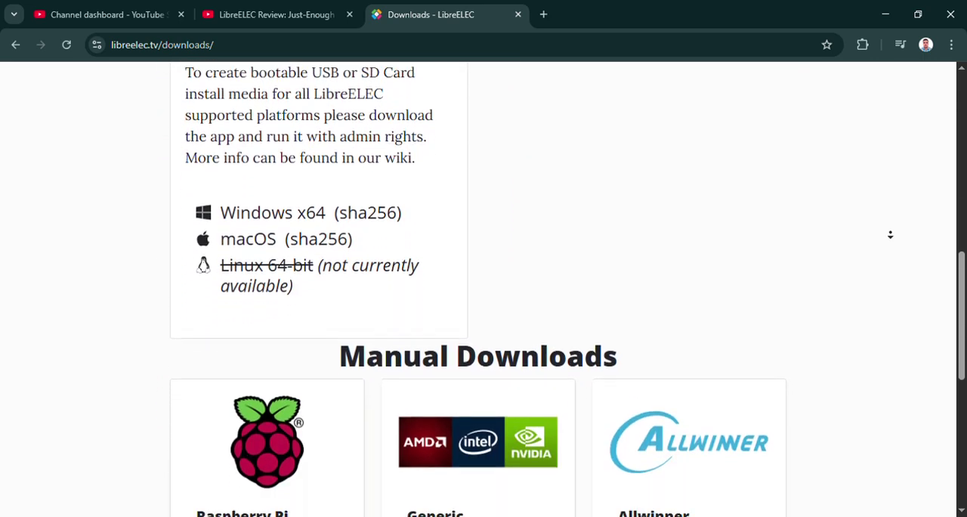
{"action": "scroll", "scroll_direction": "down", "scroll_amount": 3}
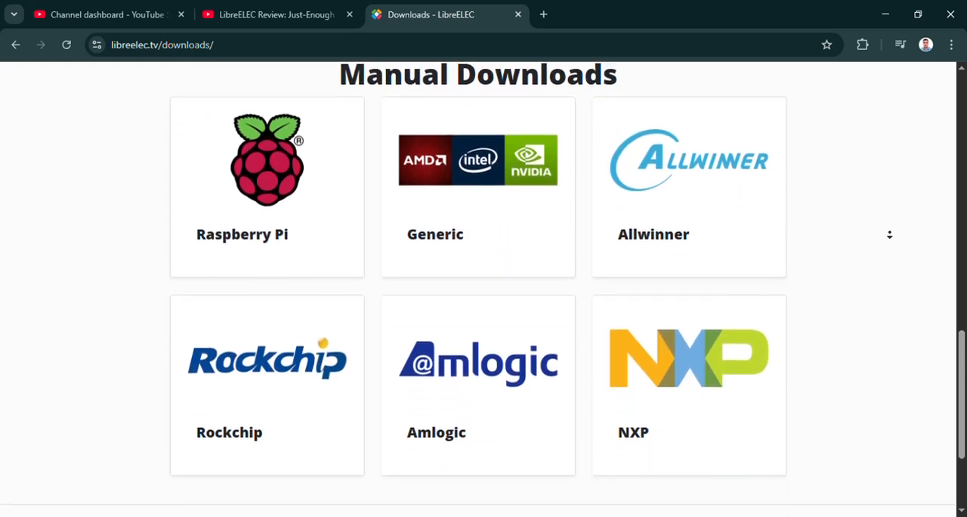
{"action": "scroll", "scroll_direction": "down", "scroll_amount": 3}
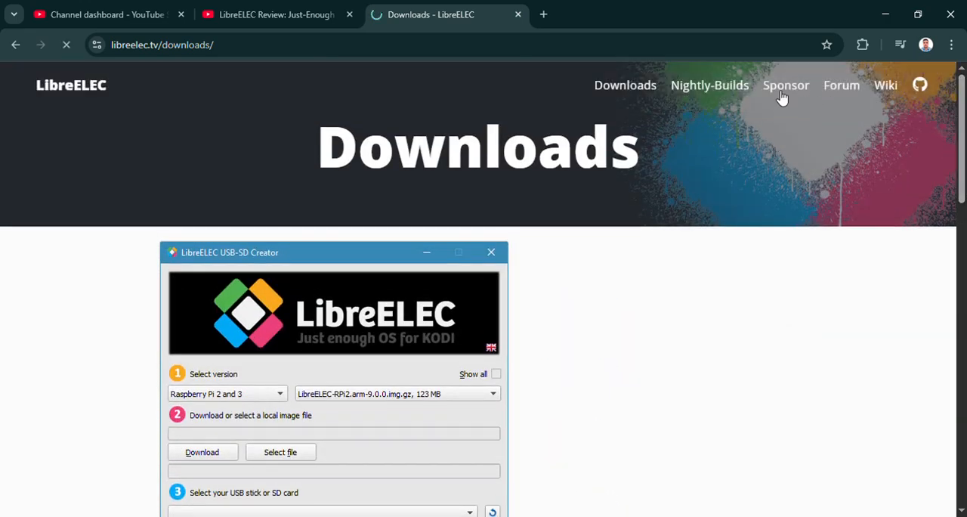
Visit the Sponsor page, then the test.libreelec.tv nightly builds listing and its changelog.
{"action": "left_click", "coordinate": [786, 84]}
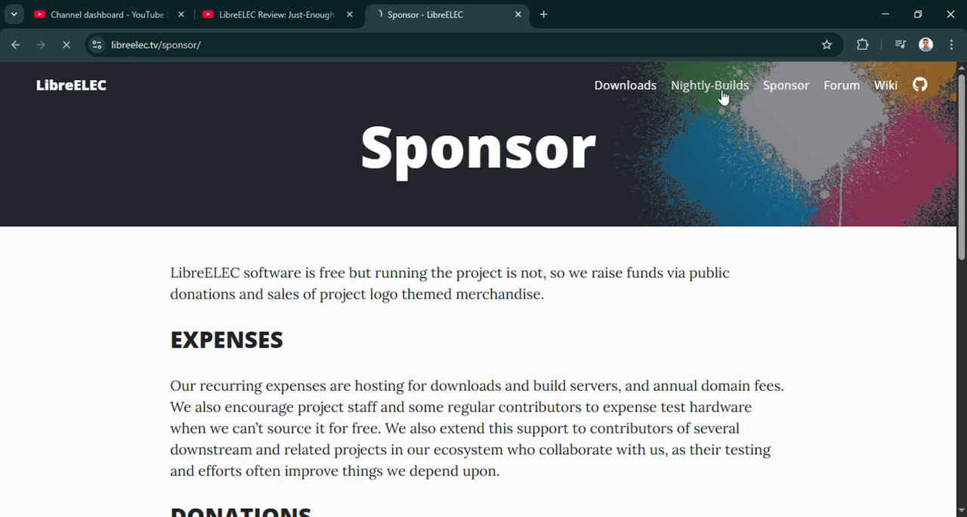
{"action": "left_click", "coordinate": [710, 84]}
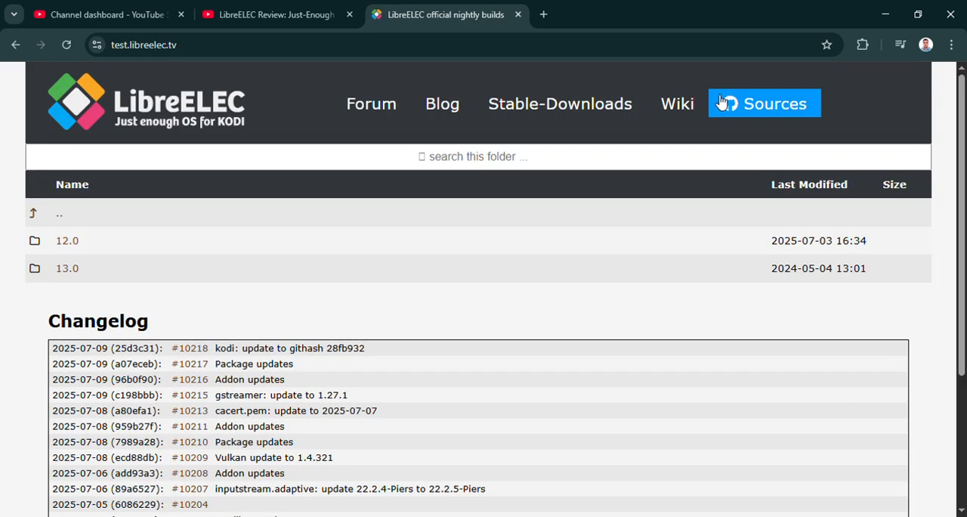
{"action": "mouse_move", "coordinate": [942, 204]}
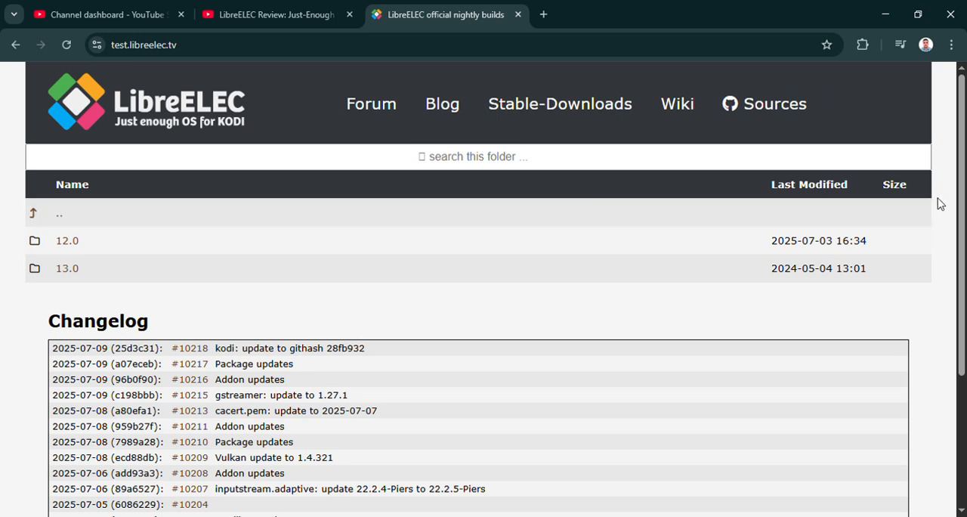
{"action": "scroll", "scroll_direction": "down", "scroll_amount": 3}
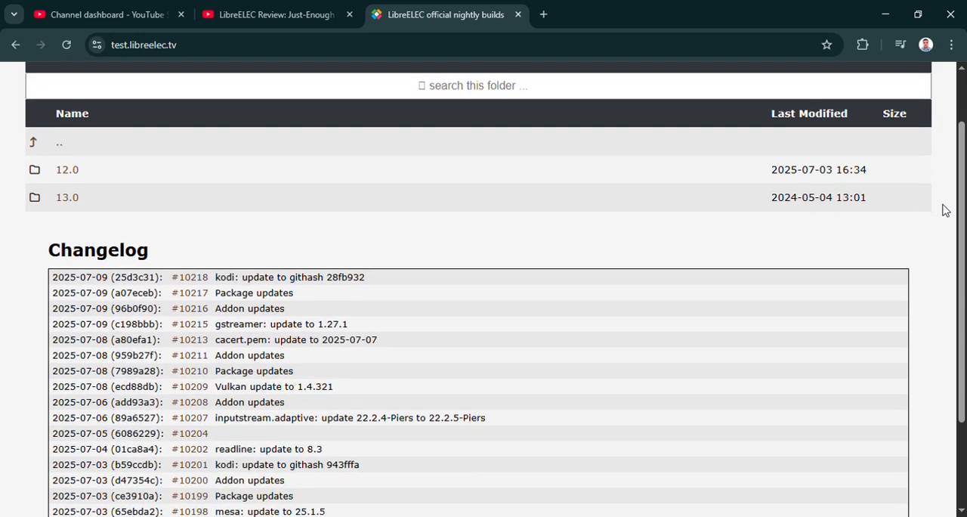